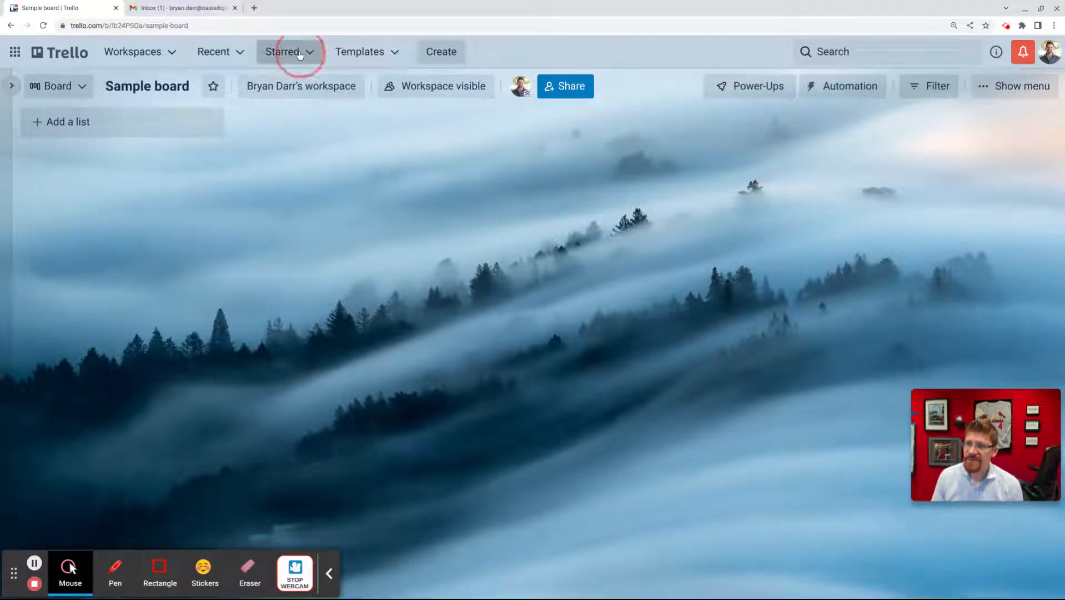
Step: Show the starred boards list from the top navigation of the empty Sample board
left_click(283, 52)
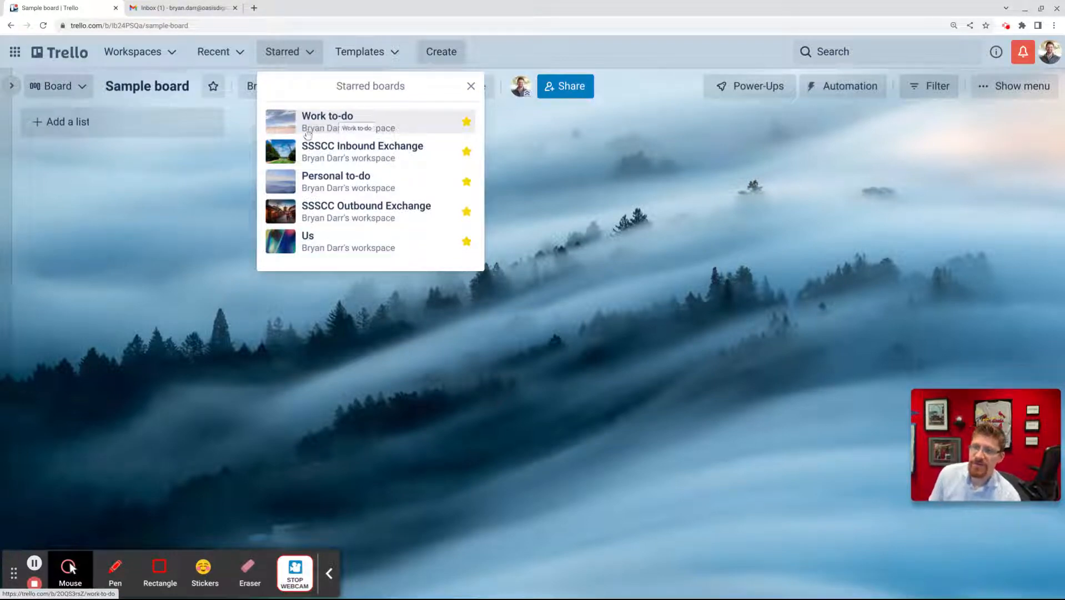
mouse_move(344, 242)
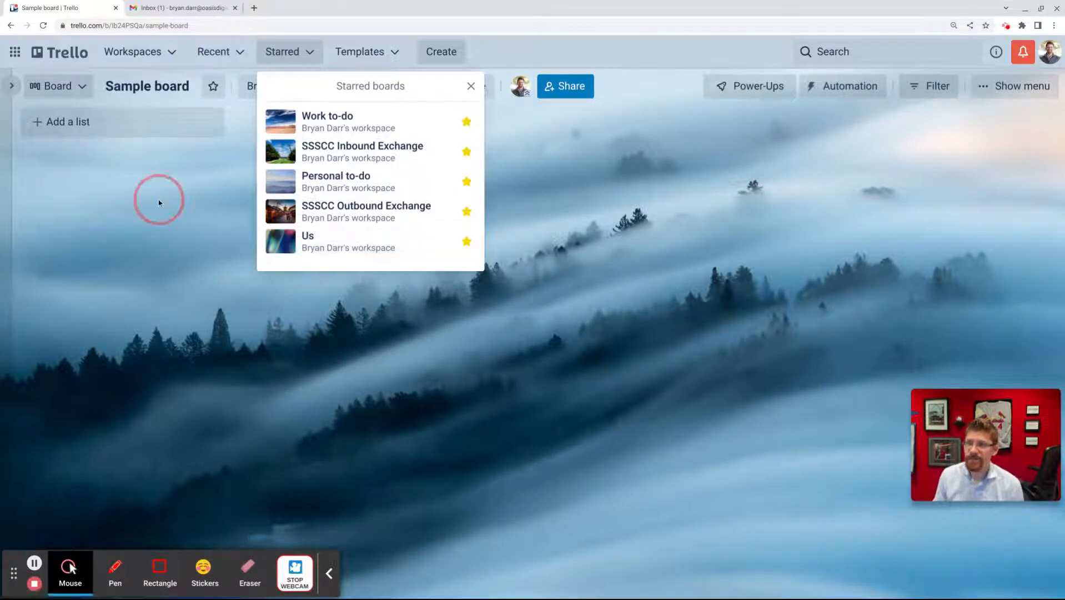
Step: Close the starred boards list and create the Inbox and Urgent lists
left_click(470, 86)
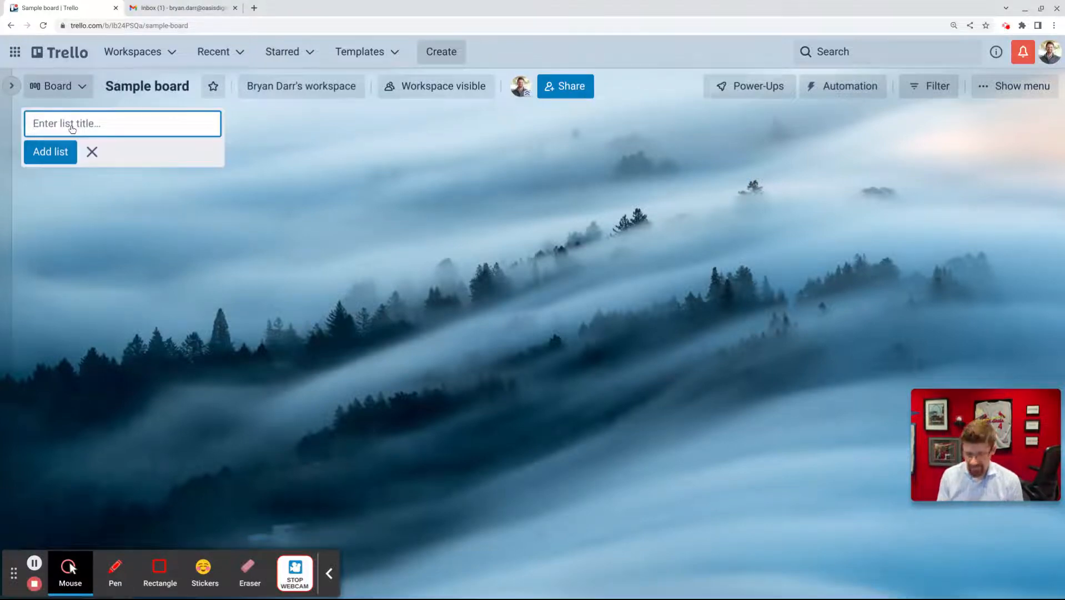
left_click(51, 152)
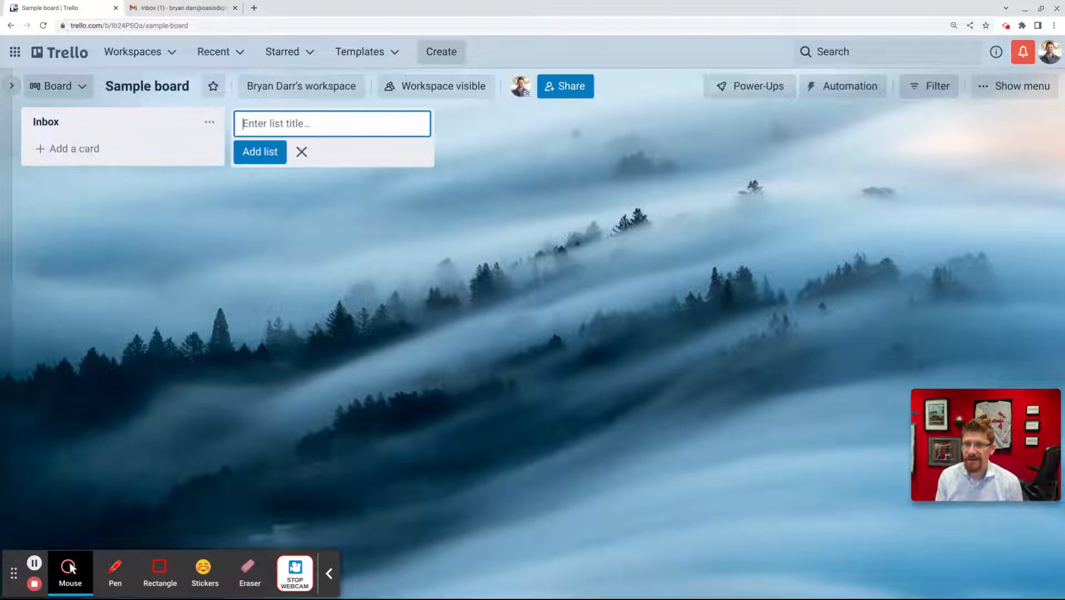
type("Urgetn")
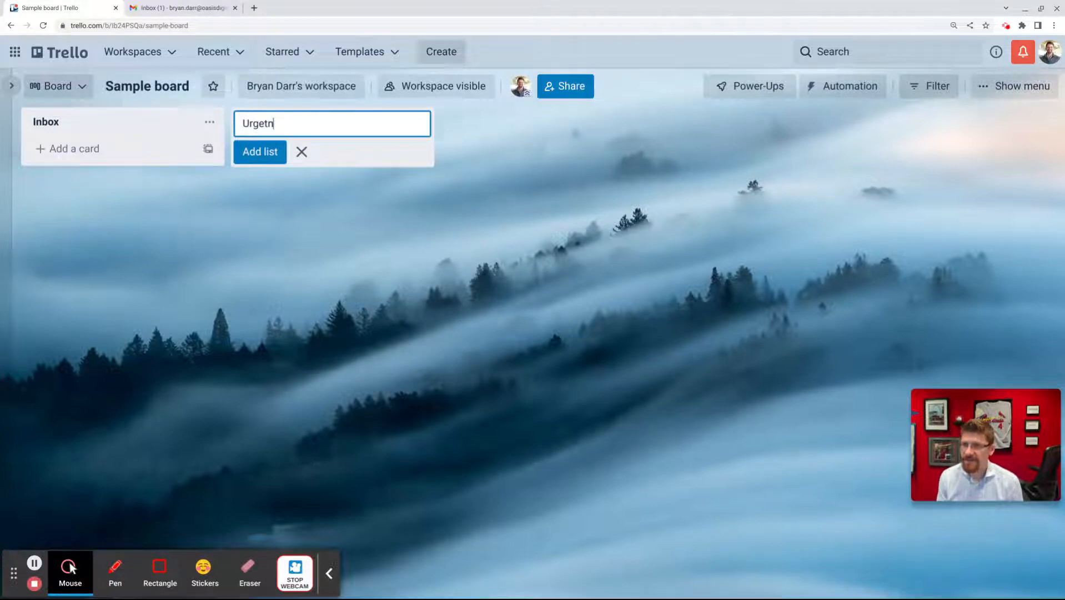
left_click(259, 152)
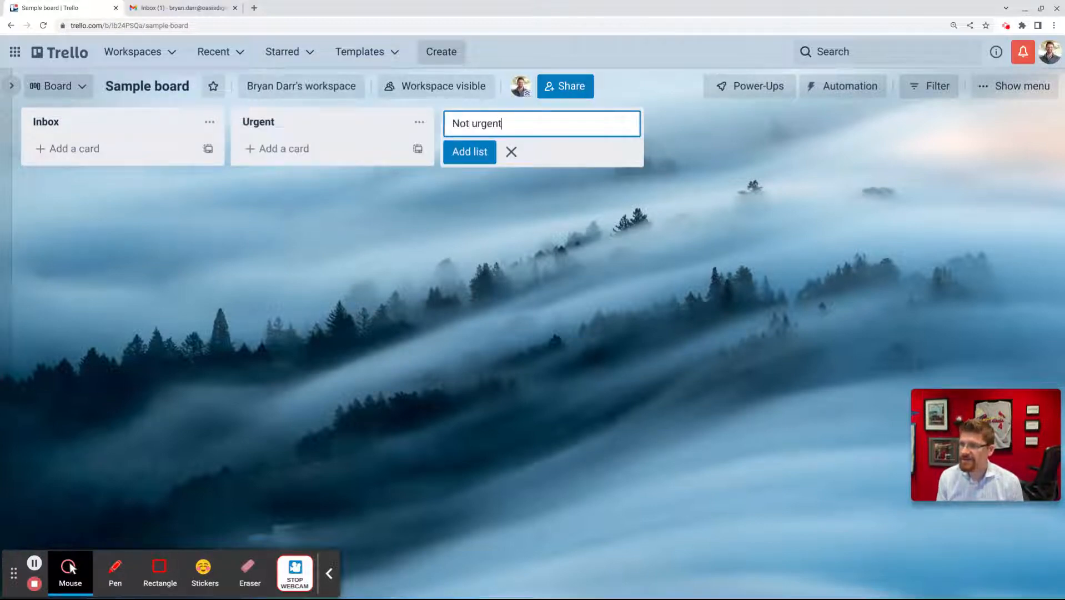
Step: Create the Not urgent, Waiting / requested and Notes lists
left_click(469, 152)
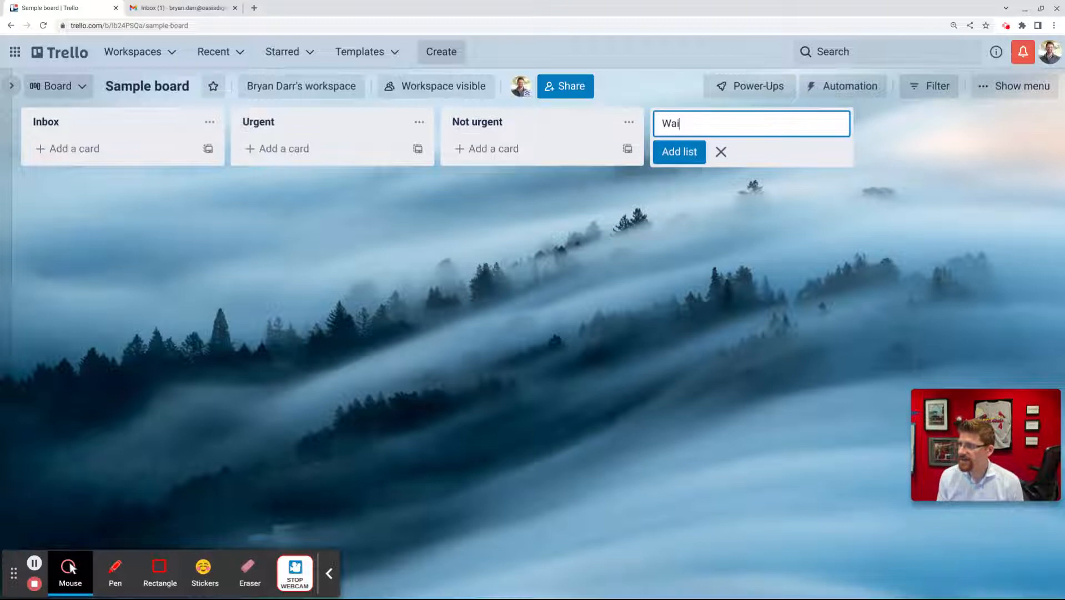
left_click(678, 151)
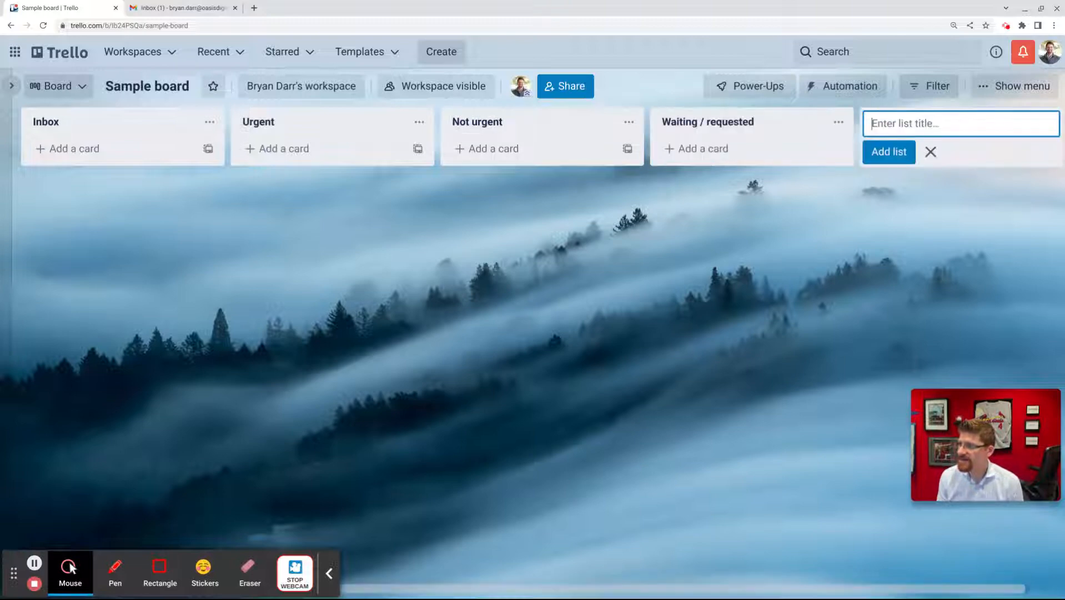
type("Not")
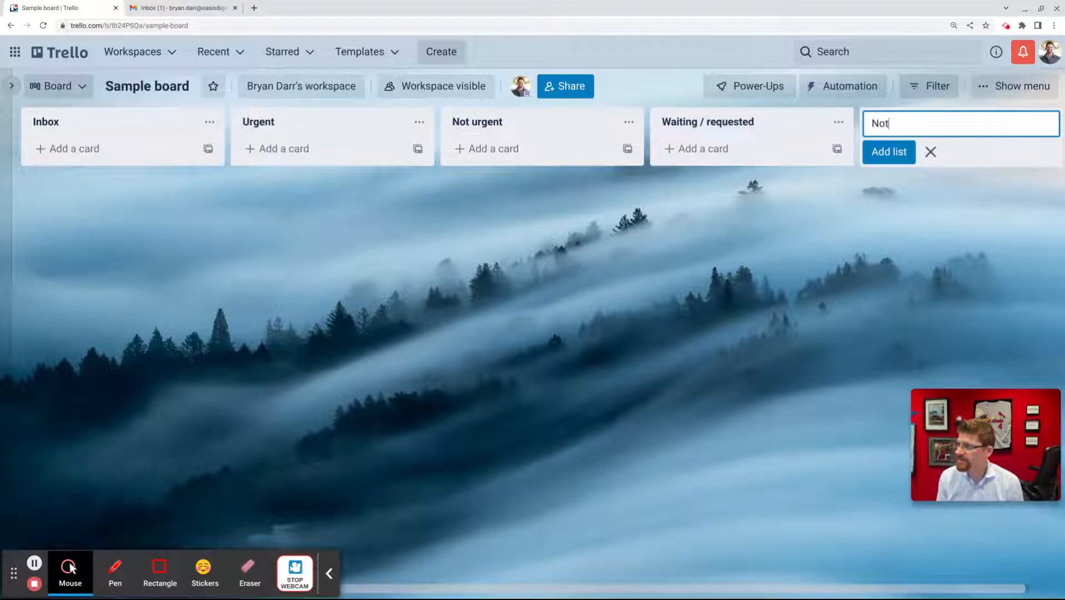
left_click(888, 152)
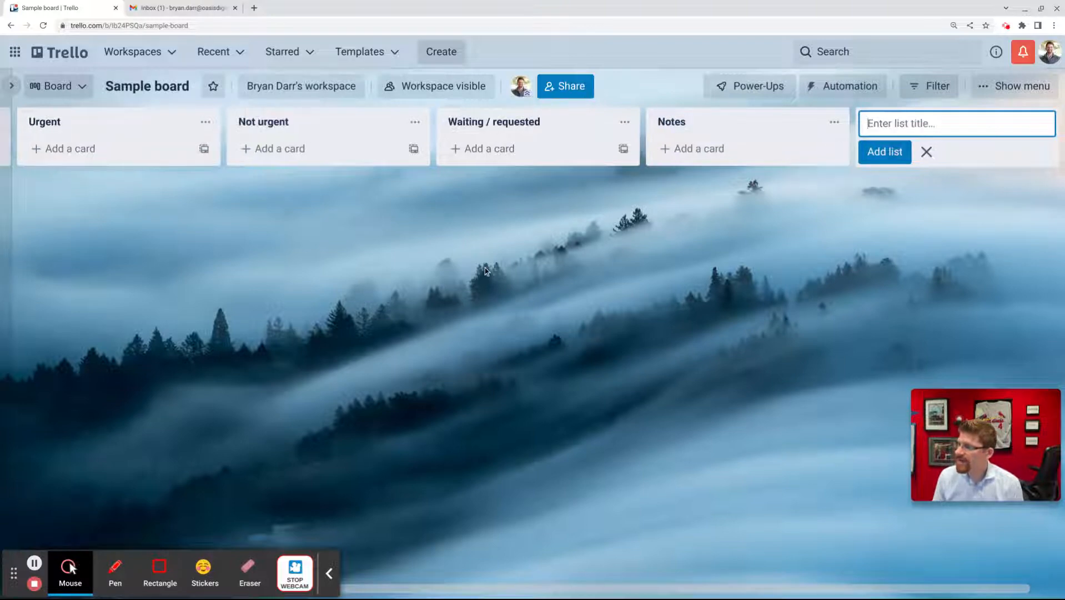
mouse_move(326, 264)
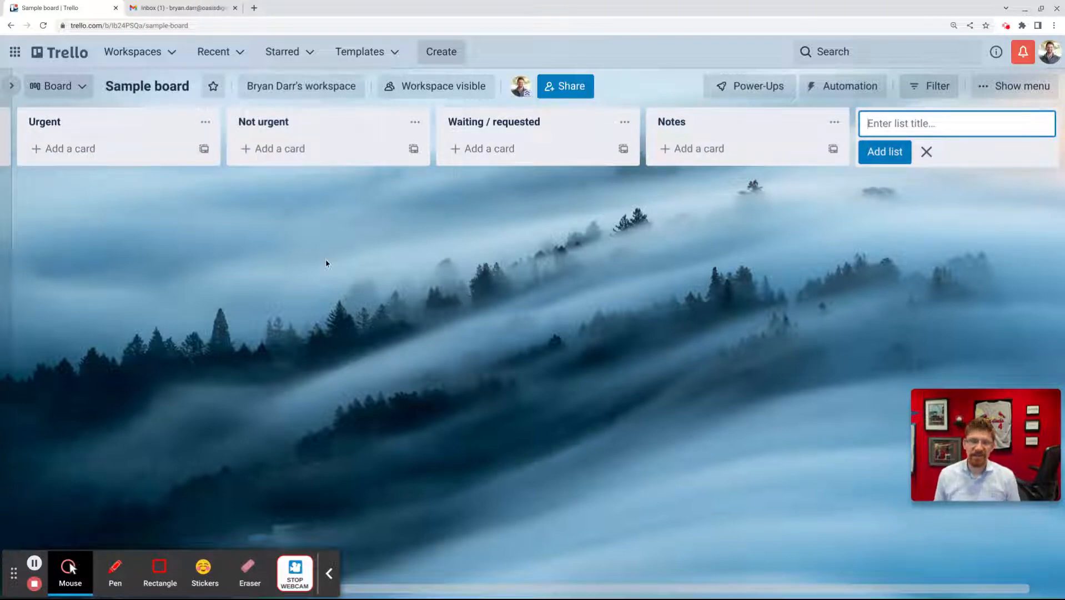
Step: Close the new-list entry so the board shows its five empty lists
left_click(884, 152)
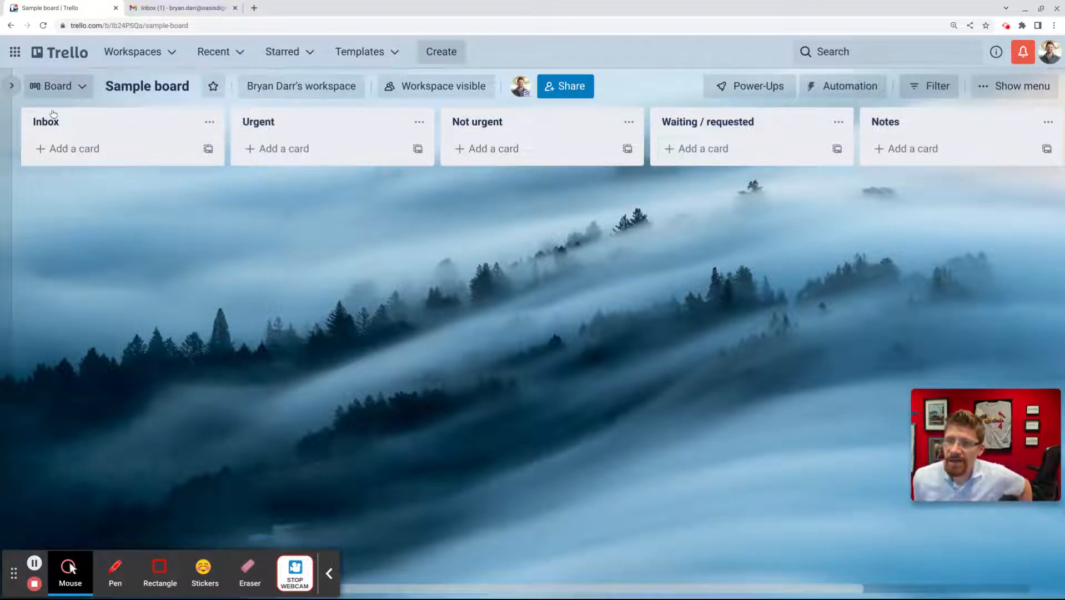
mouse_move(130, 184)
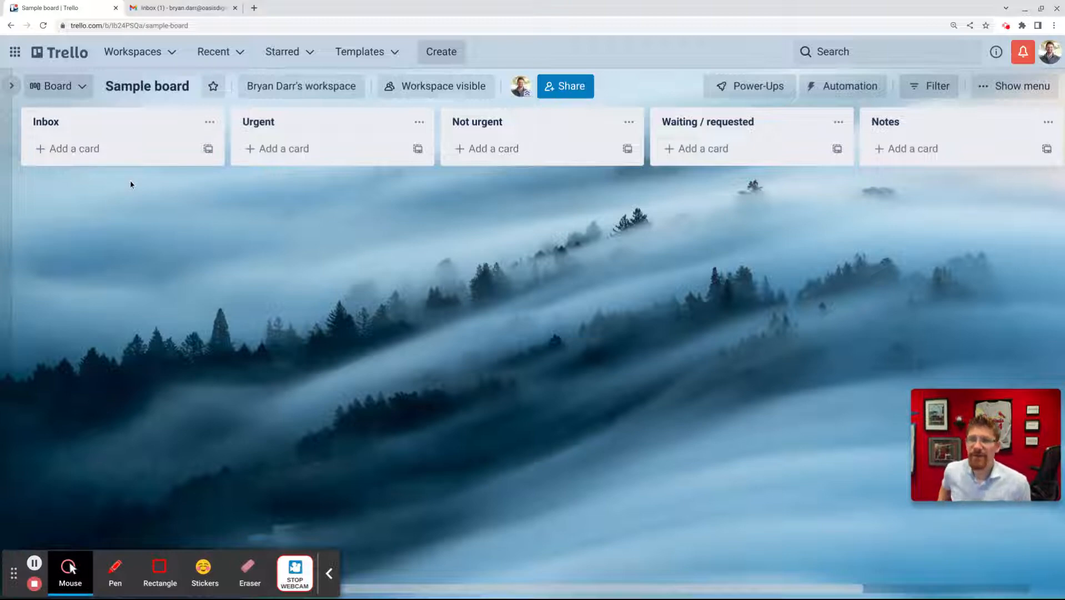
mouse_move(529, 188)
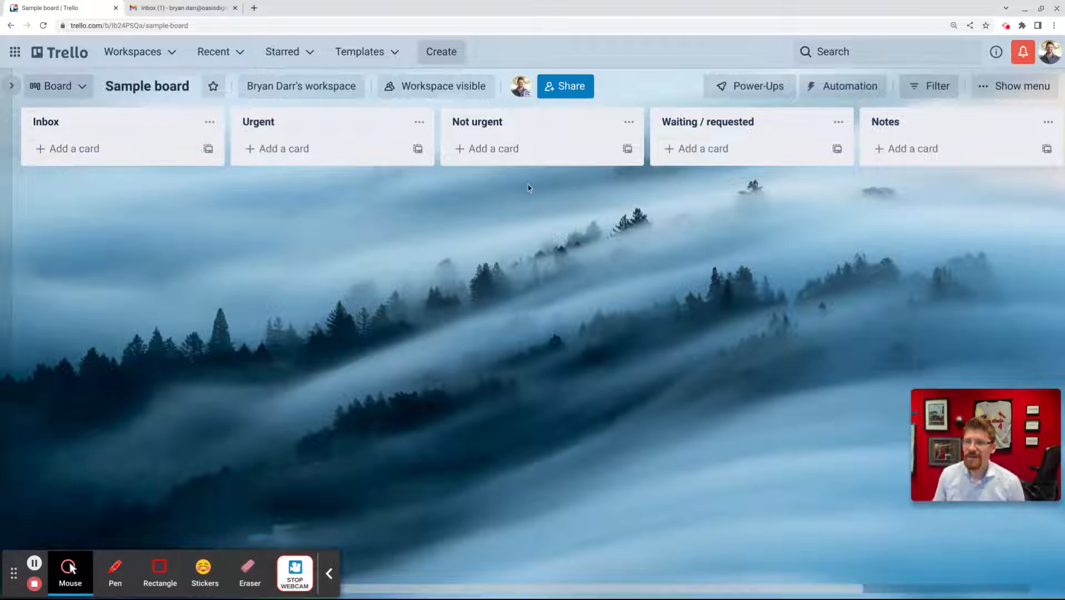
Step: Create a card titled 'Title text' in Inbox and open its detail view
left_click(73, 148)
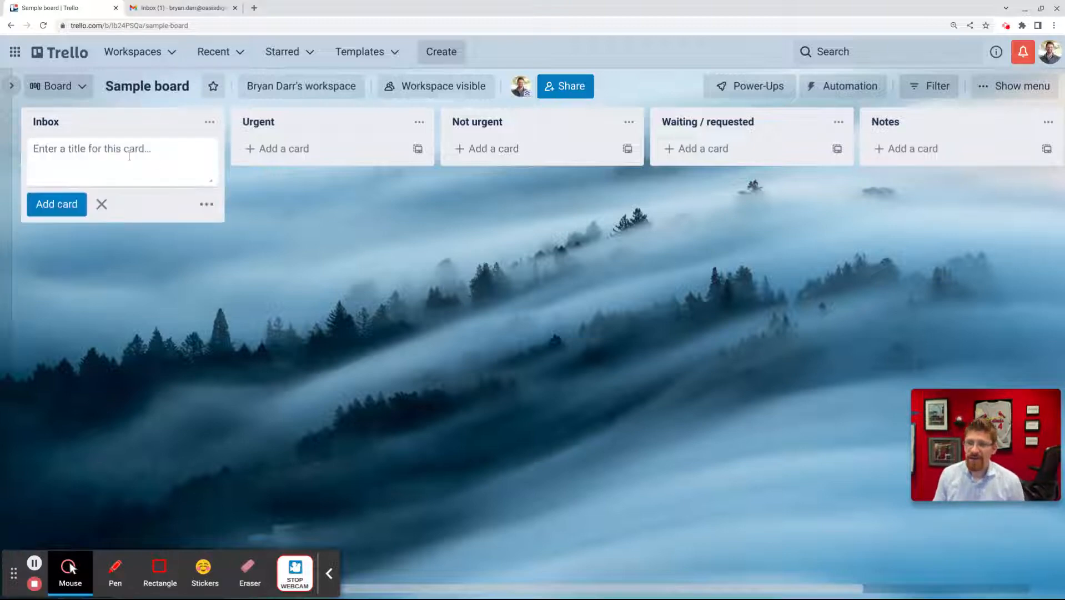
type("Title text")
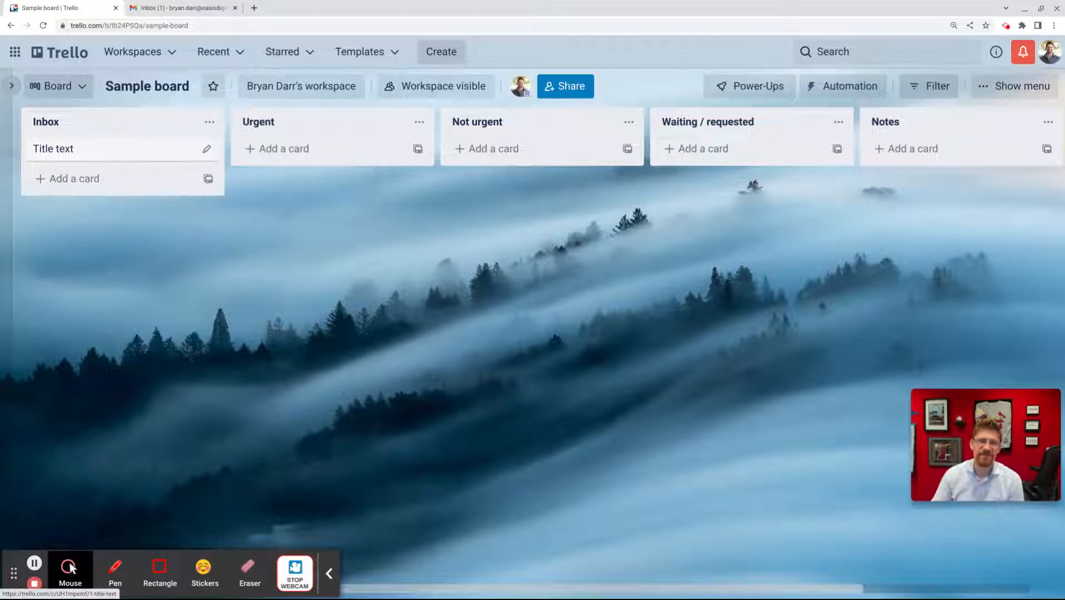
left_click(52, 148)
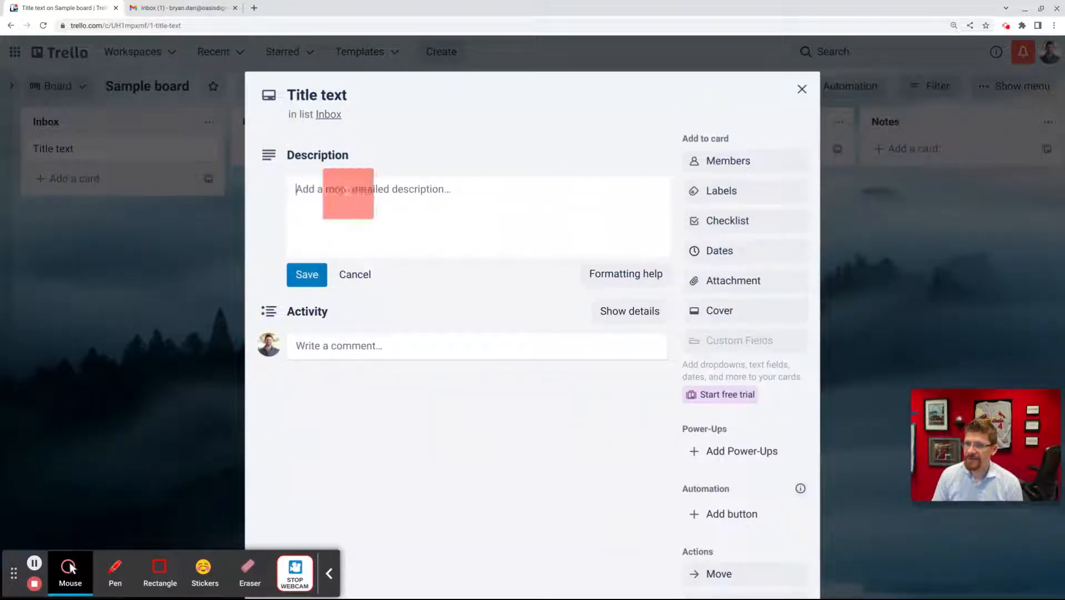
Step: Dismiss the empty description editor and apply the green label to the card
left_click(354, 273)
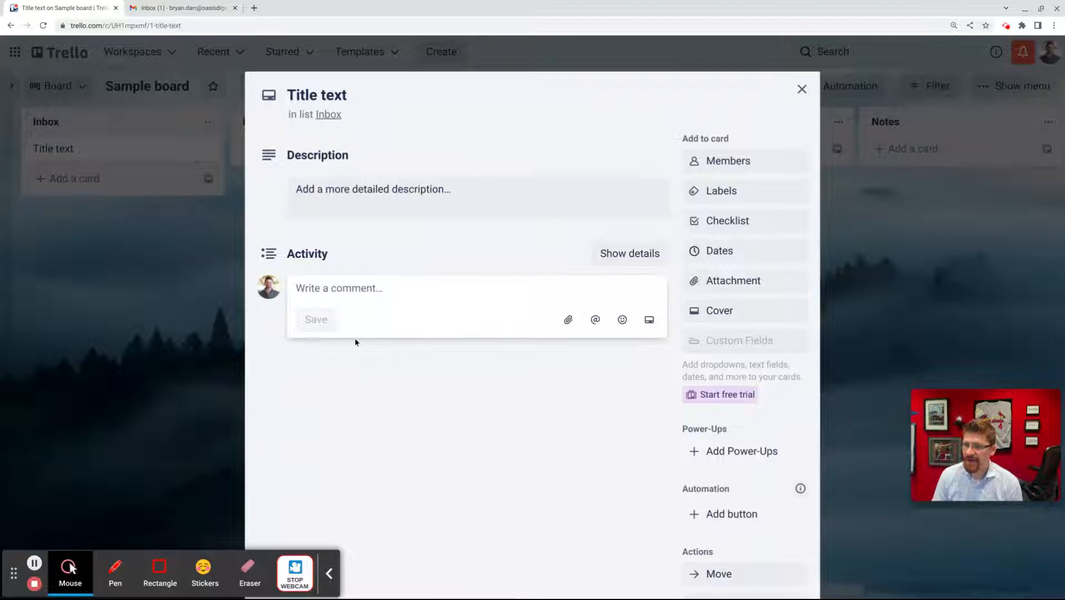
mouse_move(724, 169)
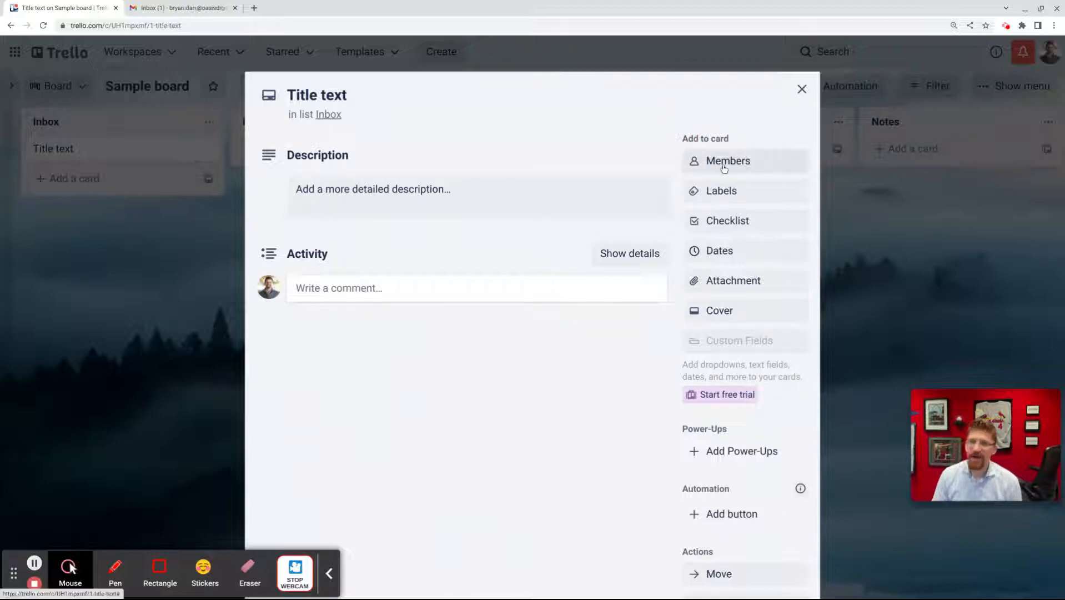
mouse_move(724, 167)
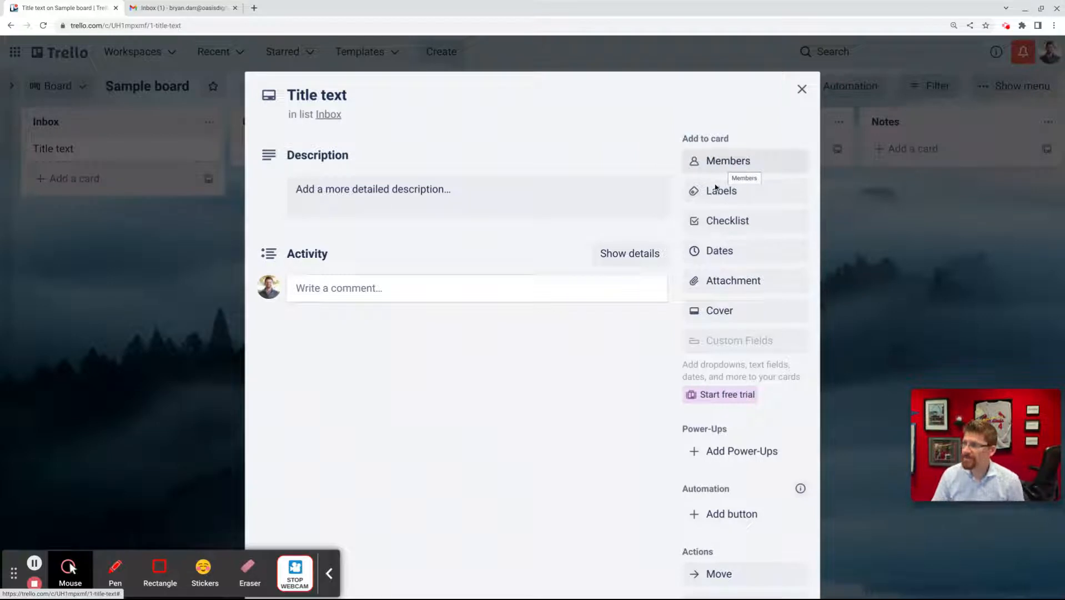
left_click(721, 191)
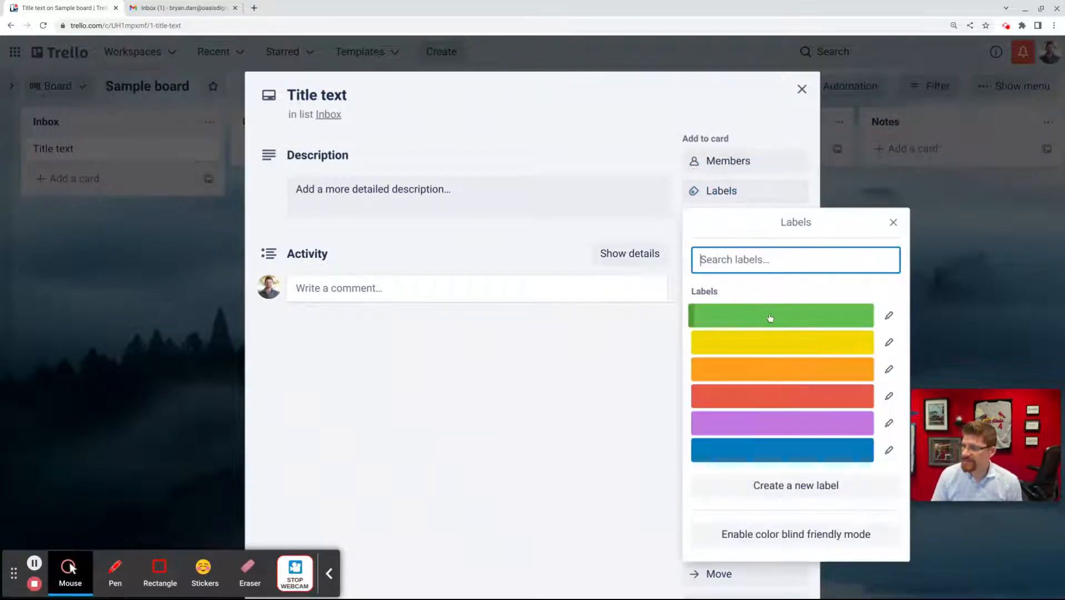
left_click(782, 314)
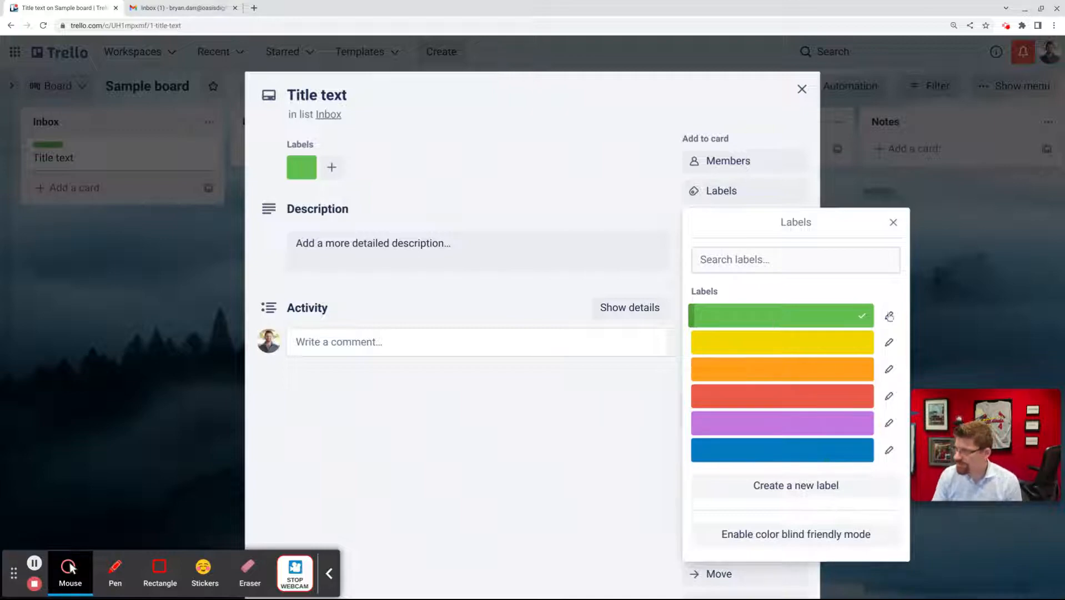
Step: Rename the green label to 'Scheduled' and save it
left_click(889, 316)
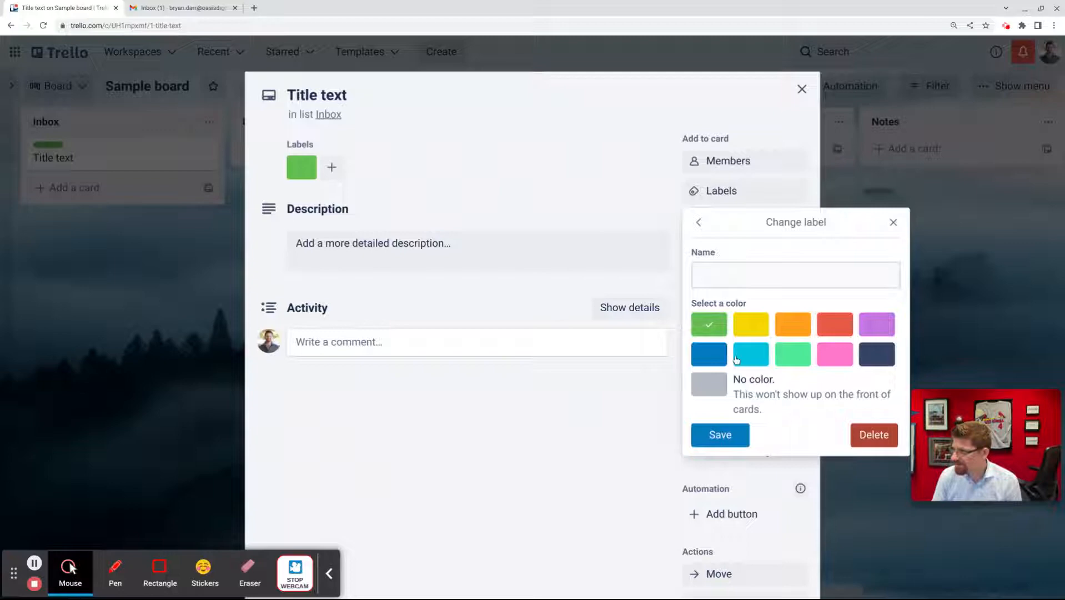
left_click(795, 274)
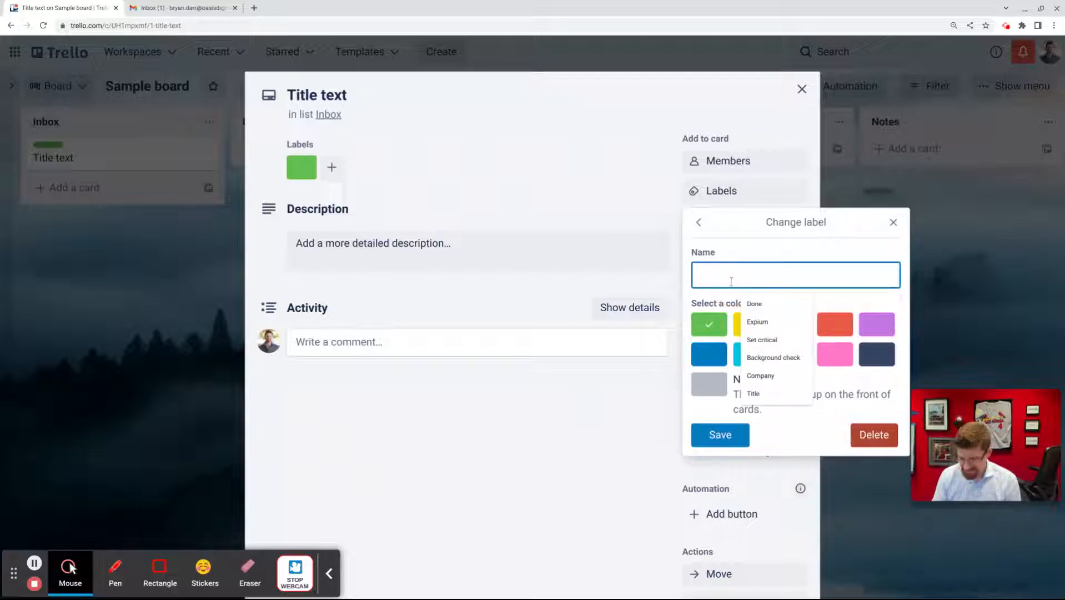
type("Schedu")
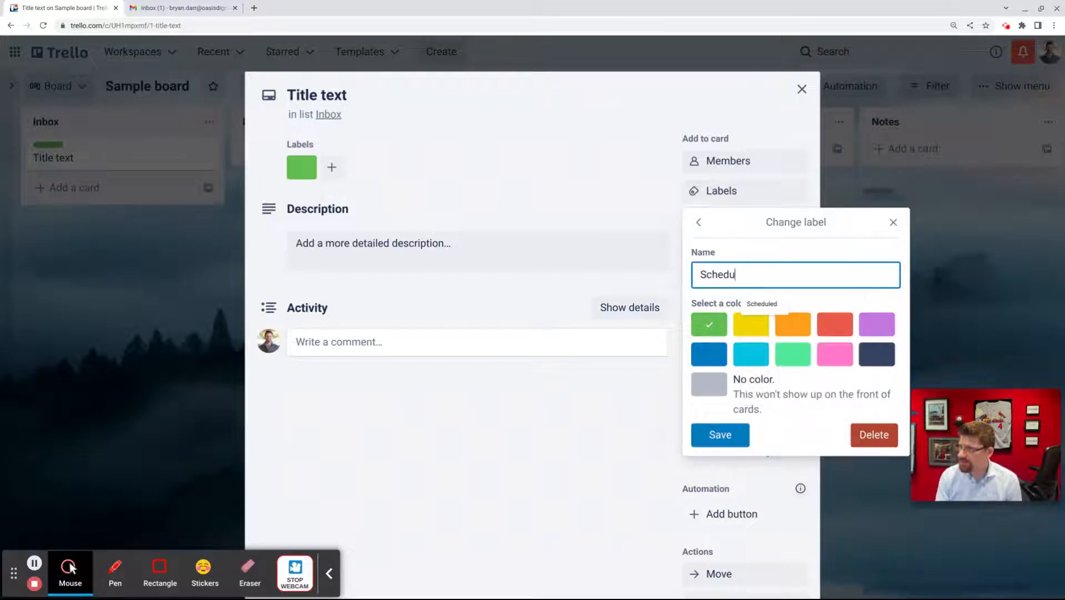
left_click(718, 435)
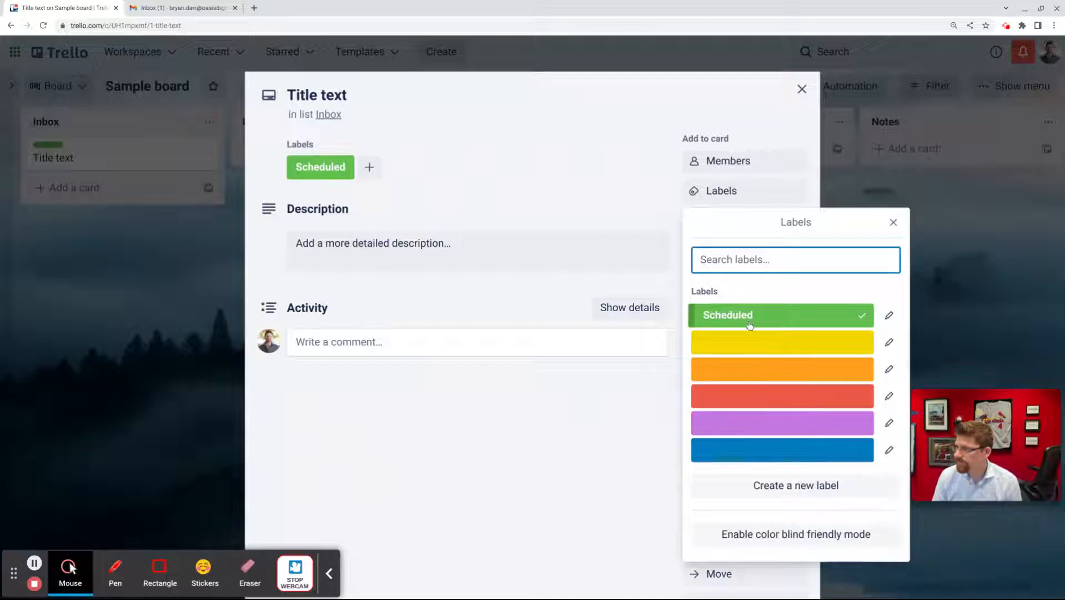
mouse_move(667, 127)
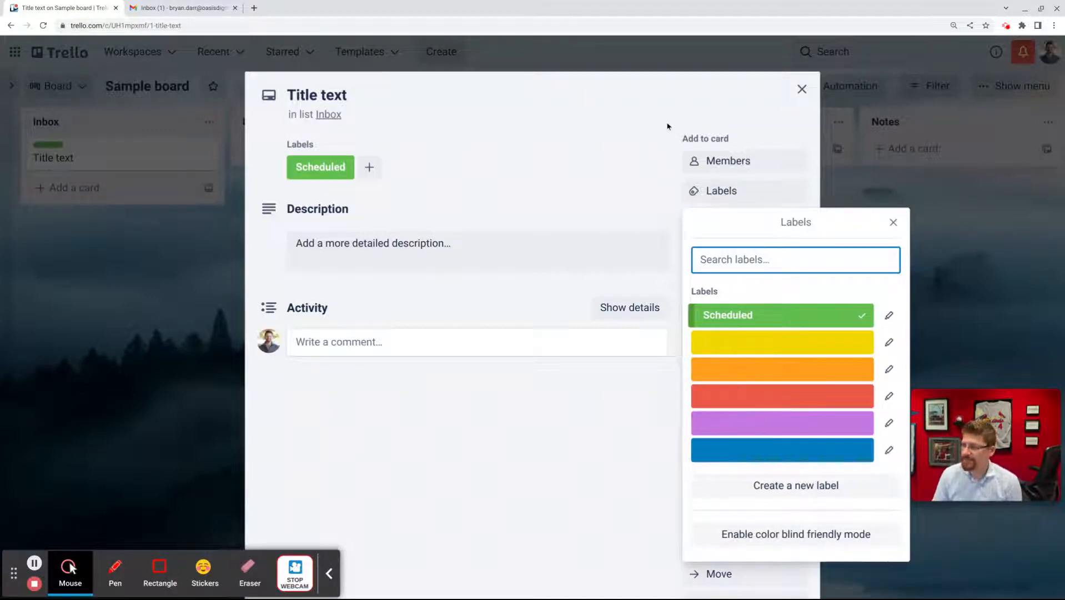
Step: Add a default-titled checklist with item 'Thing 1', then return to the board
left_click(727, 220)
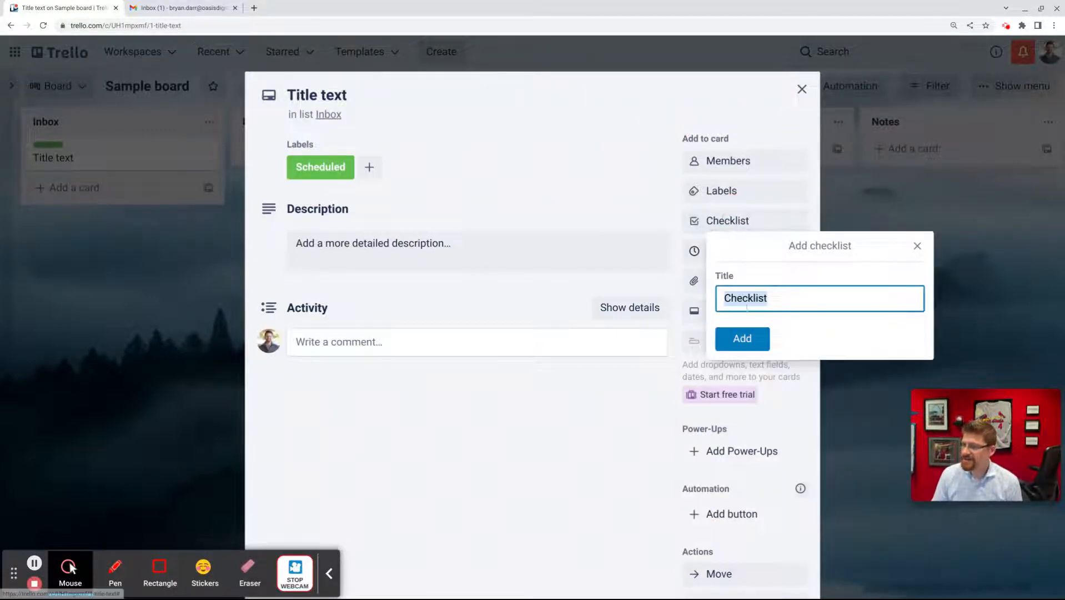
left_click(742, 338)
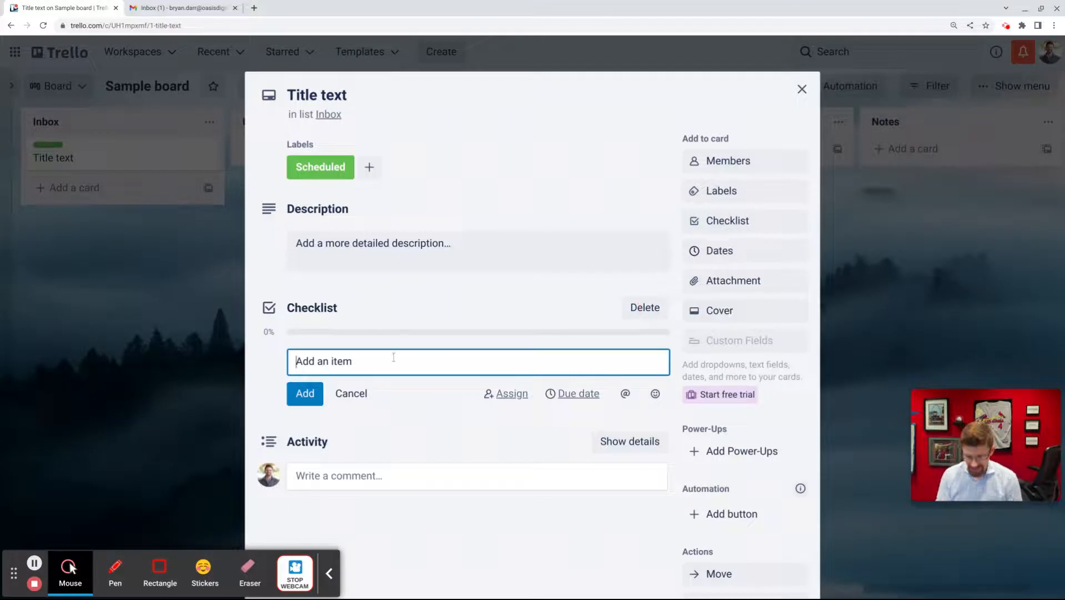
type("Thing 1")
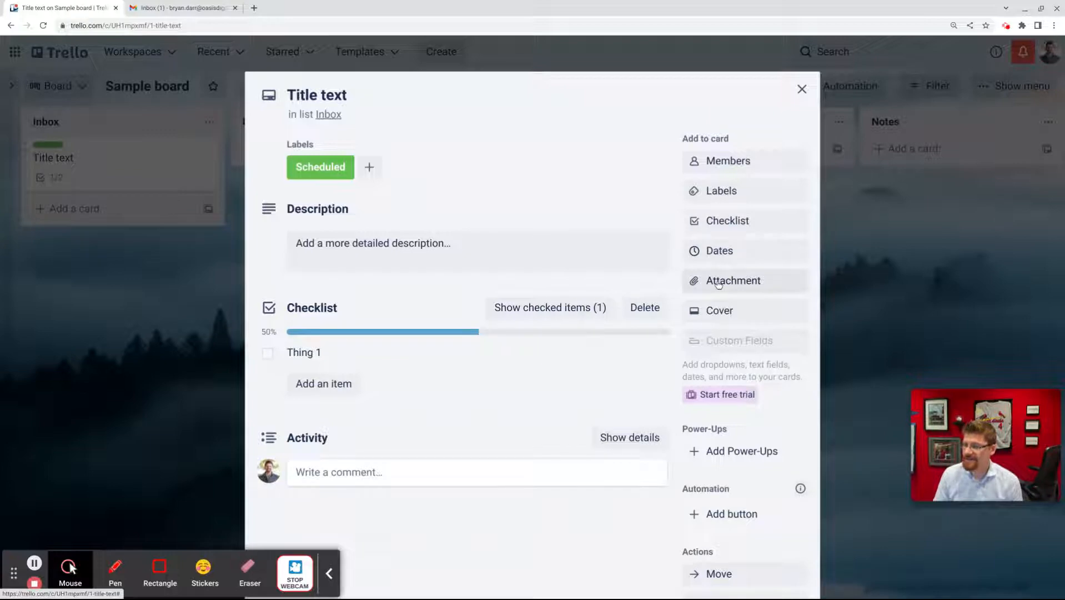
mouse_move(719, 310)
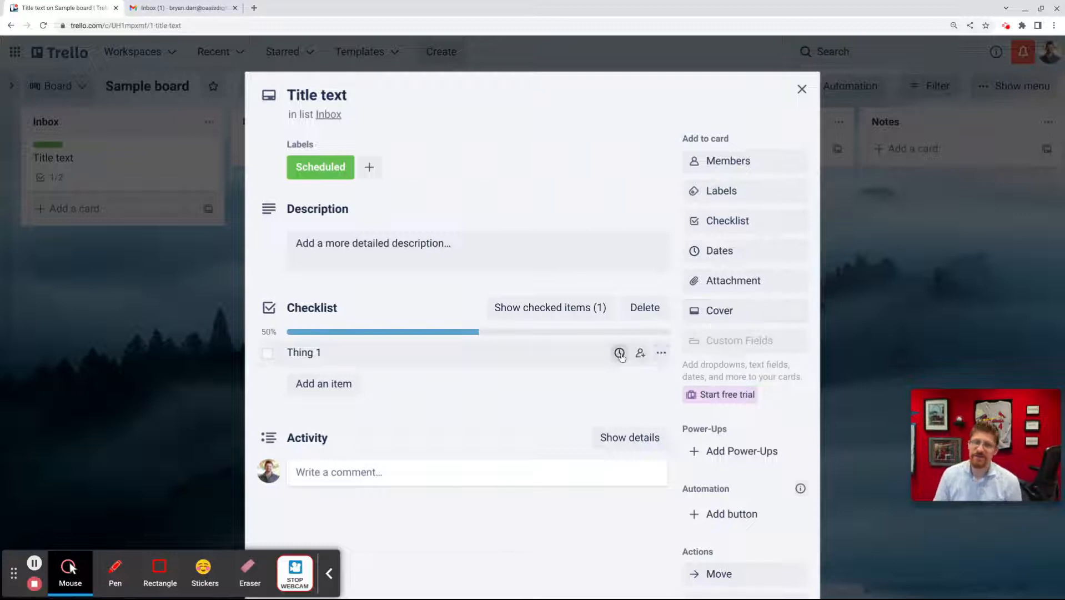
mouse_move(291, 120)
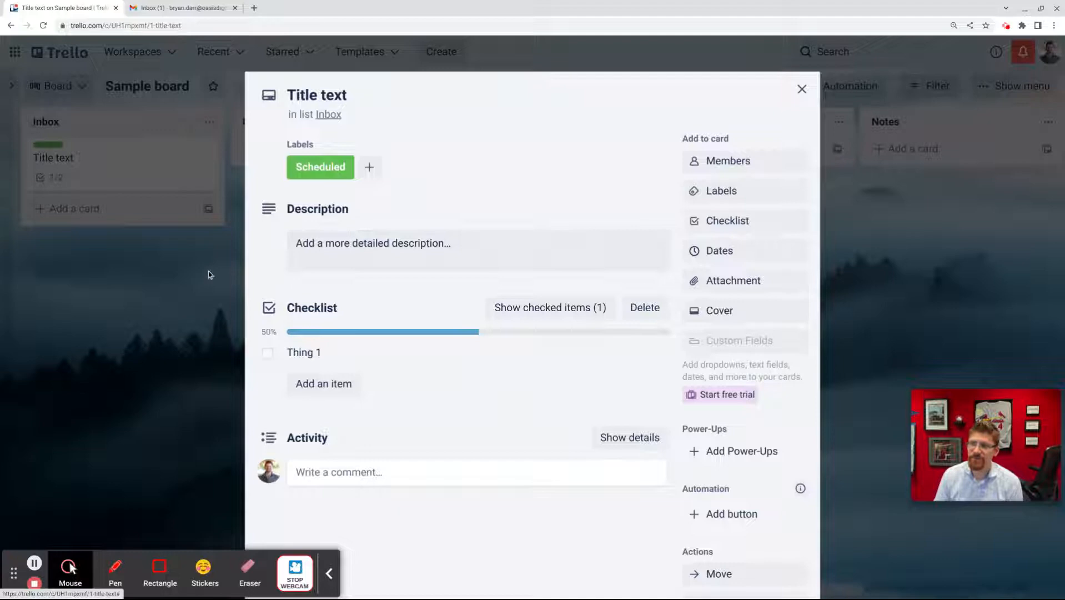
left_click(801, 89)
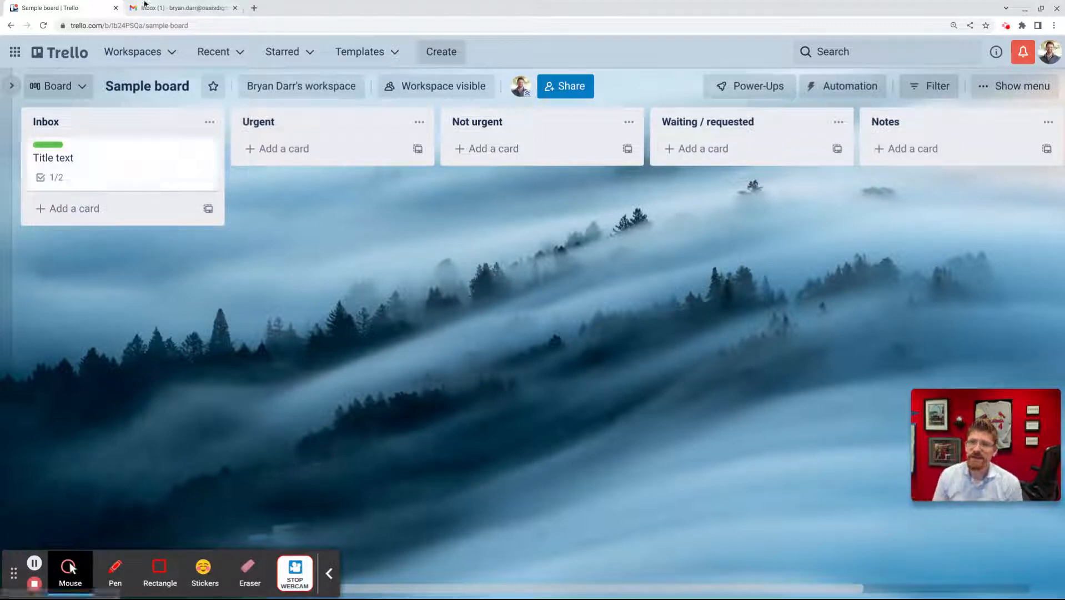
mouse_move(180, 7)
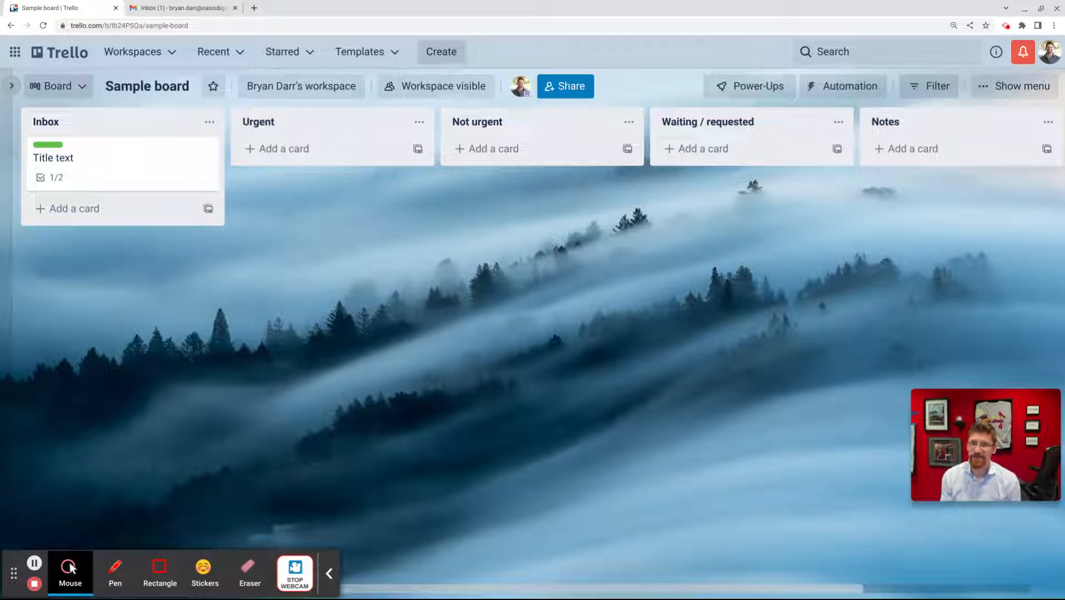
Step: Copy the 'Test email for link' Gmail URL into the Title text card's description
left_click(180, 8)
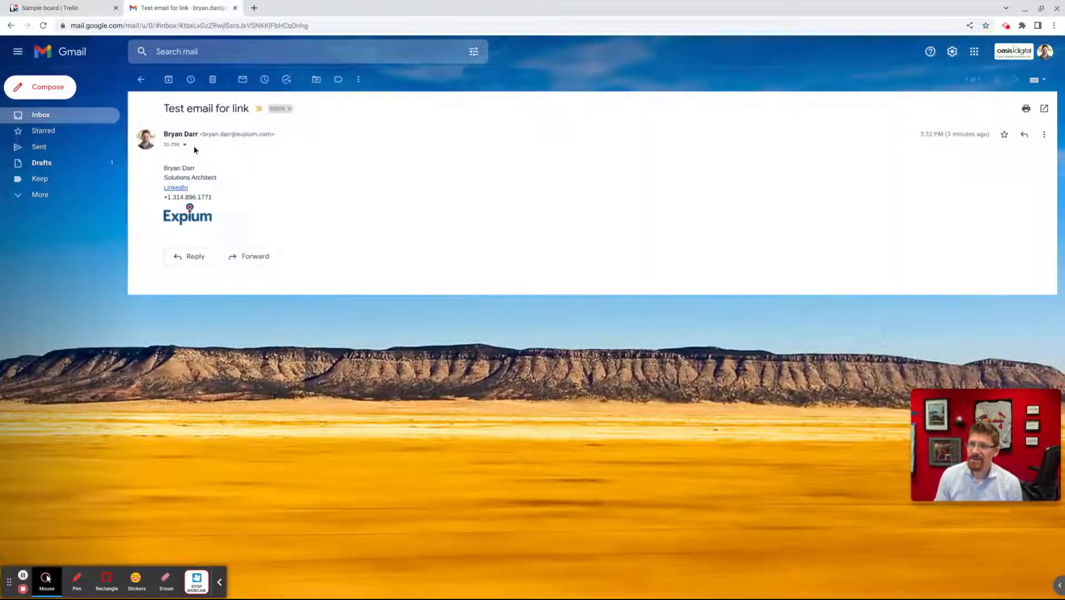
mouse_move(295, 252)
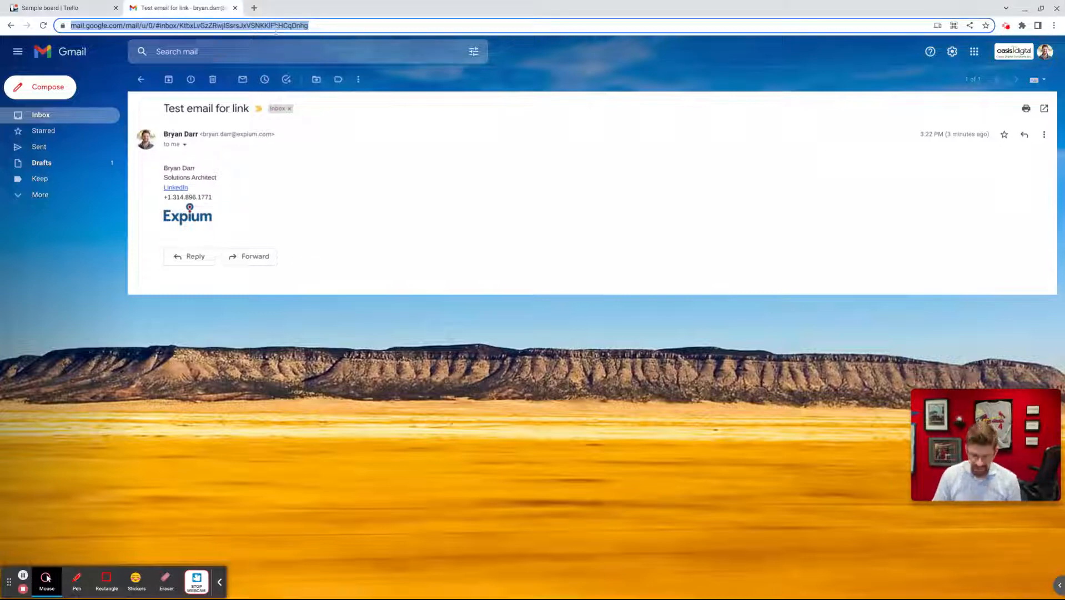
left_click(61, 8)
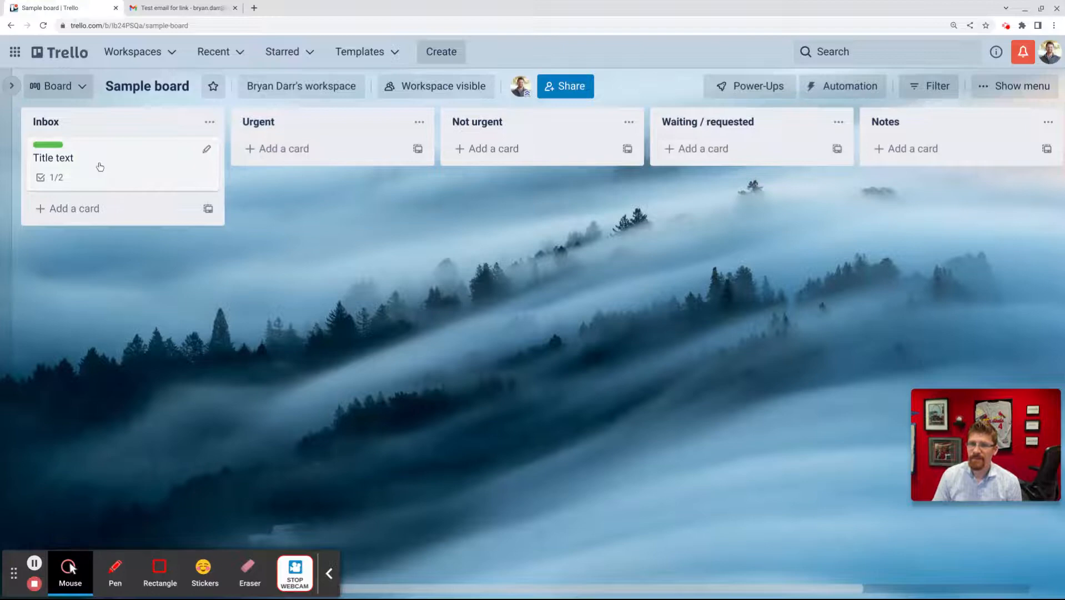
left_click(53, 158)
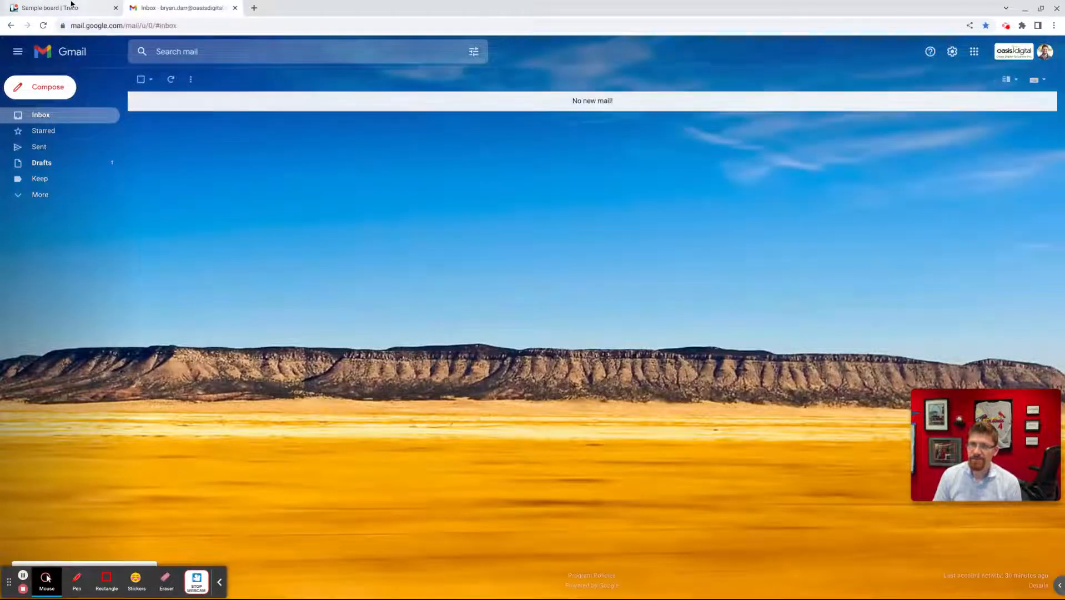
left_click(61, 8)
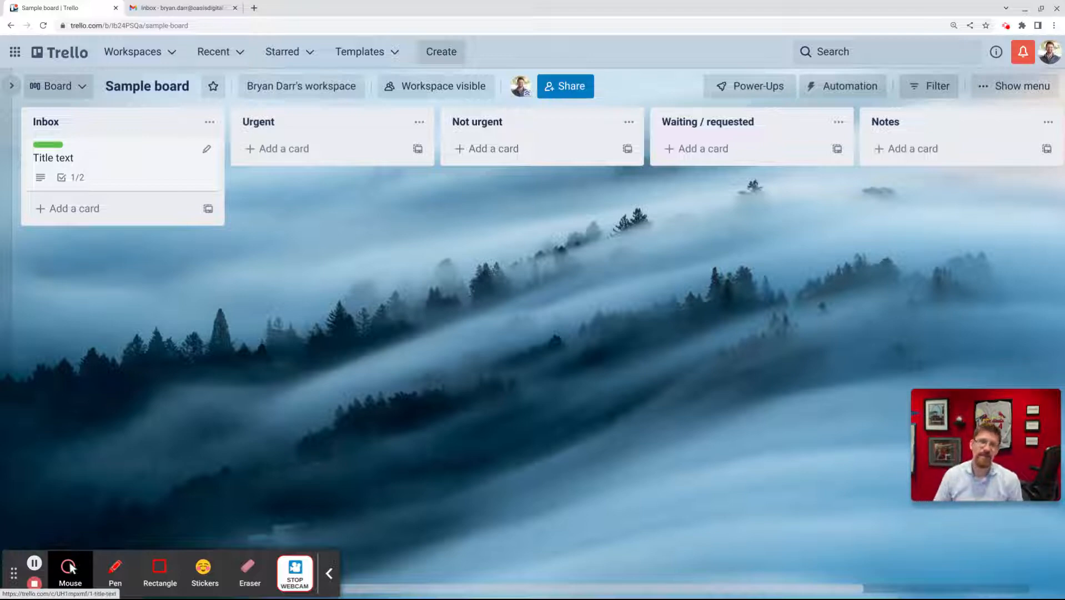
Step: Follow the description link to confirm it opens the email, then return to the card
left_click(52, 158)
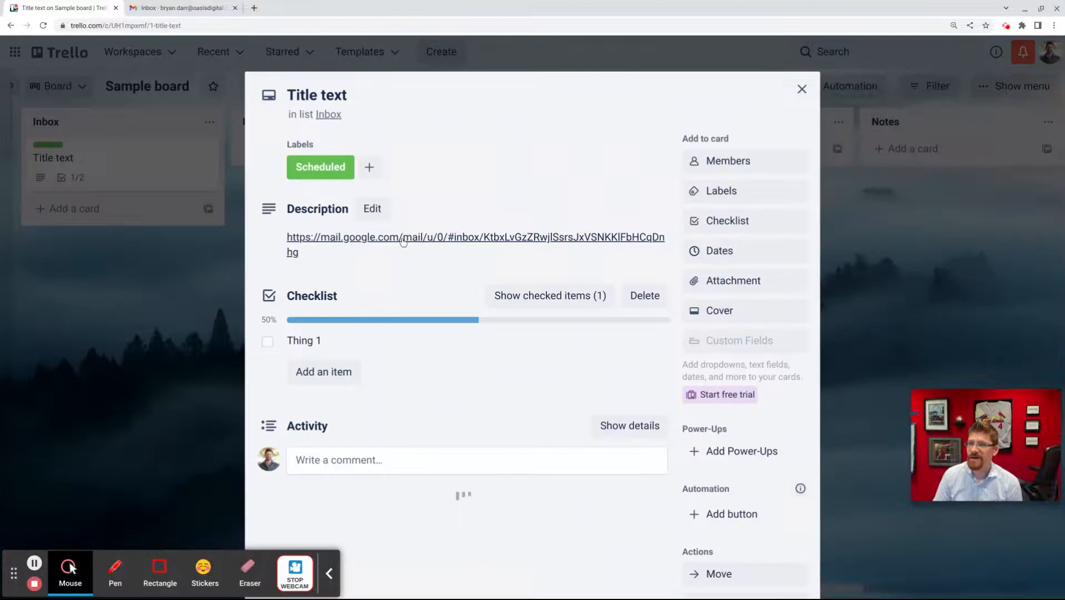
left_click(401, 237)
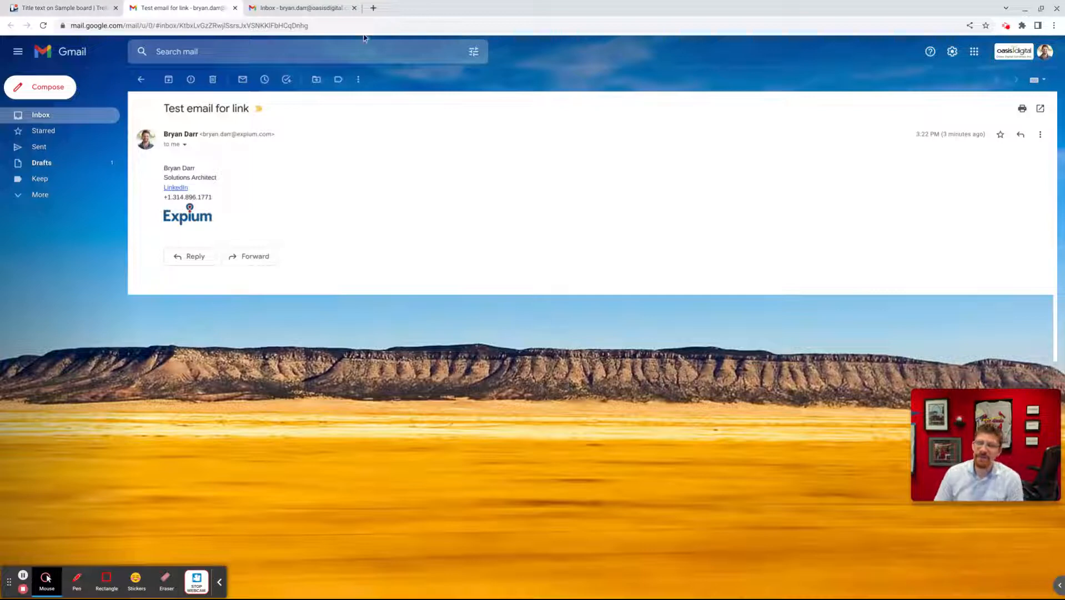
mouse_move(341, 21)
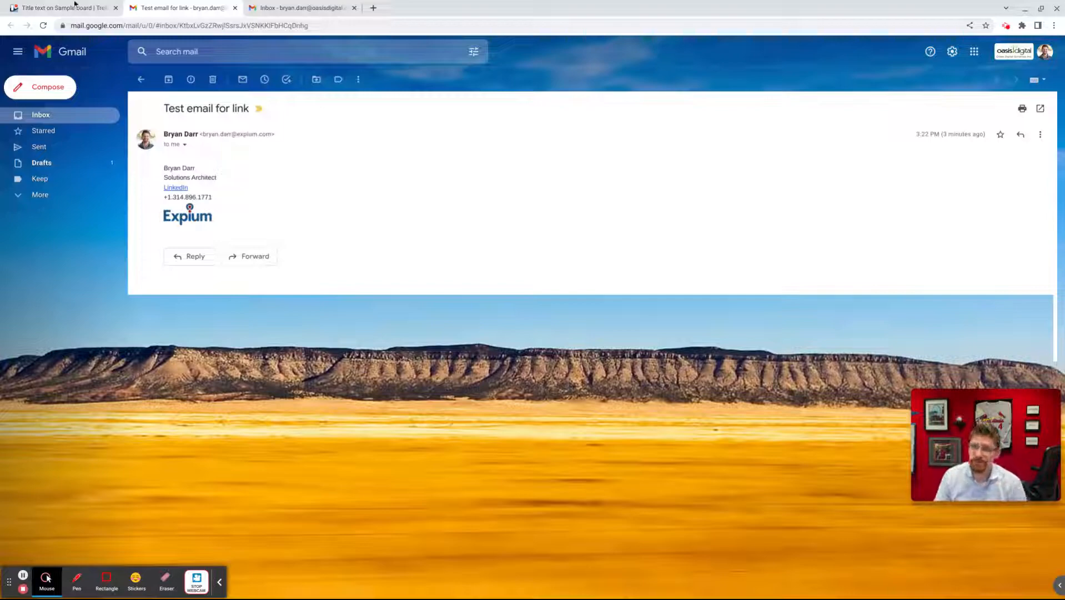
left_click(64, 8)
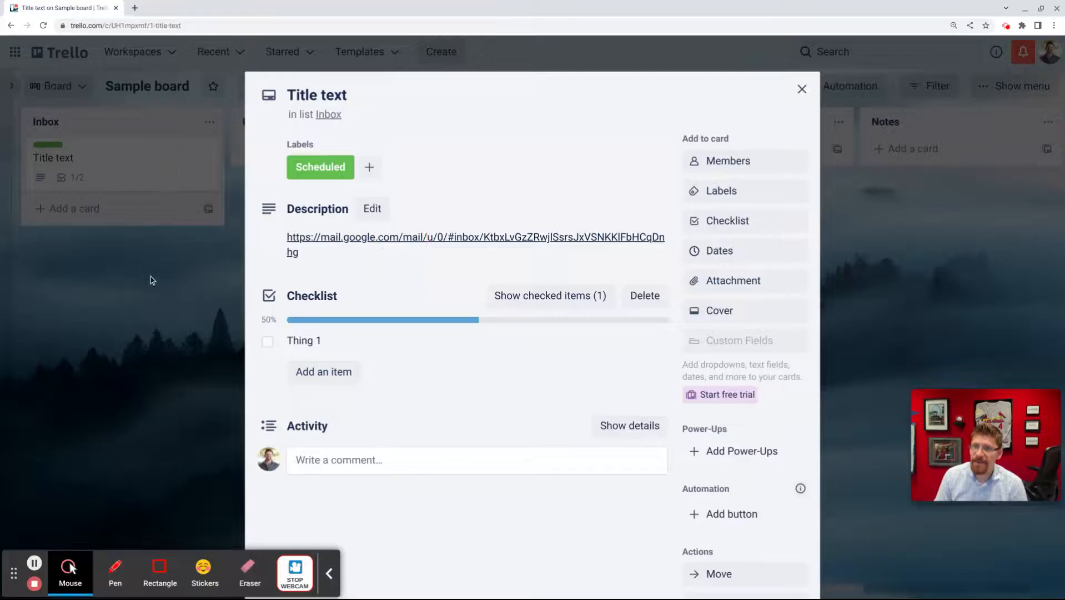
Step: Close the card and drag Title text from Inbox into the Urgent list
left_click(802, 88)
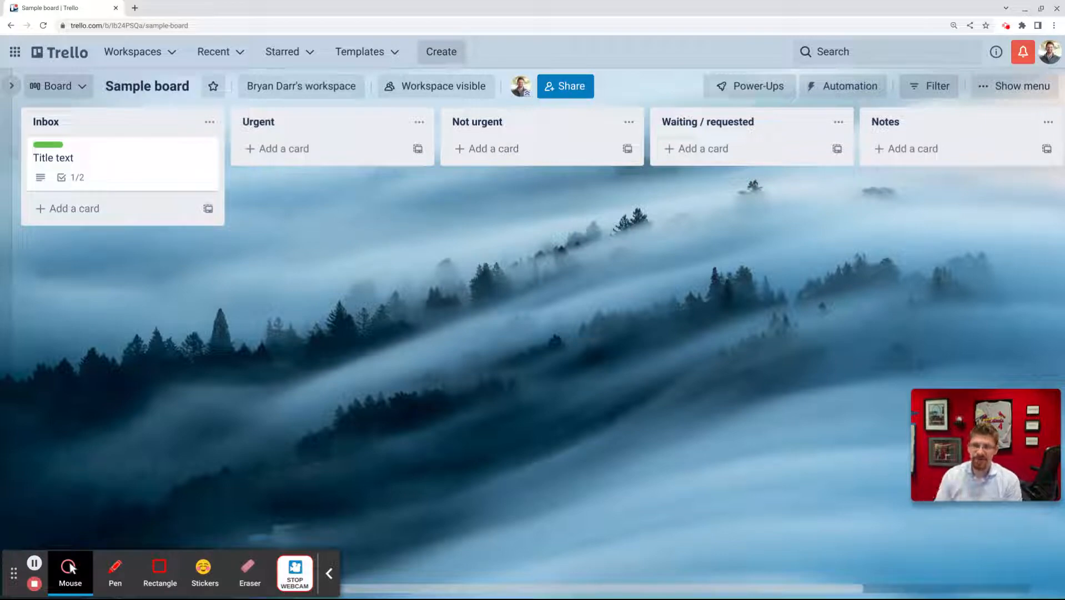
left_click_drag(122, 164, 332, 163)
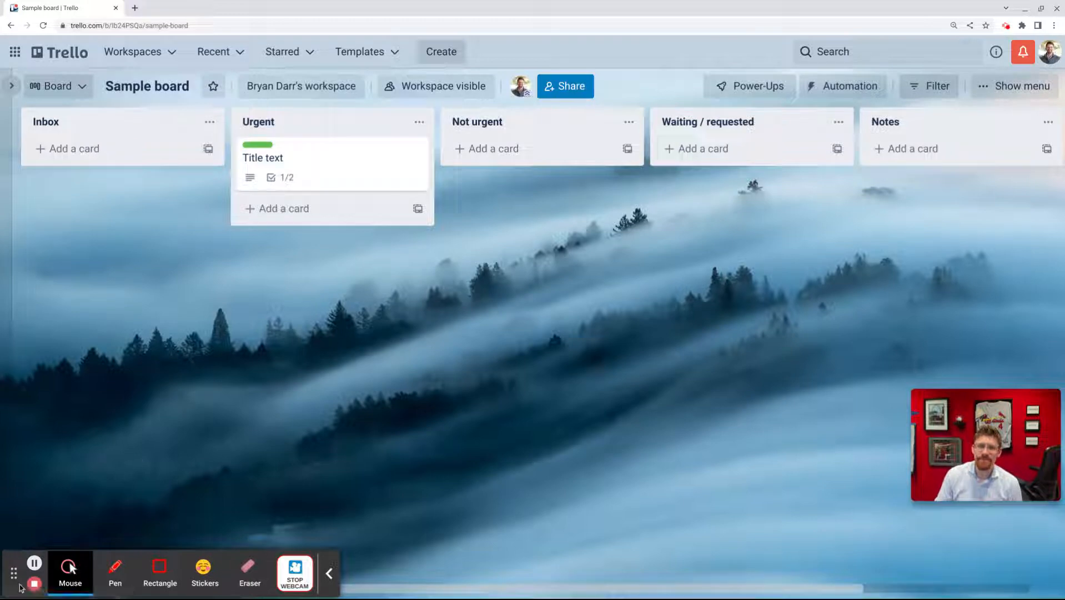
left_click(184, 7)
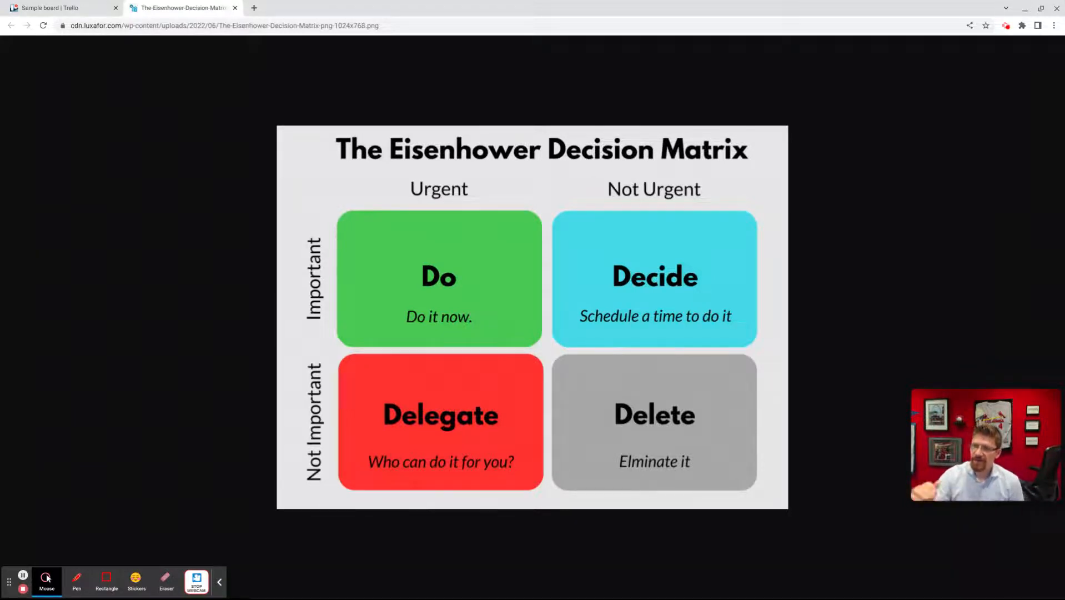
mouse_move(272, 397)
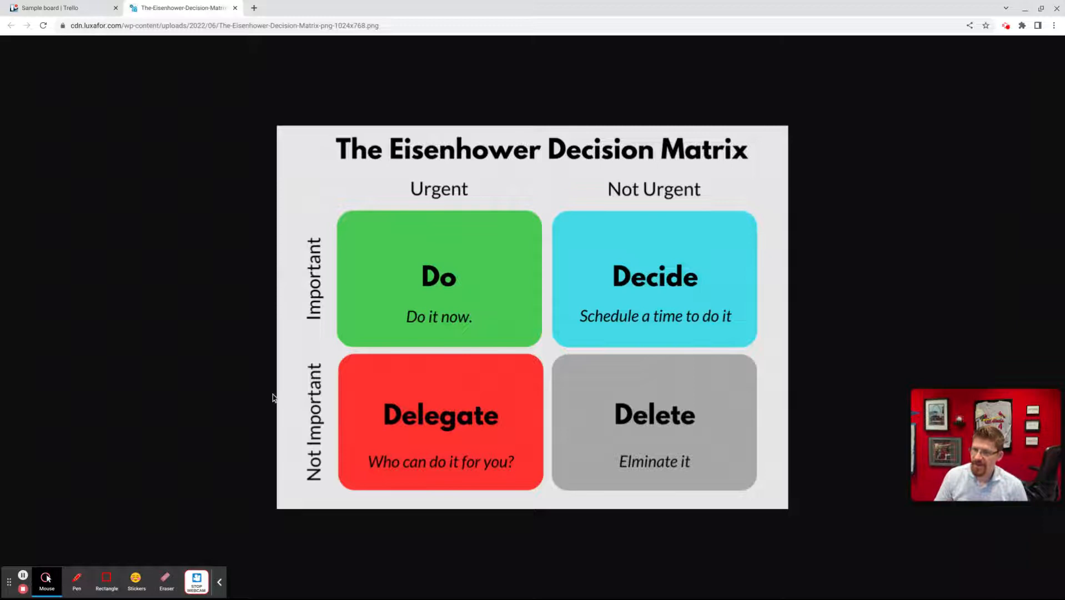
mouse_move(657, 247)
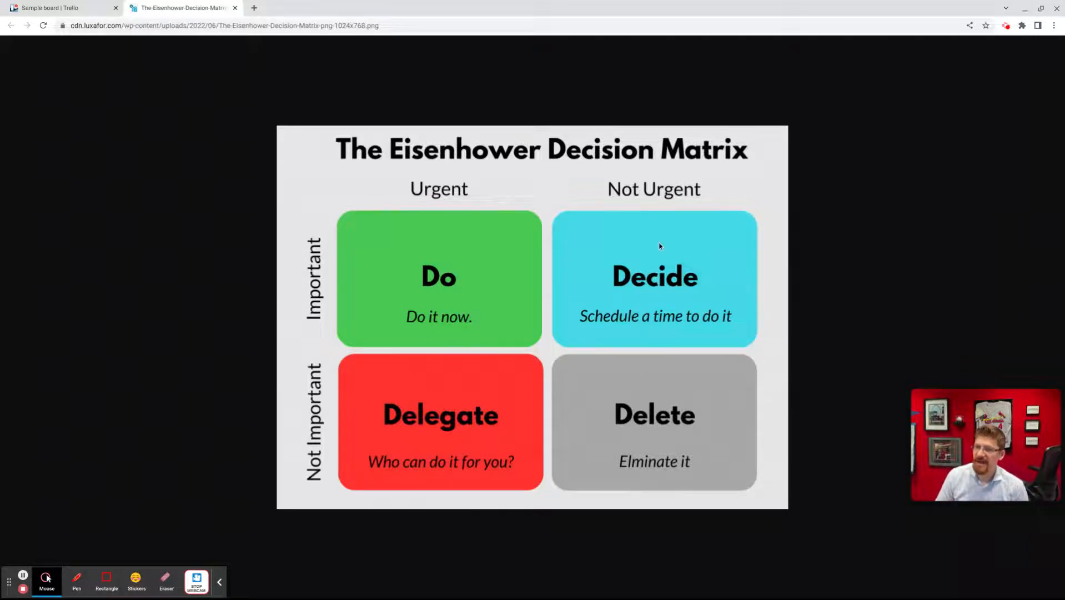
mouse_move(641, 221)
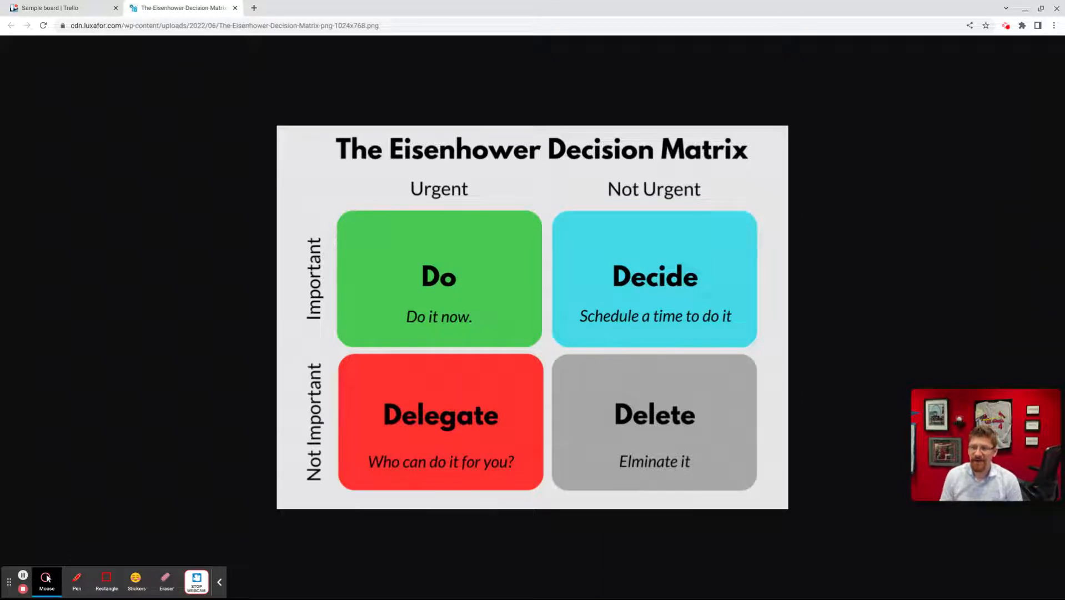
mouse_move(639, 235)
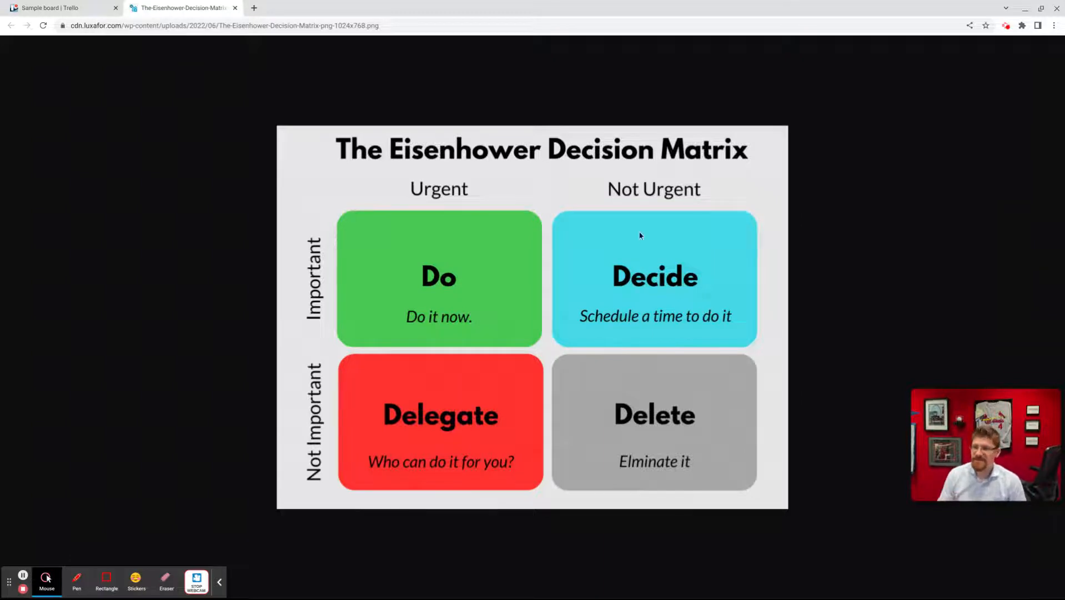
mouse_move(380, 350)
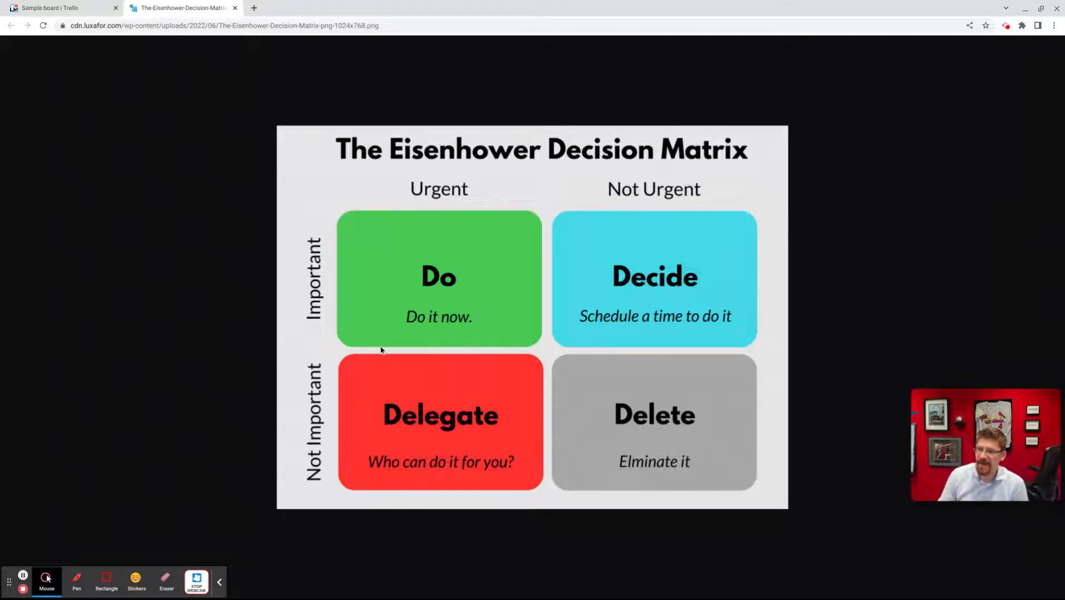
mouse_move(406, 423)
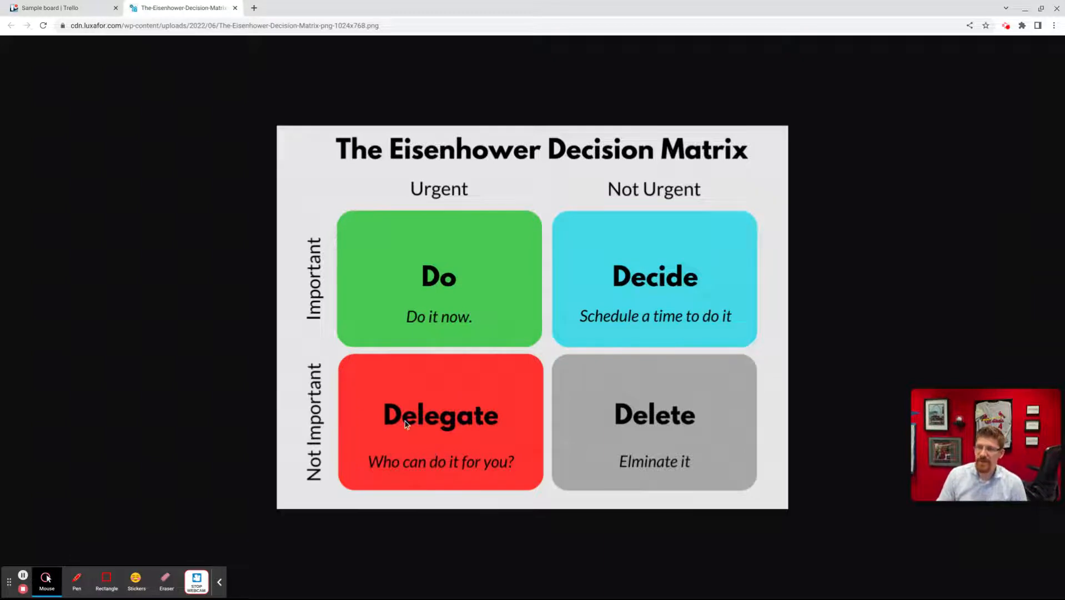
mouse_move(389, 194)
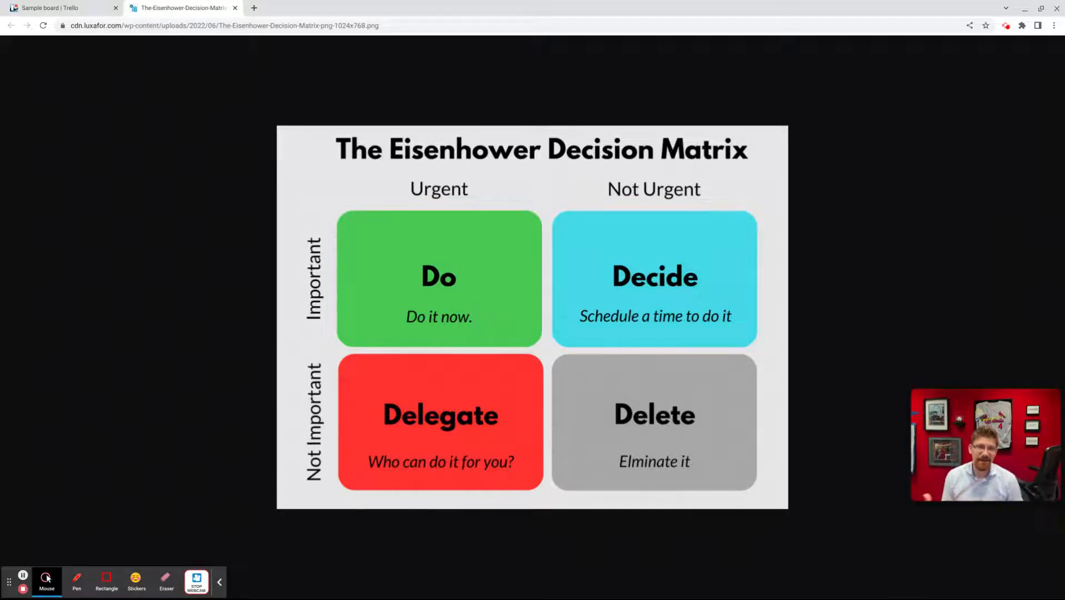
Step: Return to the Trello board from the Eisenhower Decision Matrix image tab
left_click(61, 7)
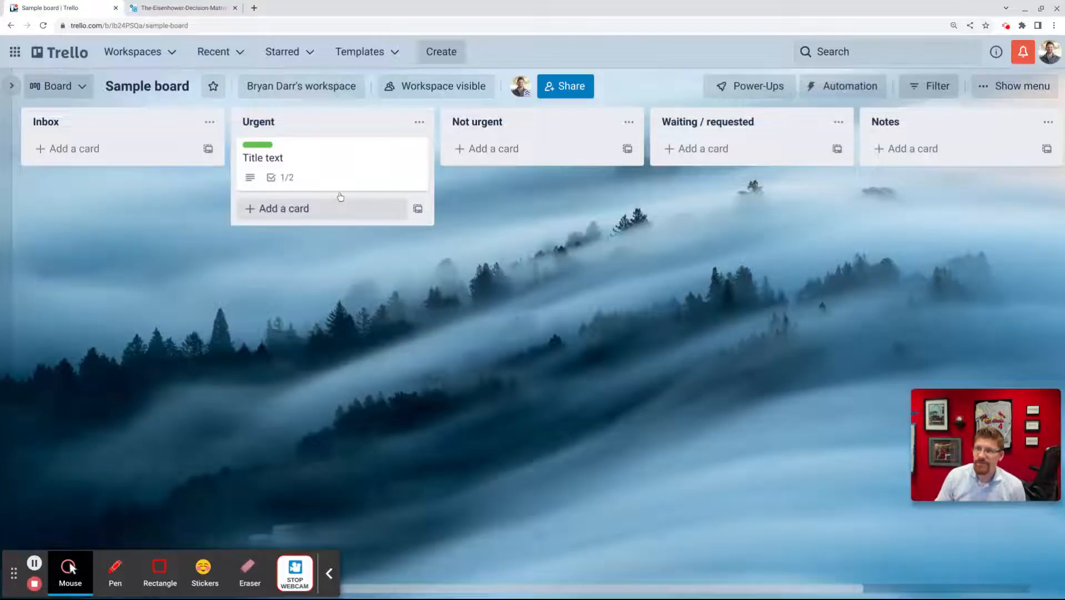
mouse_move(329, 177)
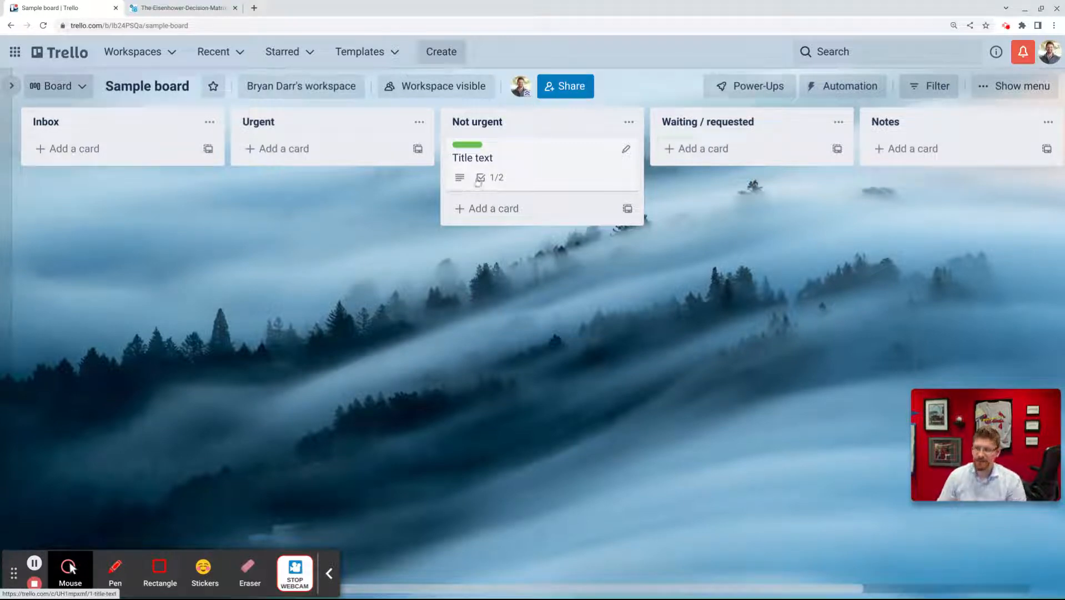
mouse_move(181, 449)
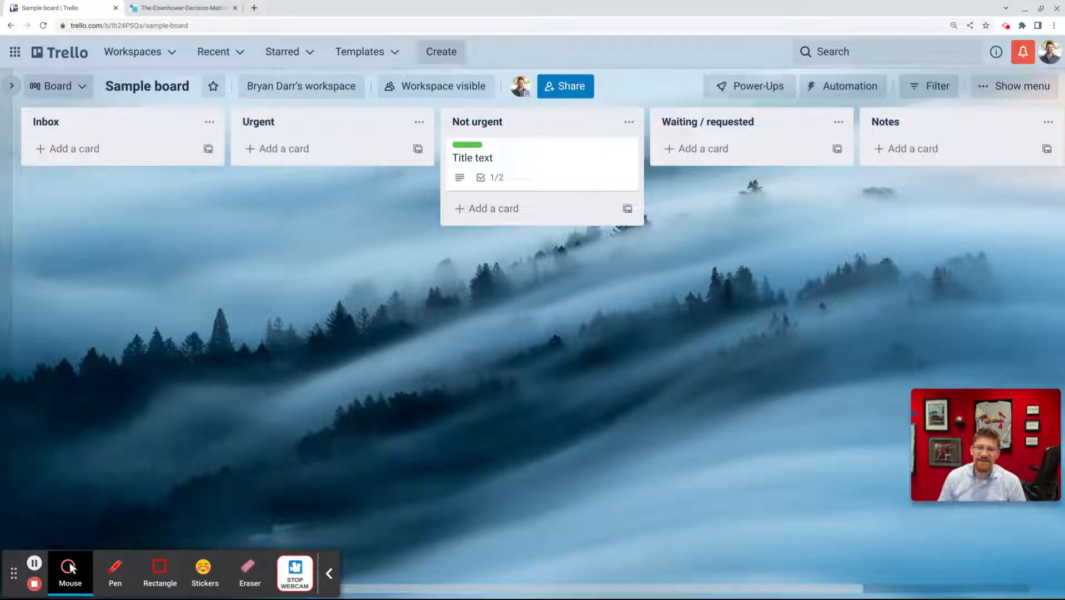
Step: Switch to the browser tab showing the Eisenhower Decision Matrix image
left_click(180, 7)
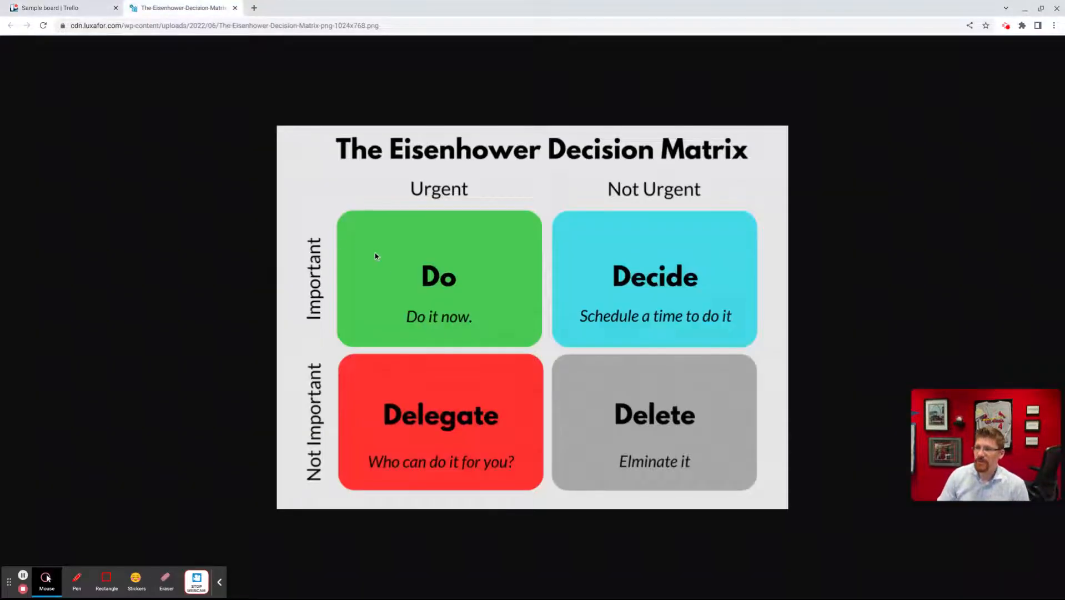
mouse_move(670, 207)
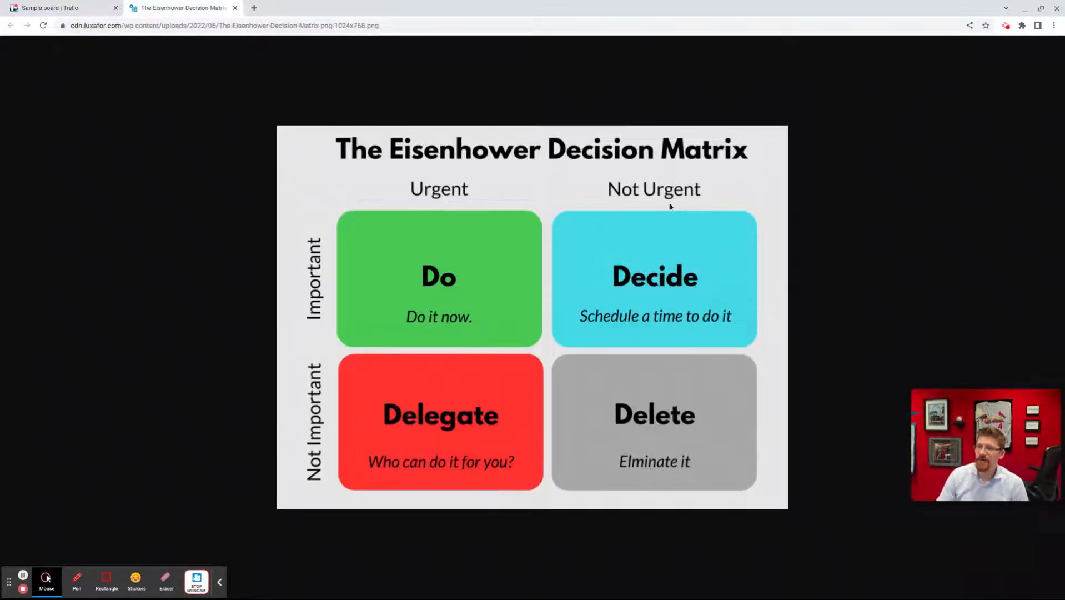
mouse_move(636, 324)
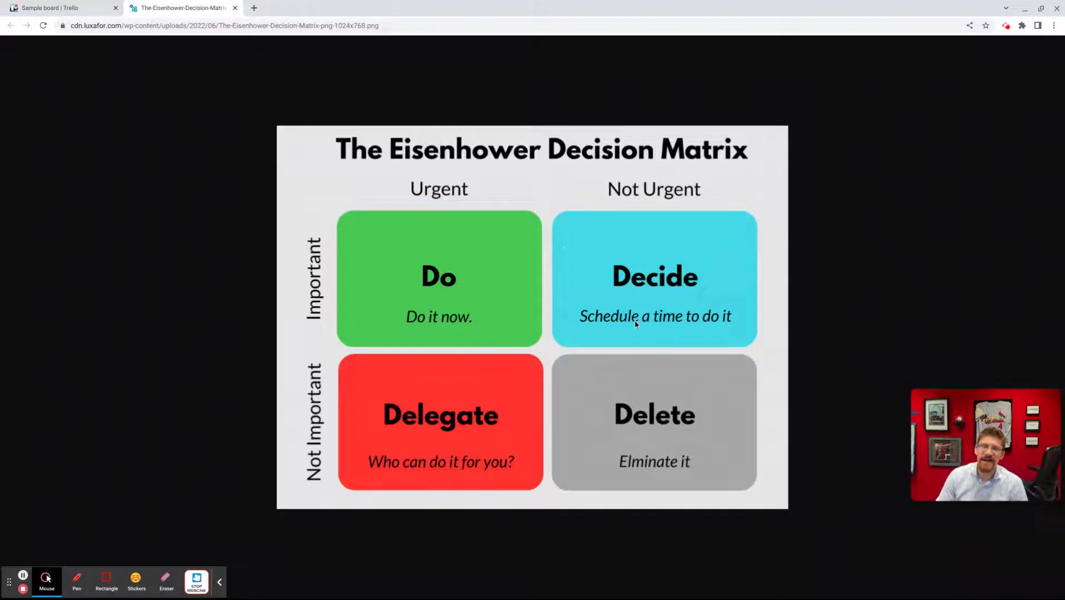
mouse_move(729, 308)
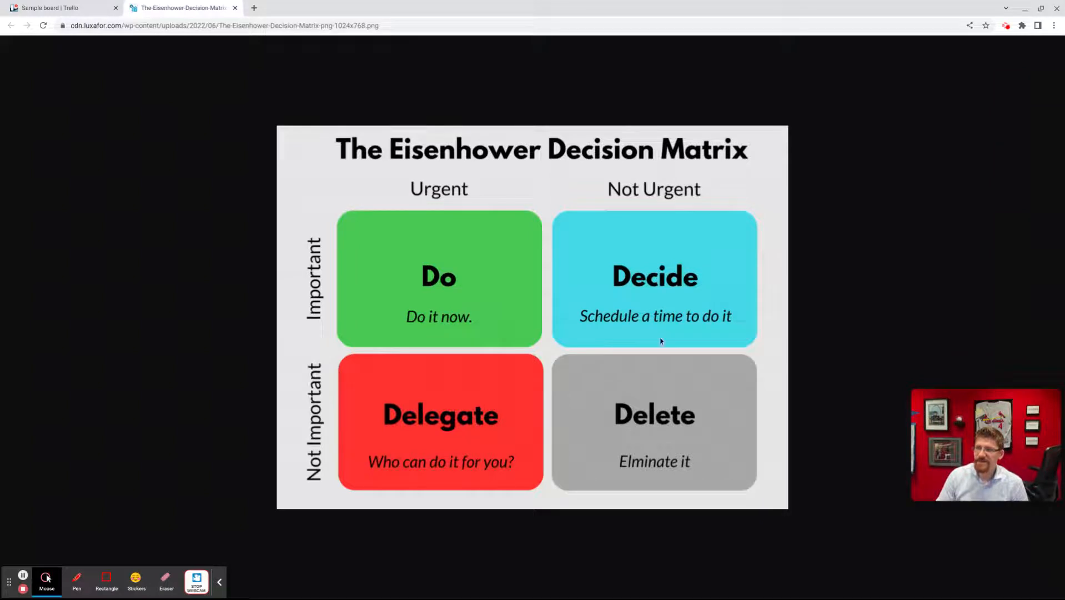
mouse_move(703, 302)
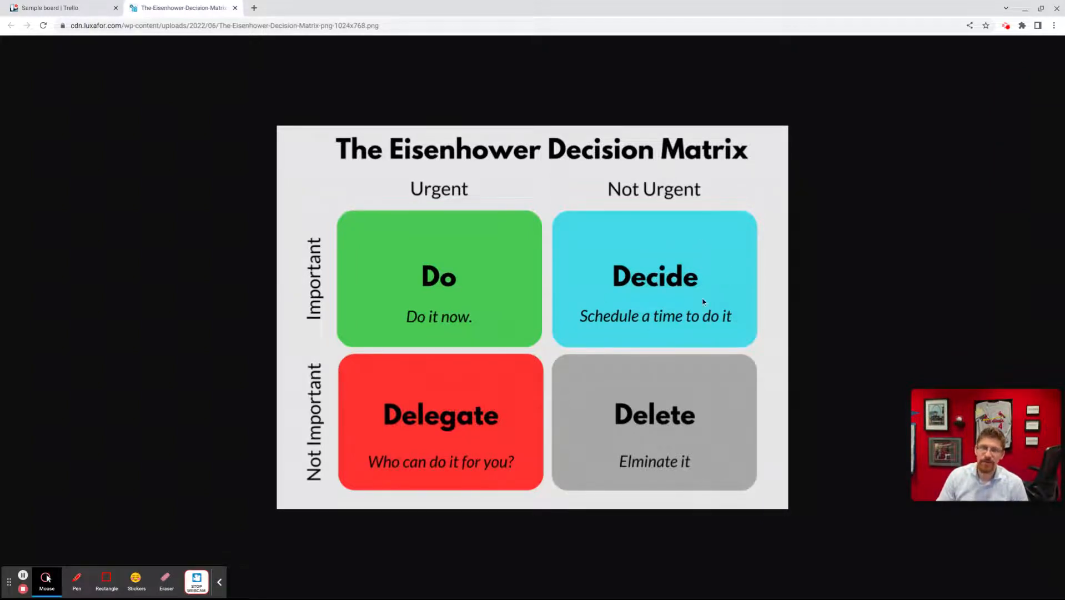
mouse_move(496, 290)
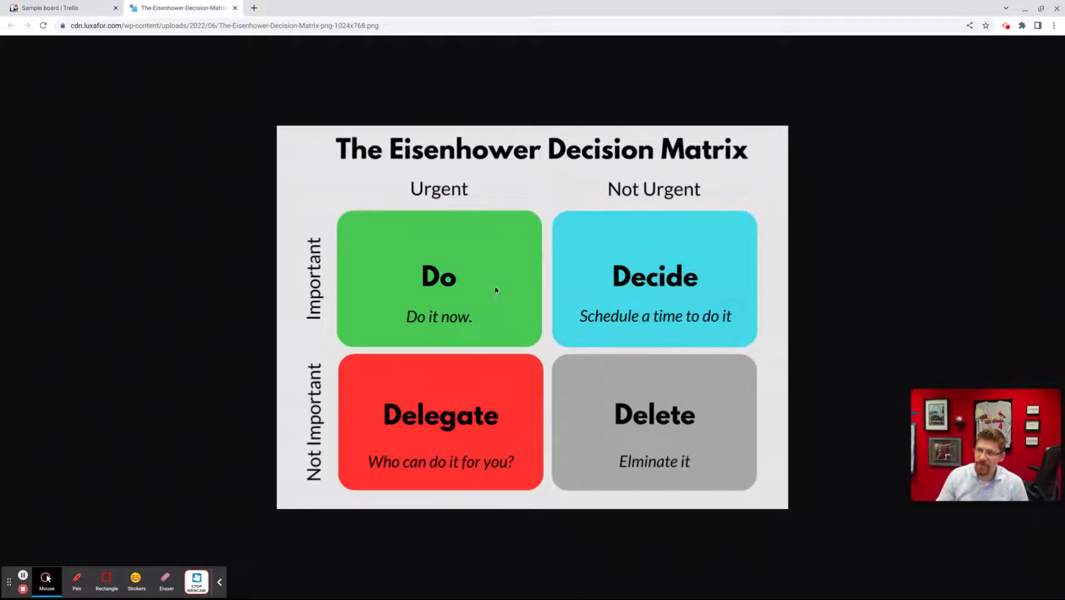
mouse_move(416, 263)
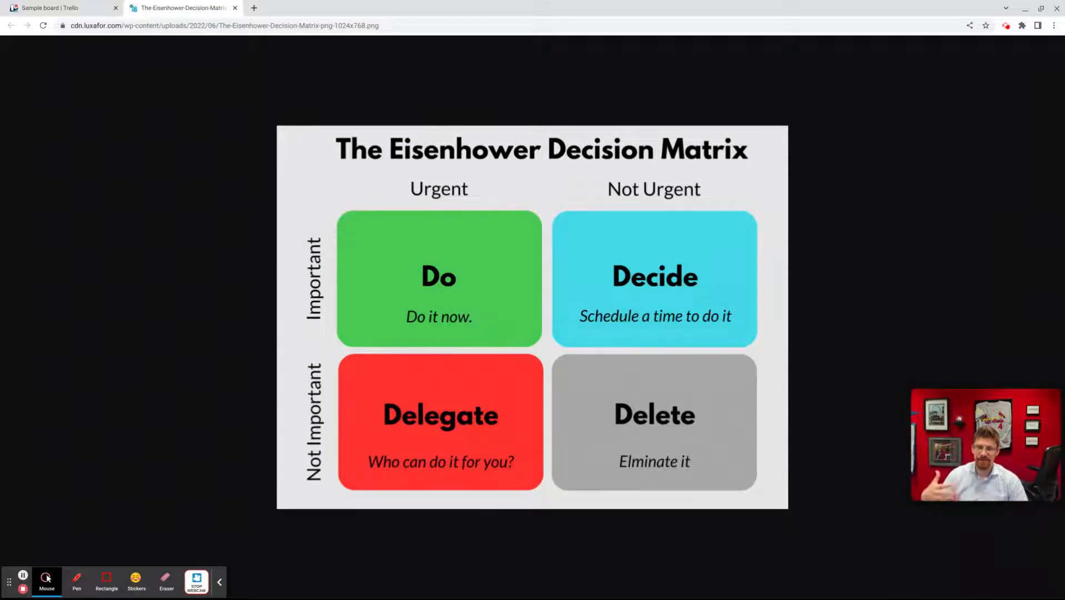
Step: Return to the Sample board from the Eisenhower Decision Matrix image
left_click(63, 8)
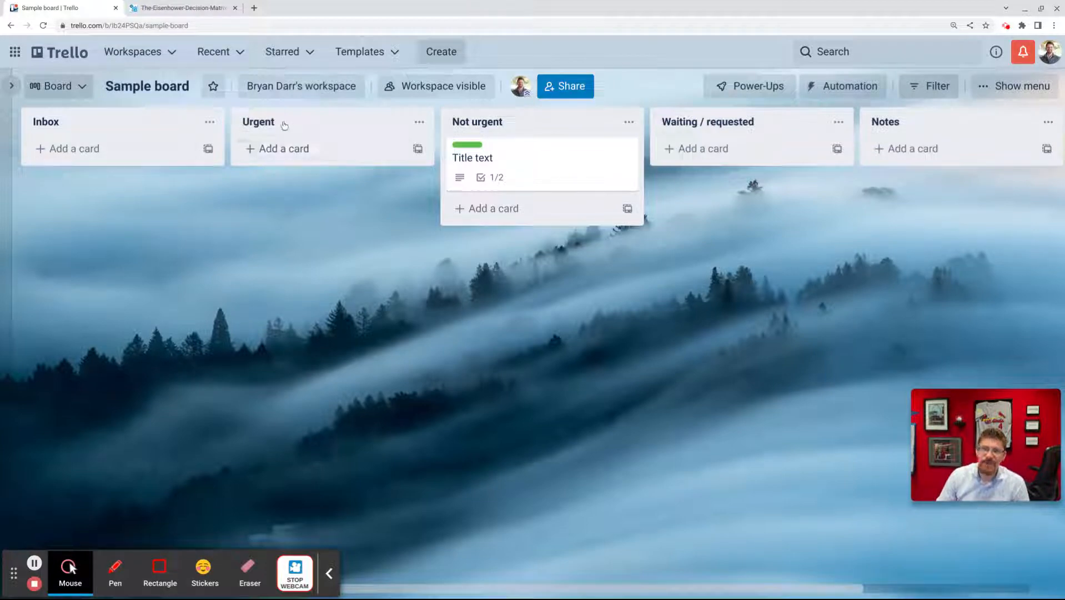
mouse_move(283, 167)
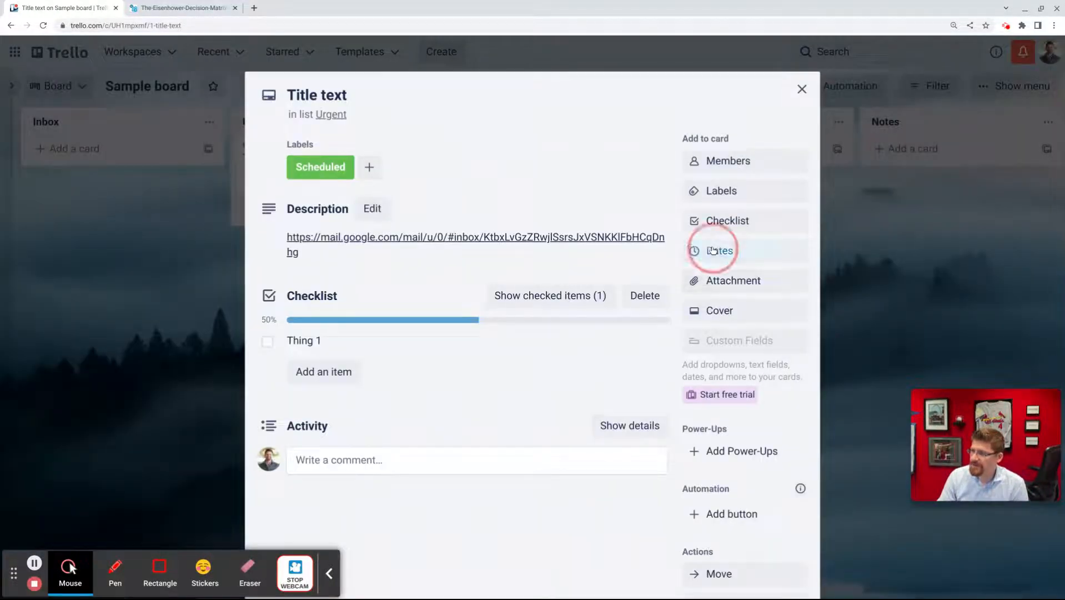
Step: Give the Title text card a 23 September due date and return to the board
left_click(719, 250)
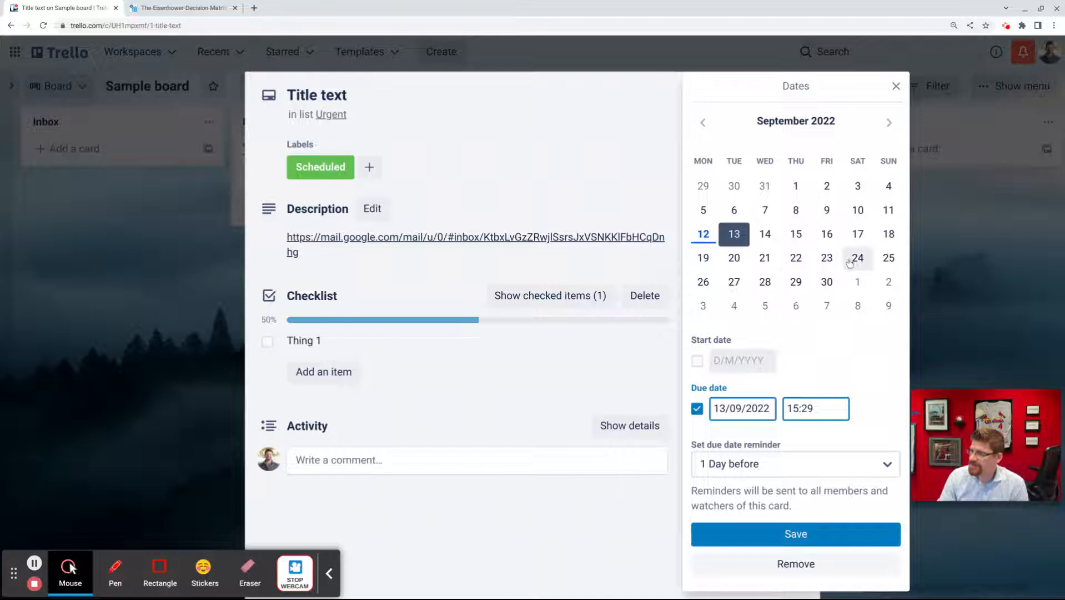
left_click(827, 258)
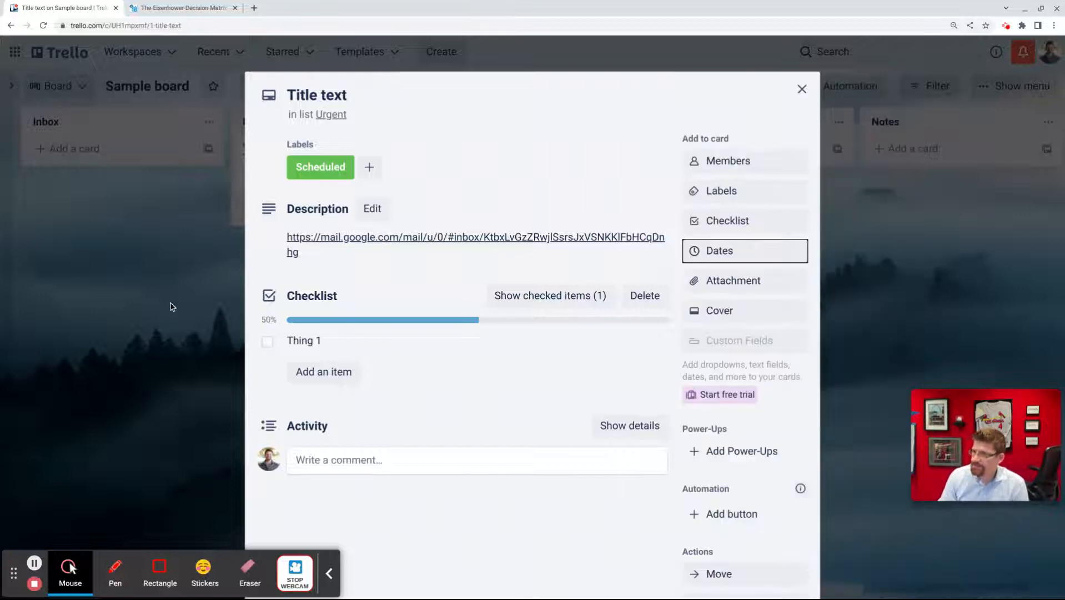
left_click(801, 89)
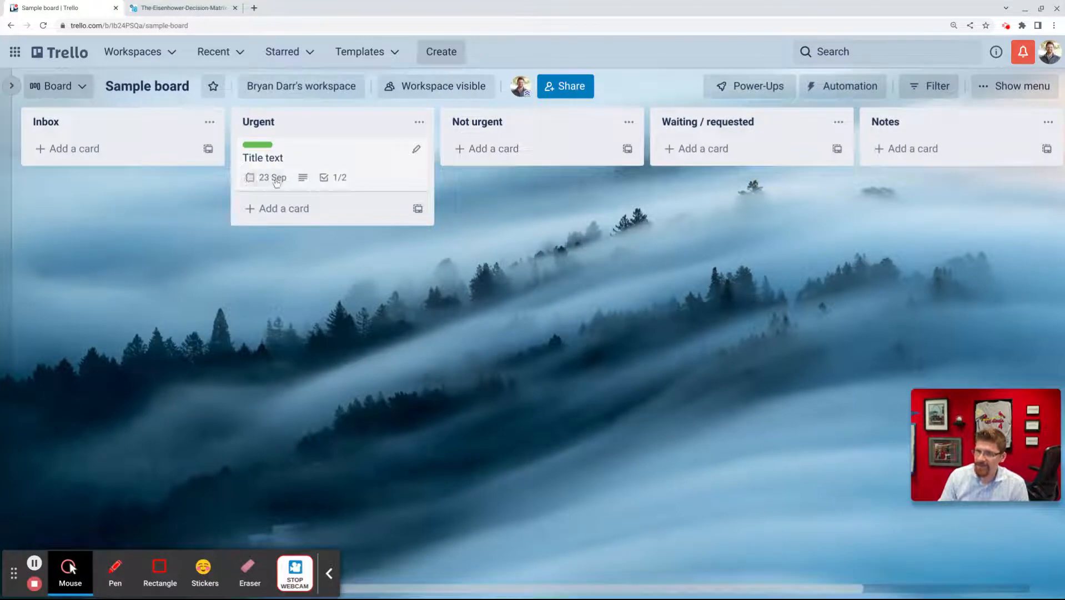
mouse_move(358, 225)
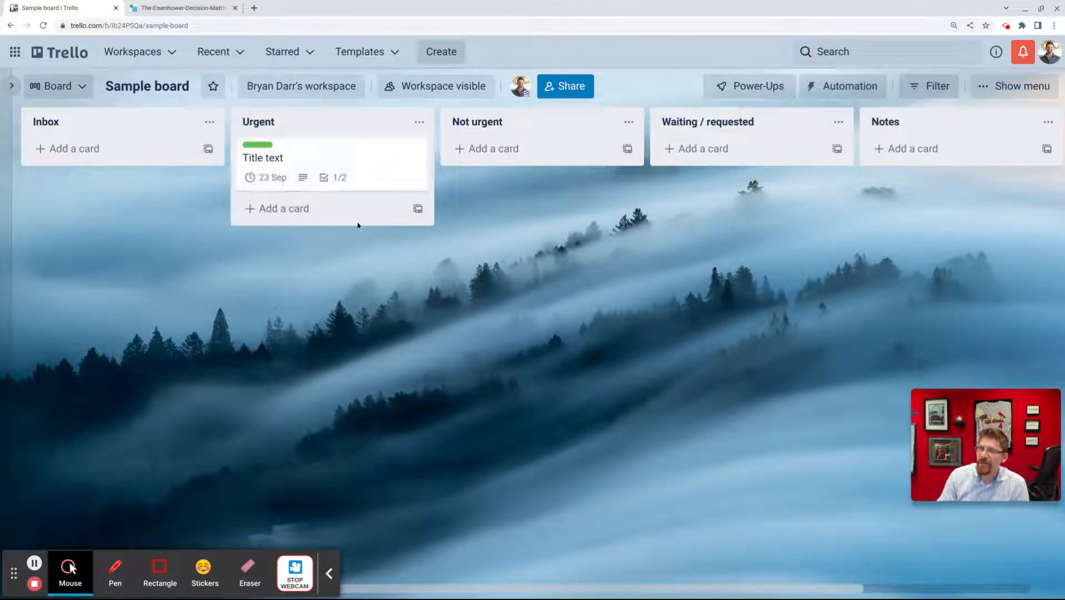
mouse_move(257, 182)
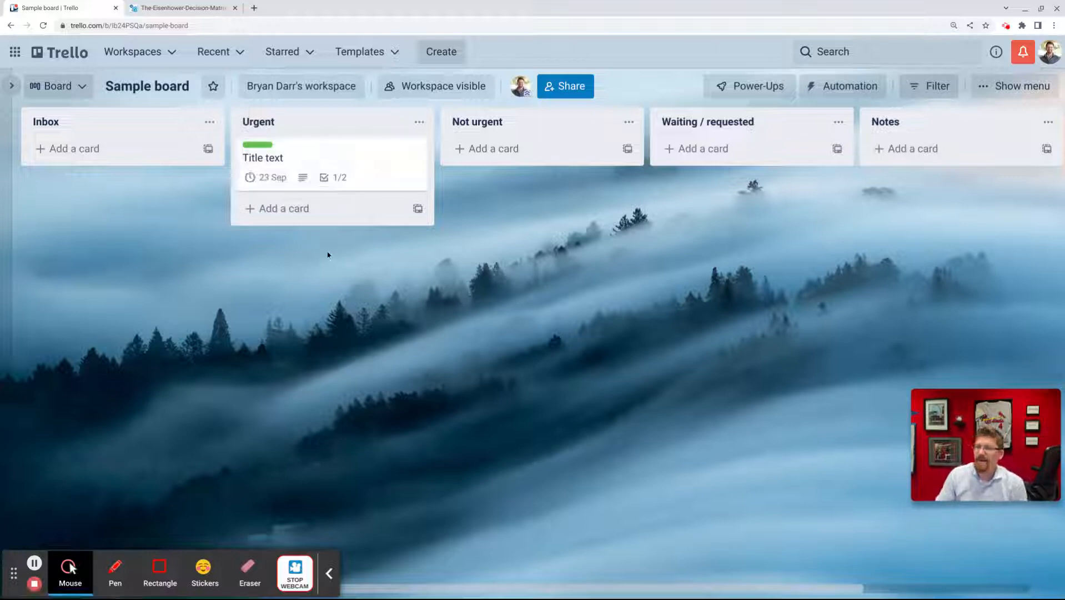
mouse_move(319, 249)
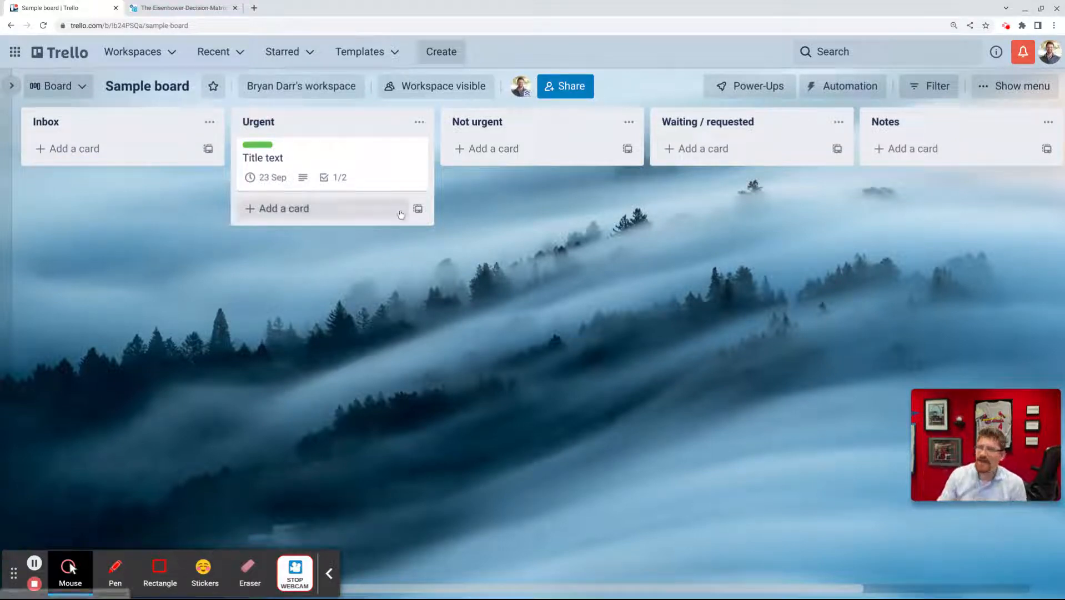
mouse_move(316, 170)
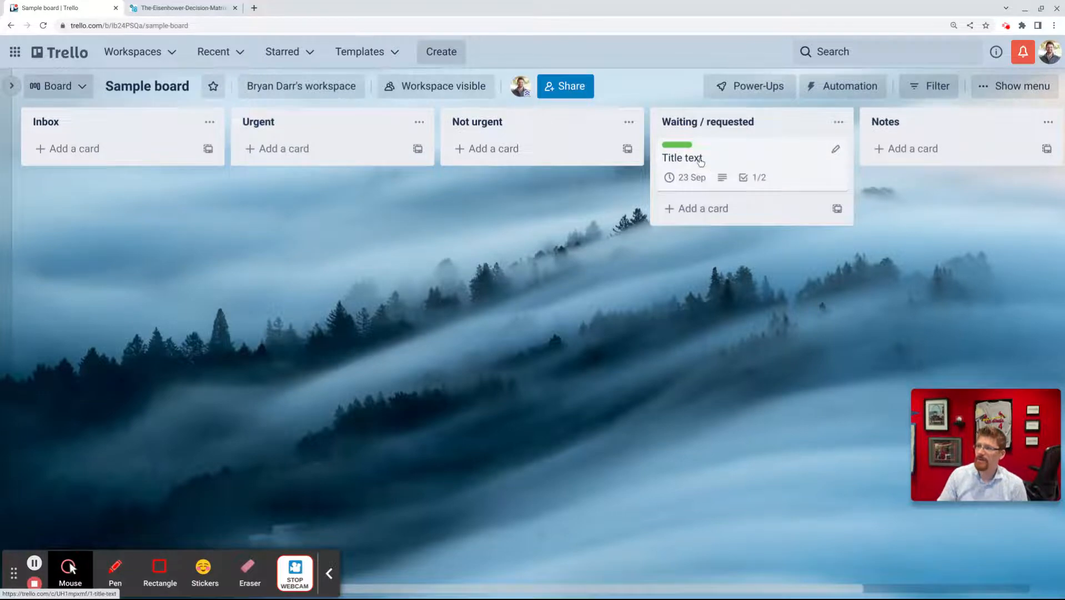
Step: Rename the card to 'Bob: Title text' by prefixing its title, then save it
left_click(682, 157)
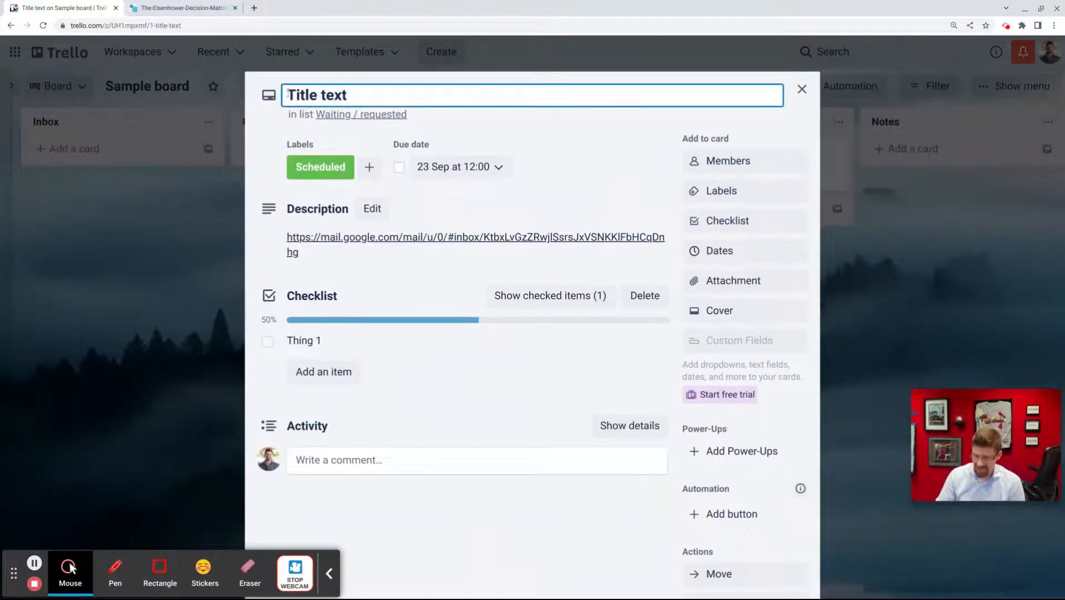
type("Bob:")
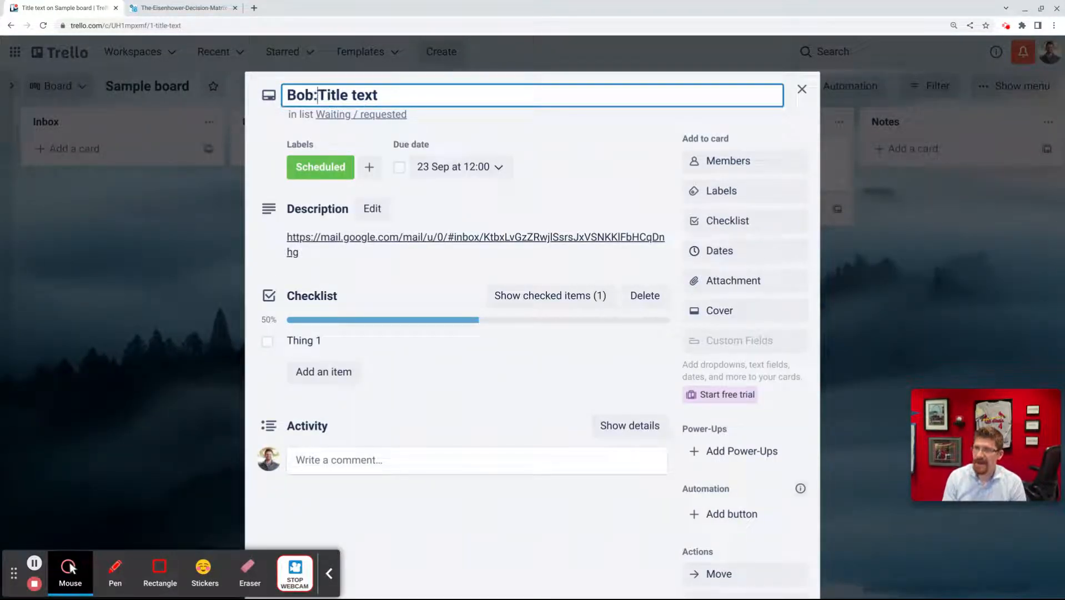
left_click(801, 89)
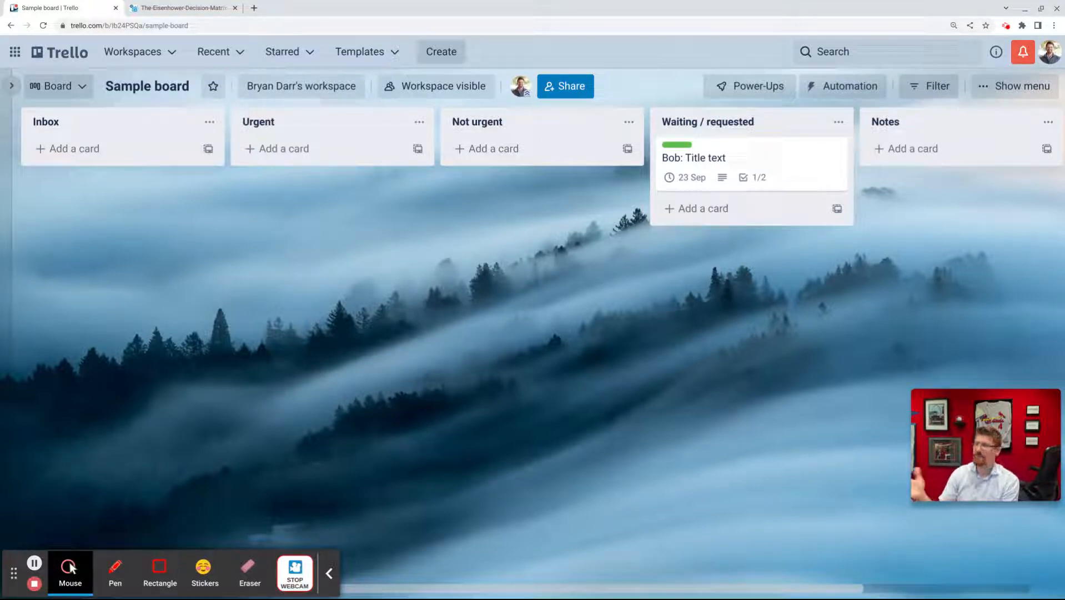
mouse_move(732, 144)
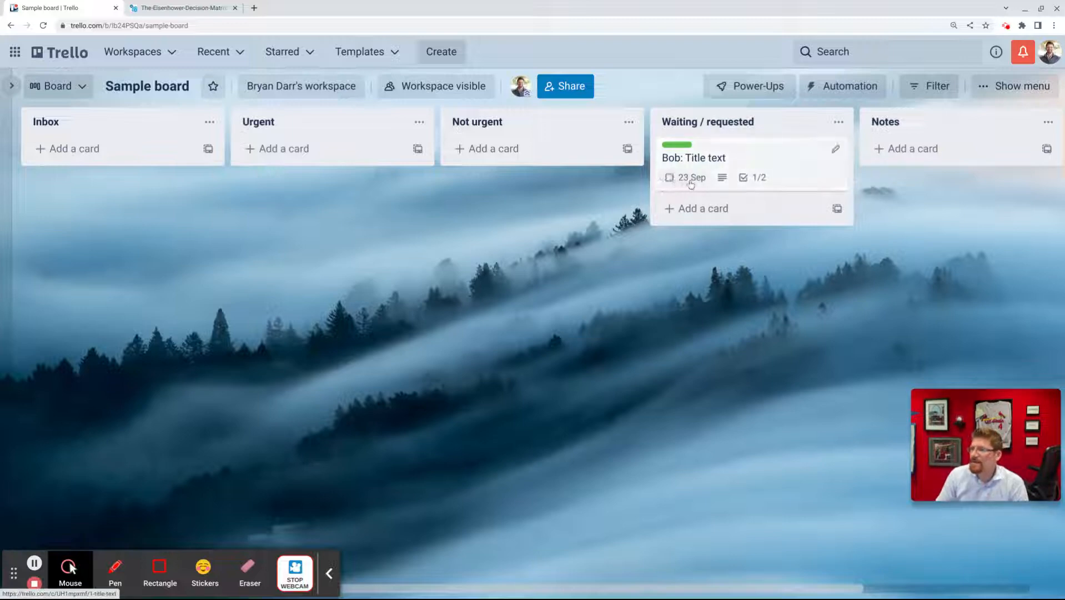
mouse_move(685, 178)
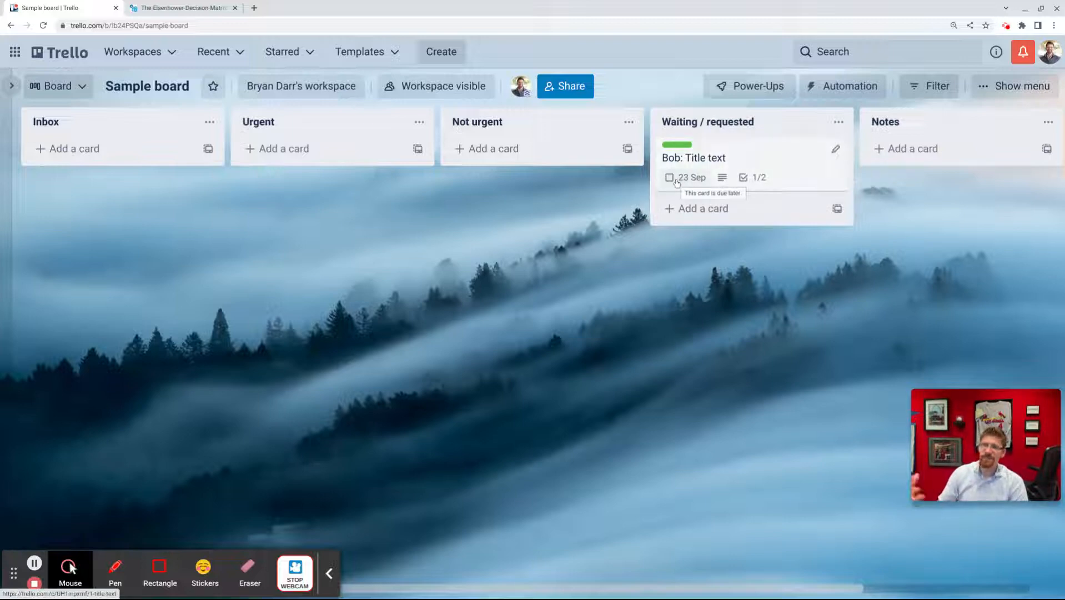
mouse_move(628, 246)
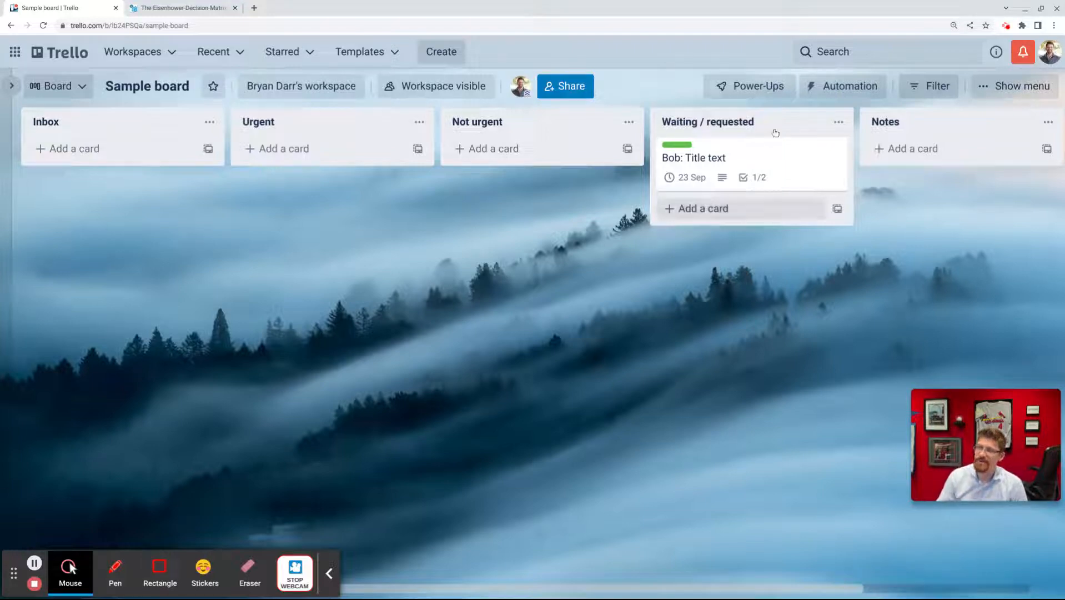
mouse_move(829, 278)
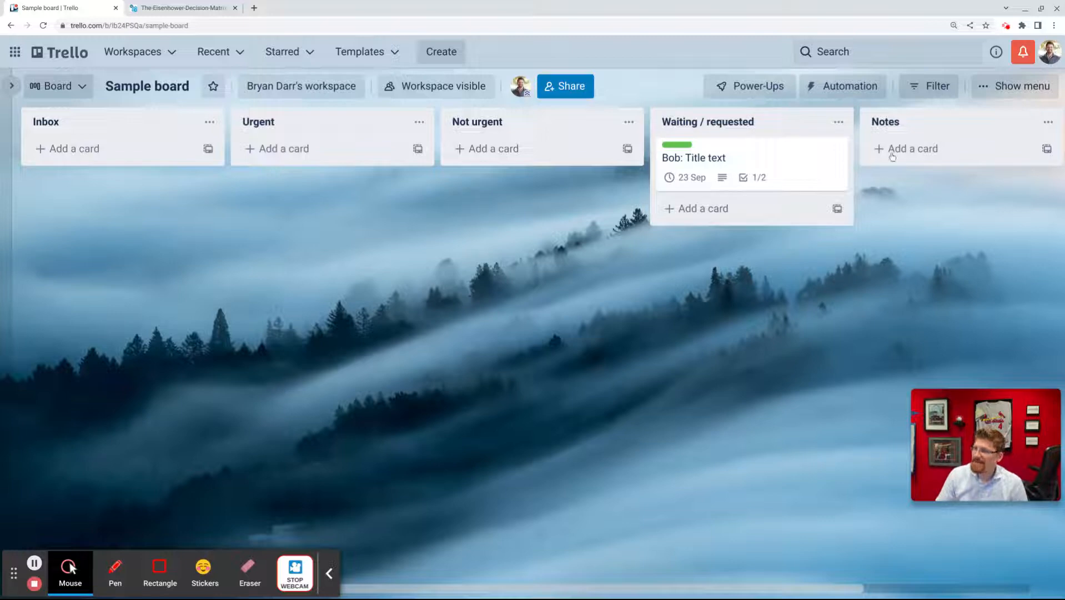
left_click(913, 149)
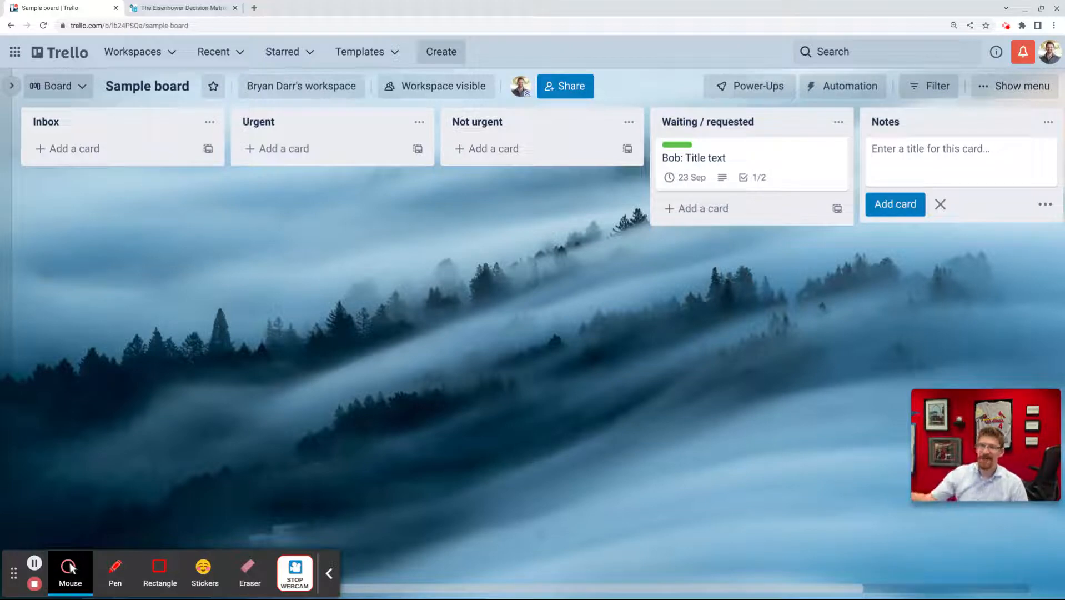
mouse_move(69, 572)
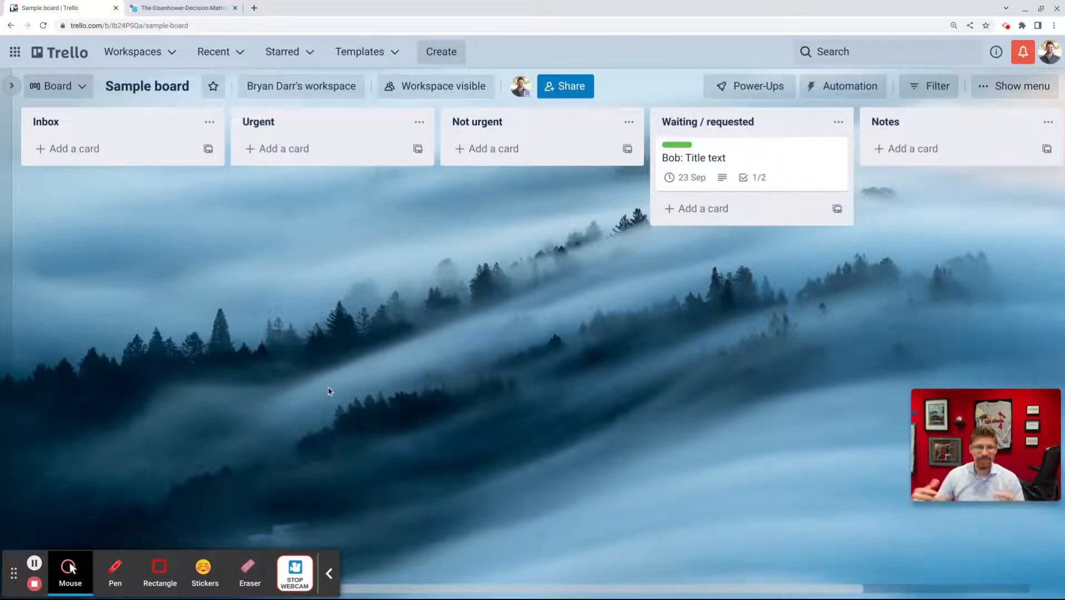
mouse_move(67, 303)
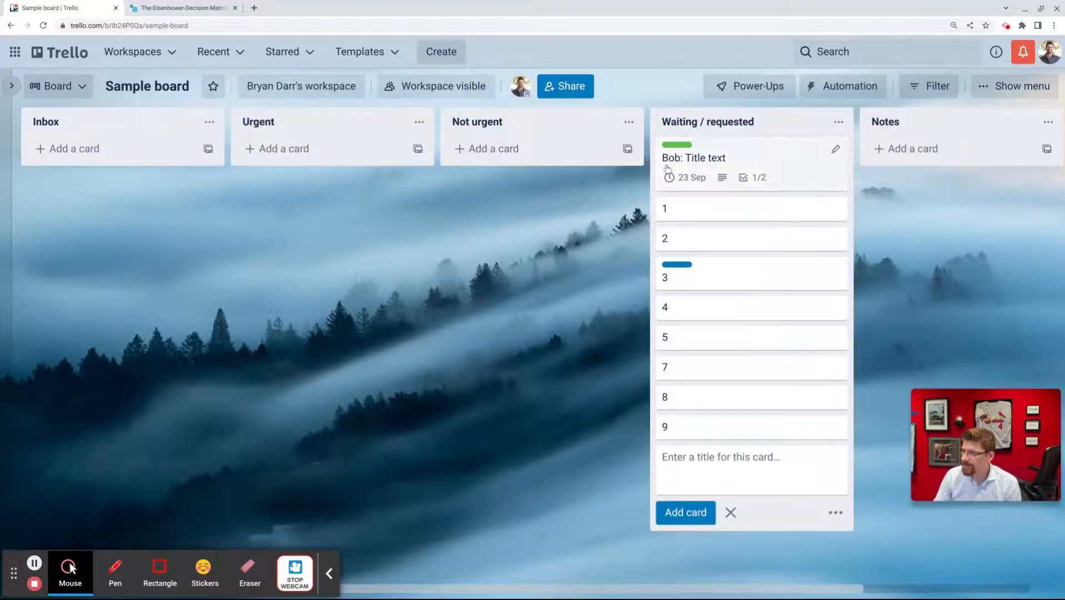
Step: Review card 3's labels, then collapse board labels into plain colour bars
left_click(665, 277)
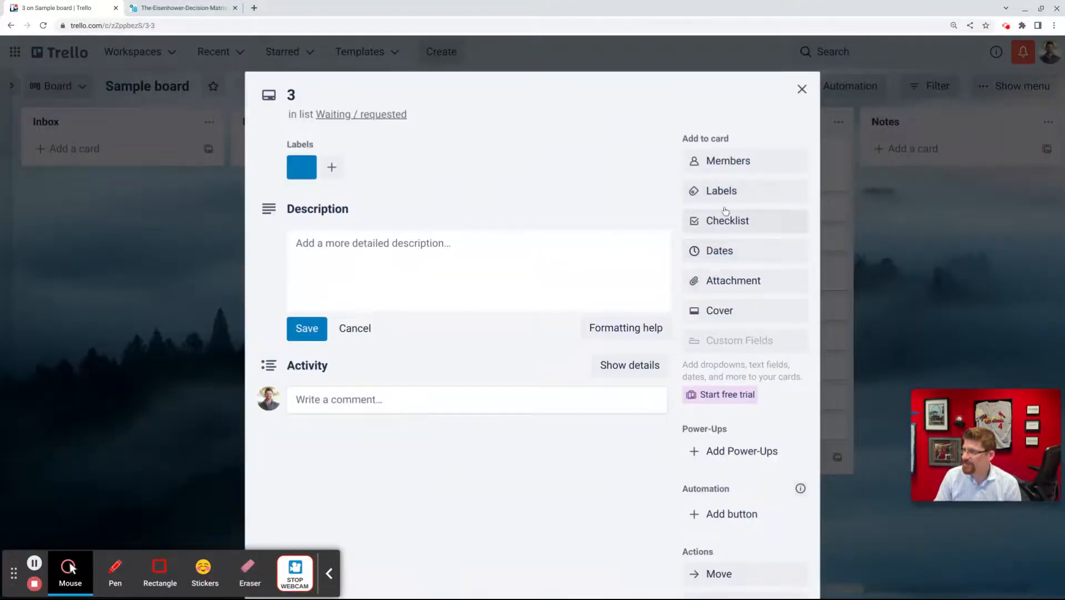
left_click(721, 190)
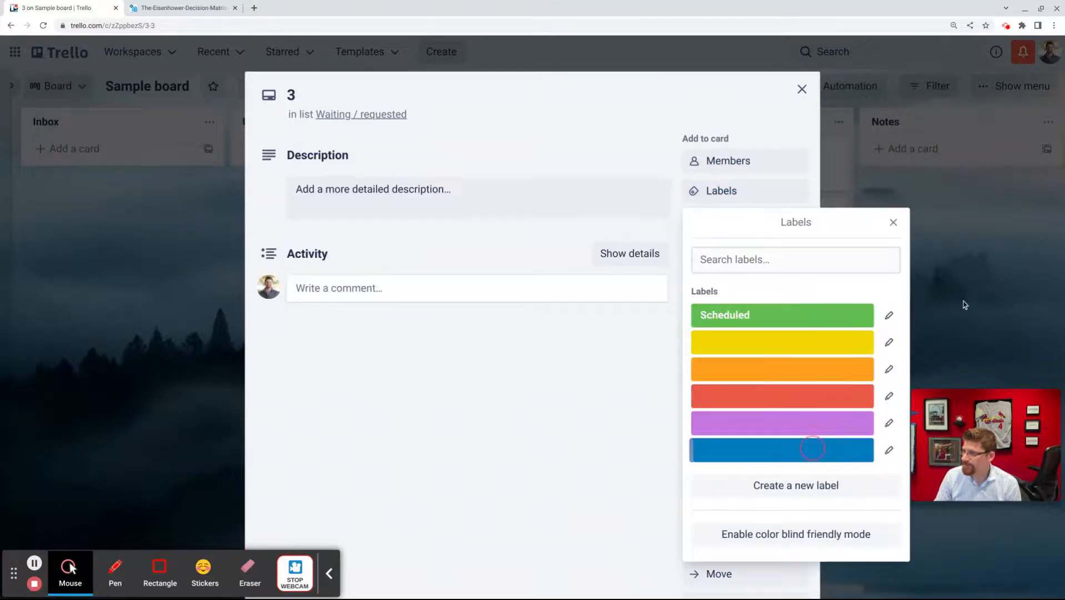
left_click(801, 89)
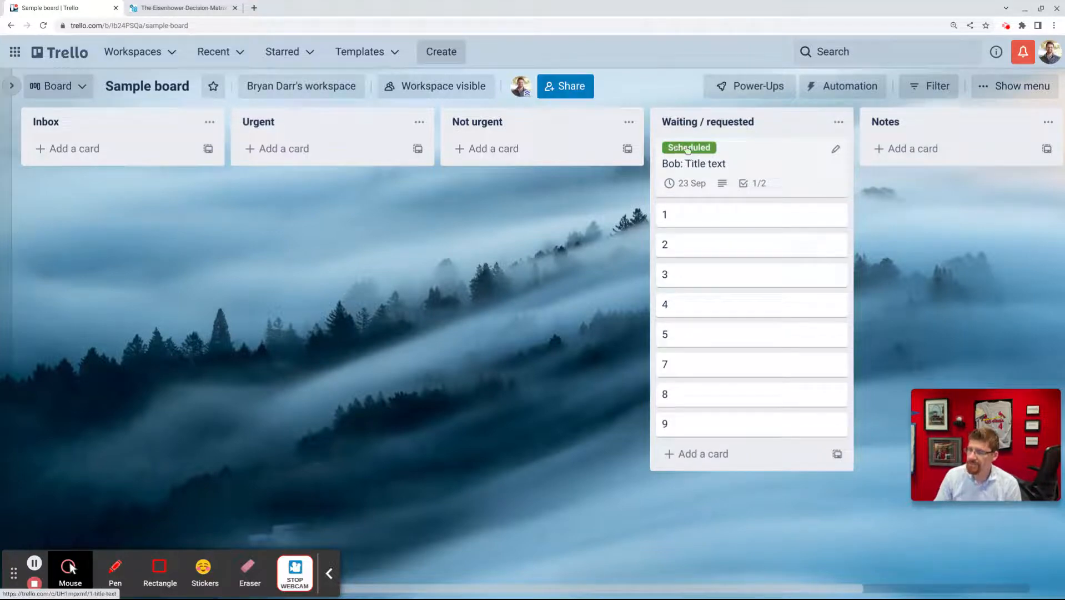
left_click(688, 147)
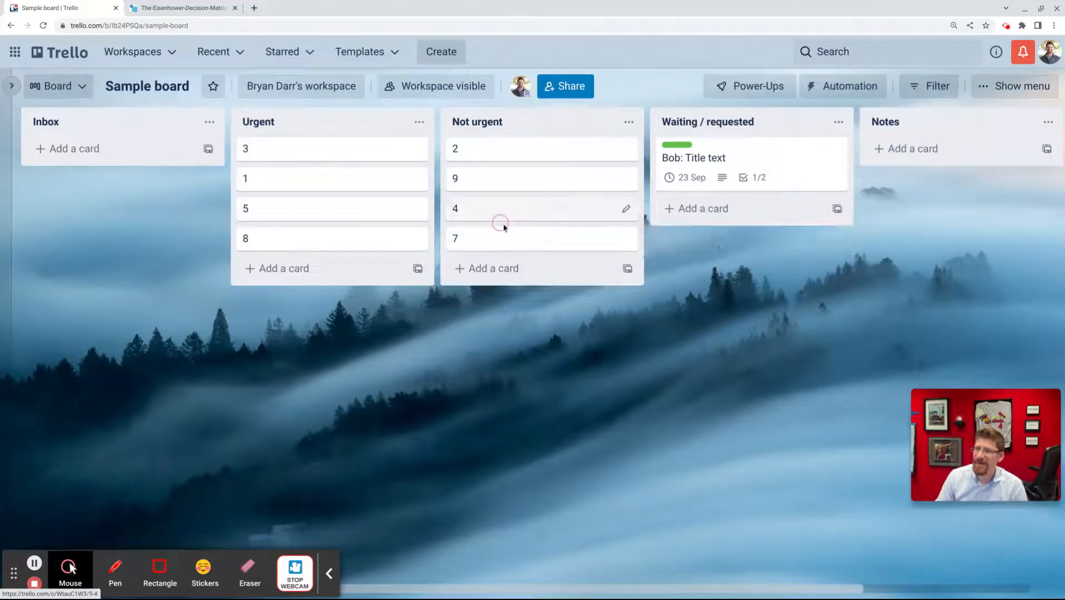
Step: Create a horizontal-rule separator card in the Not urgent list and stop adding cards
left_click(493, 267)
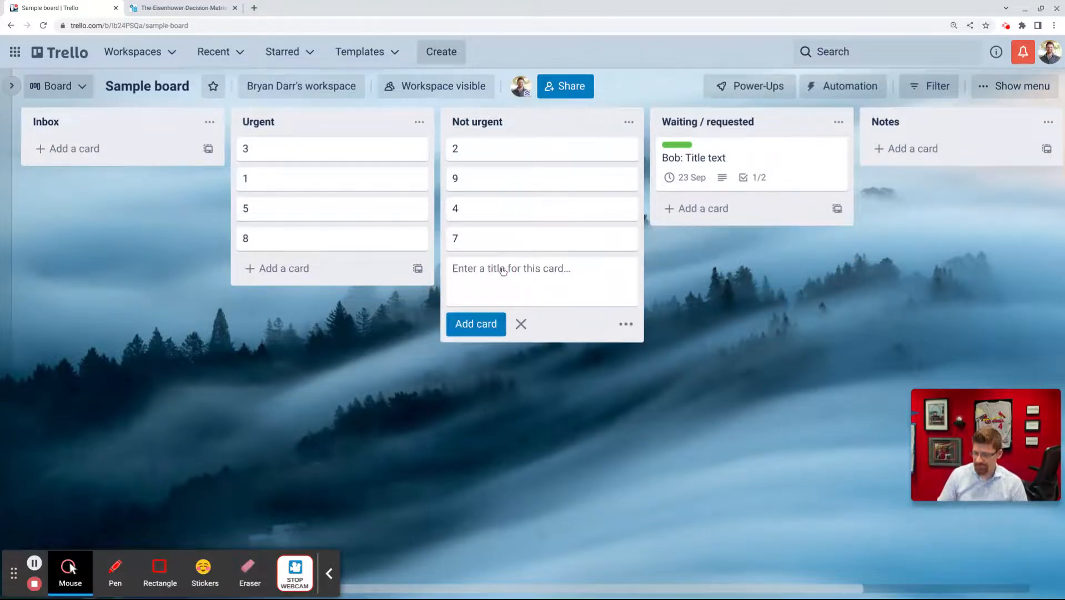
left_click(476, 323)
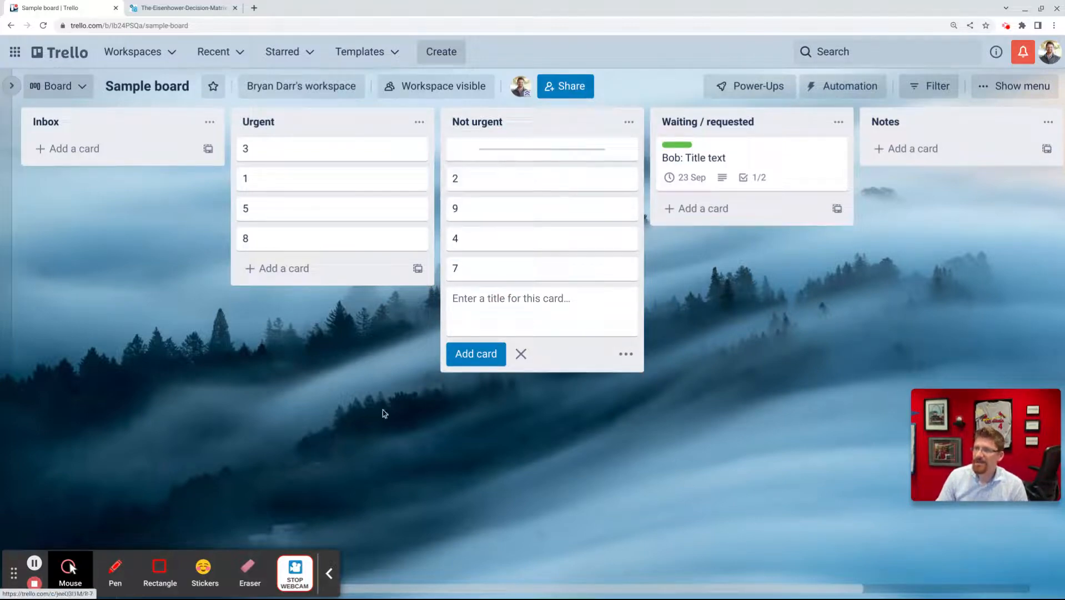
left_click(520, 354)
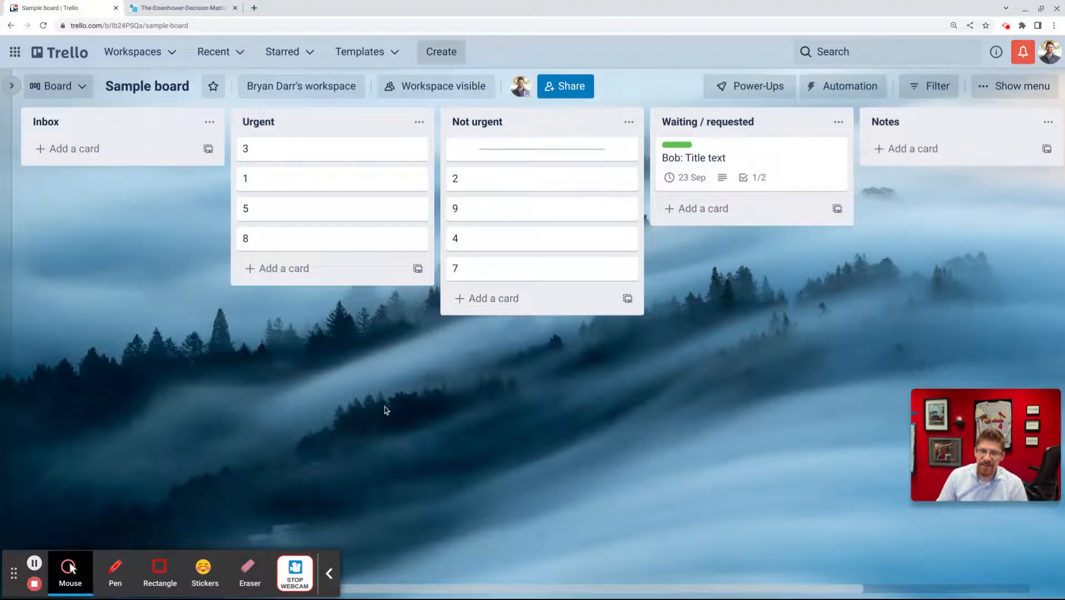
mouse_move(381, 392)
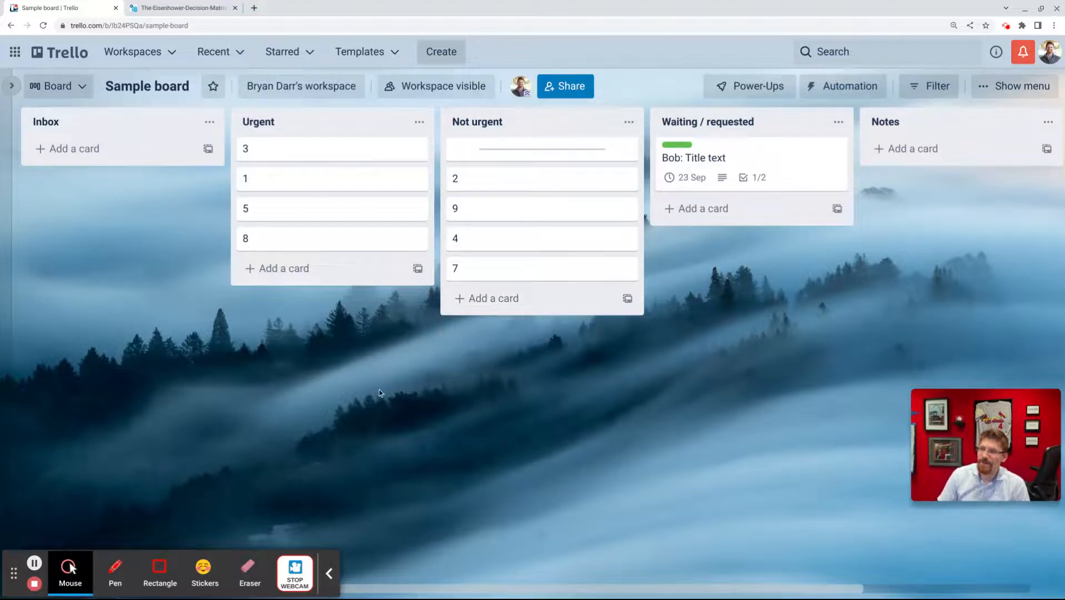
mouse_move(267, 299)
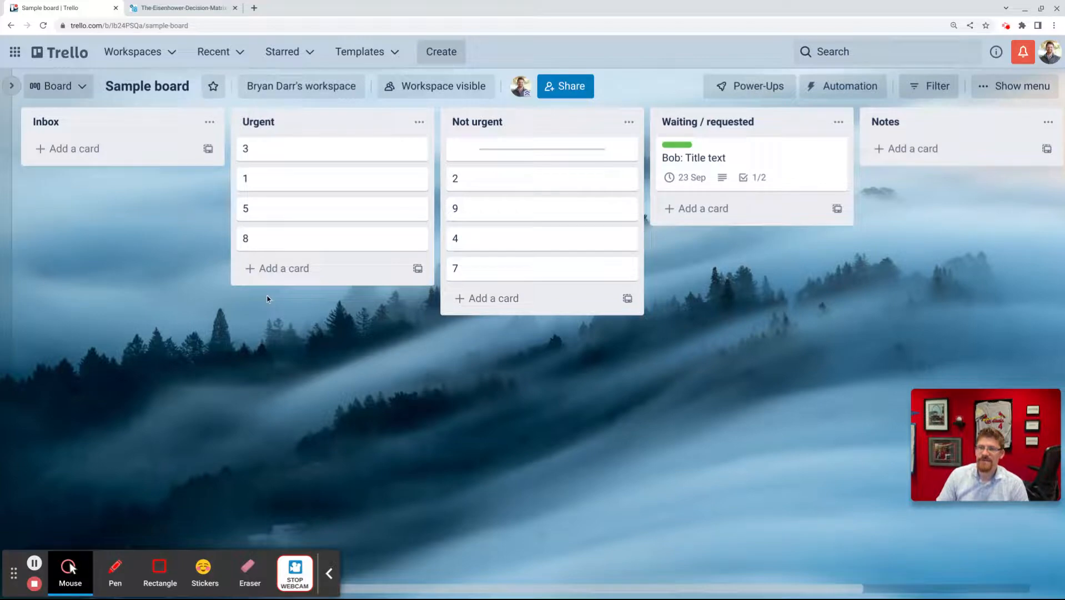
mouse_move(309, 212)
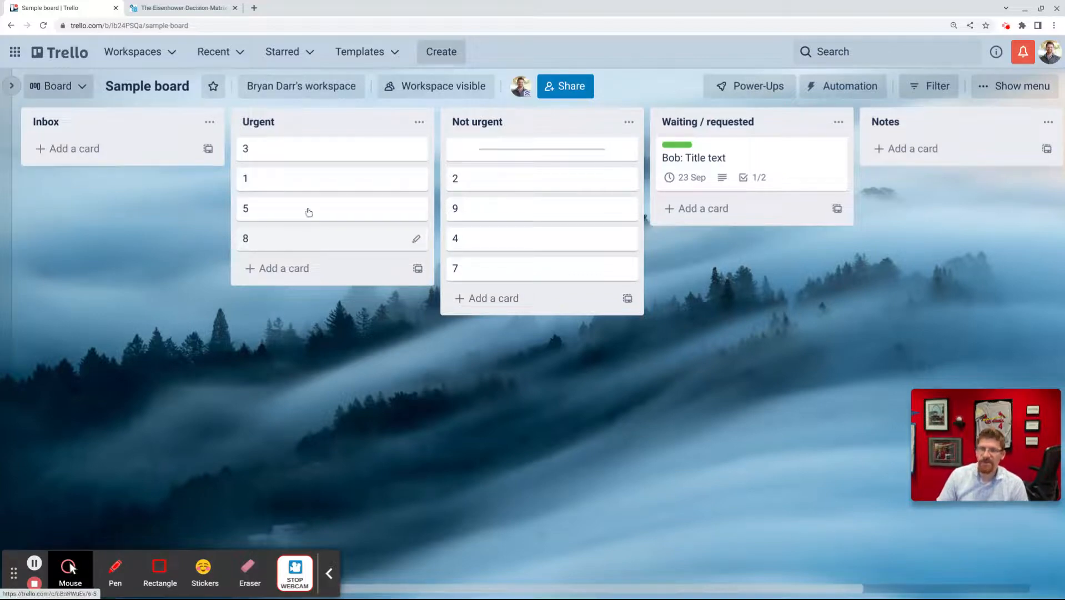
mouse_move(485, 192)
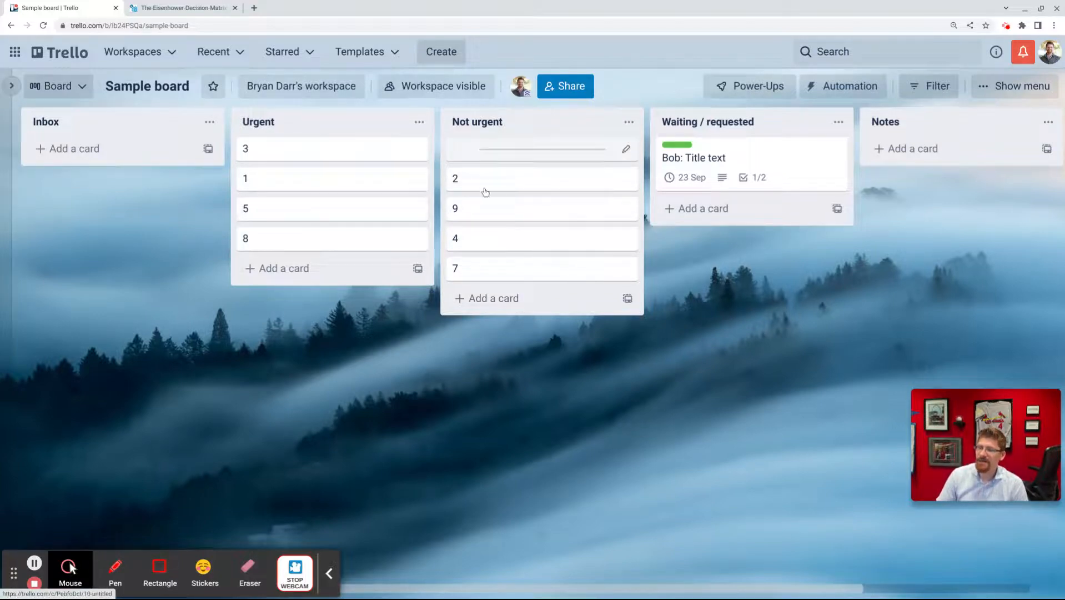
mouse_move(544, 263)
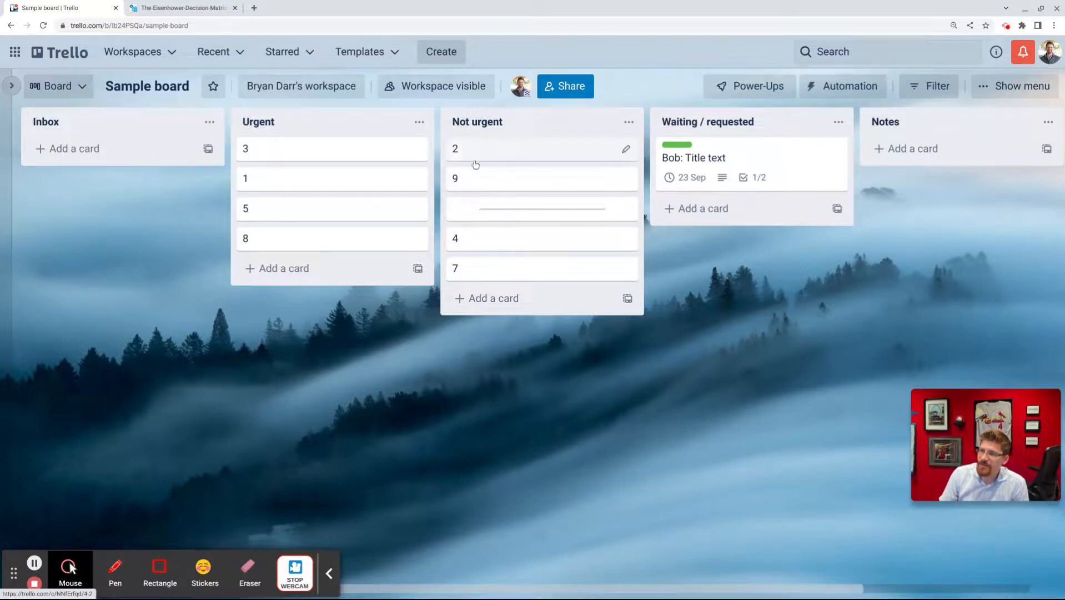
mouse_move(161, 402)
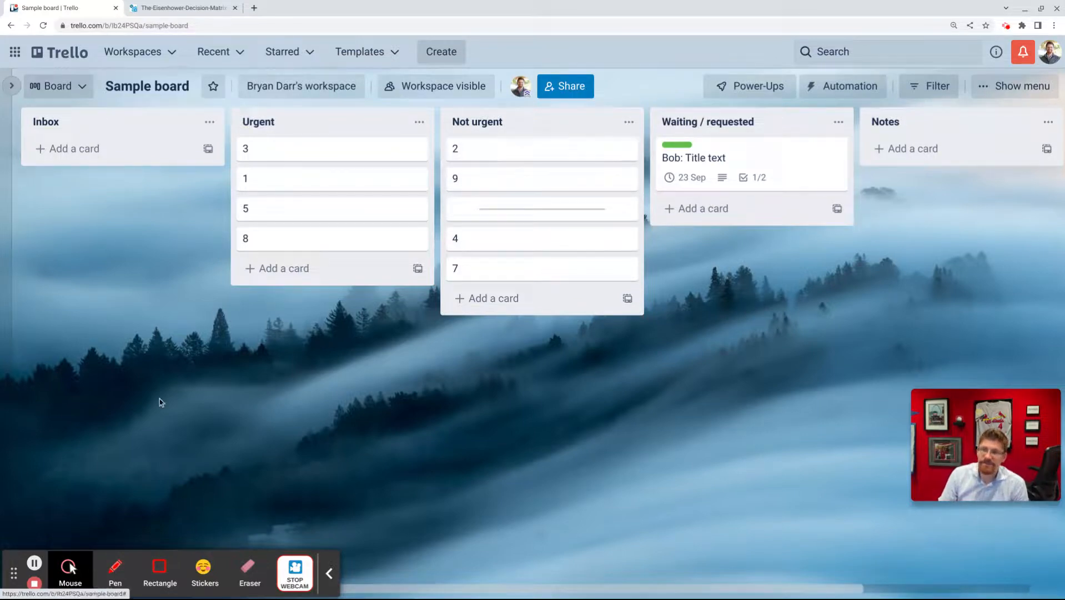
mouse_move(195, 442)
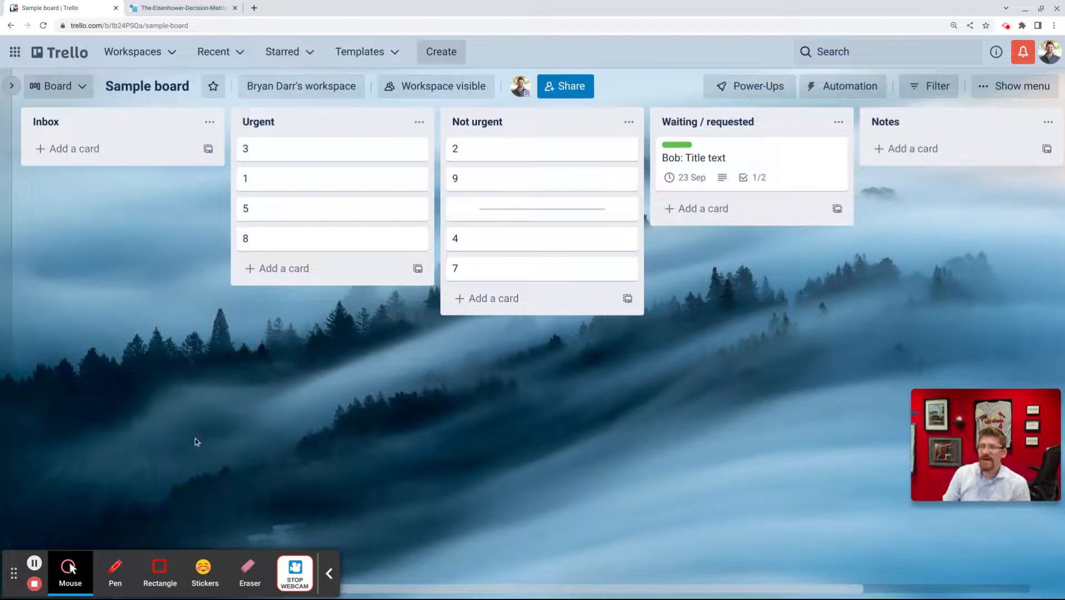
mouse_move(493, 251)
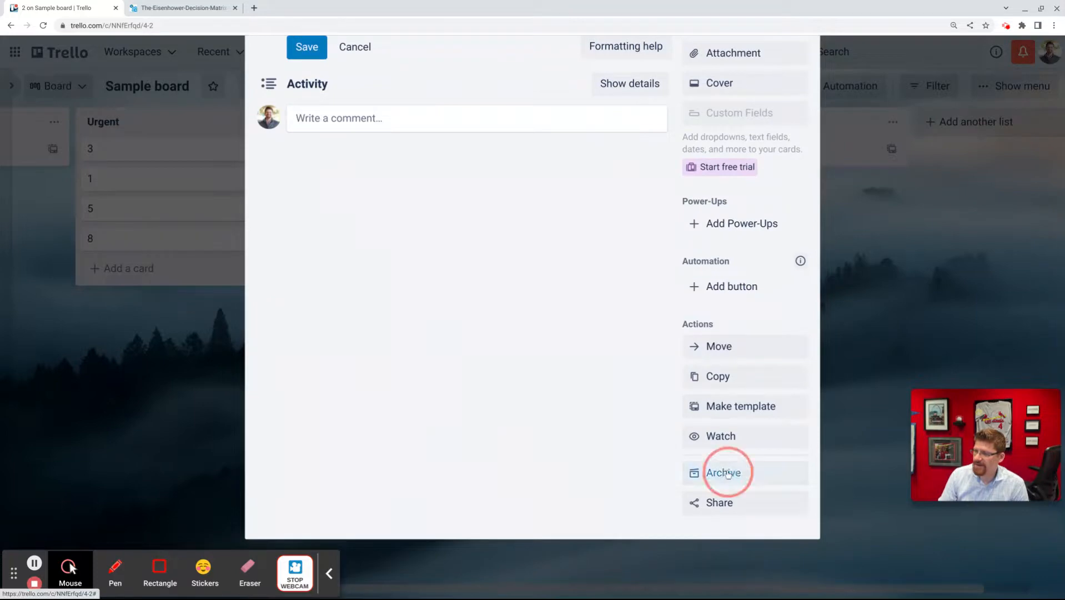
Step: Archive card 2, dismiss the Card archived notice, and reposition a card in the list
left_click(723, 472)
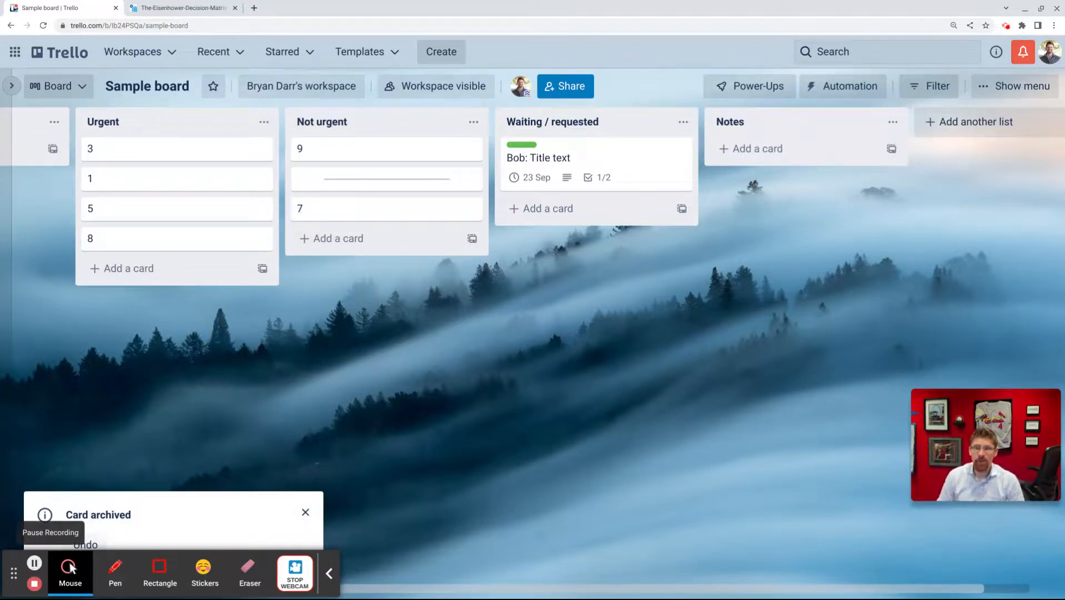
left_click(305, 512)
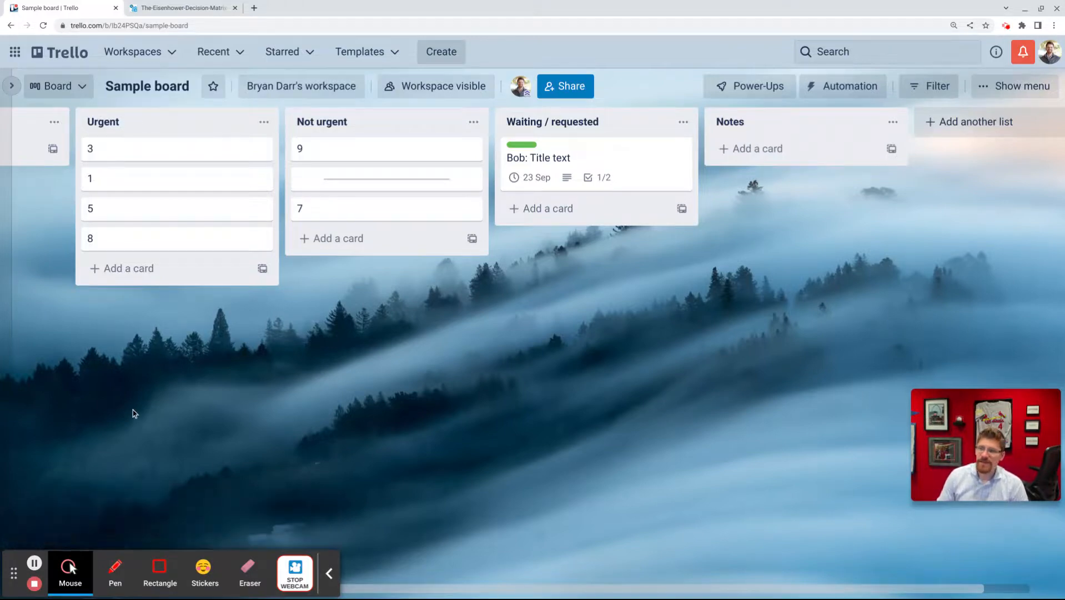
mouse_move(170, 151)
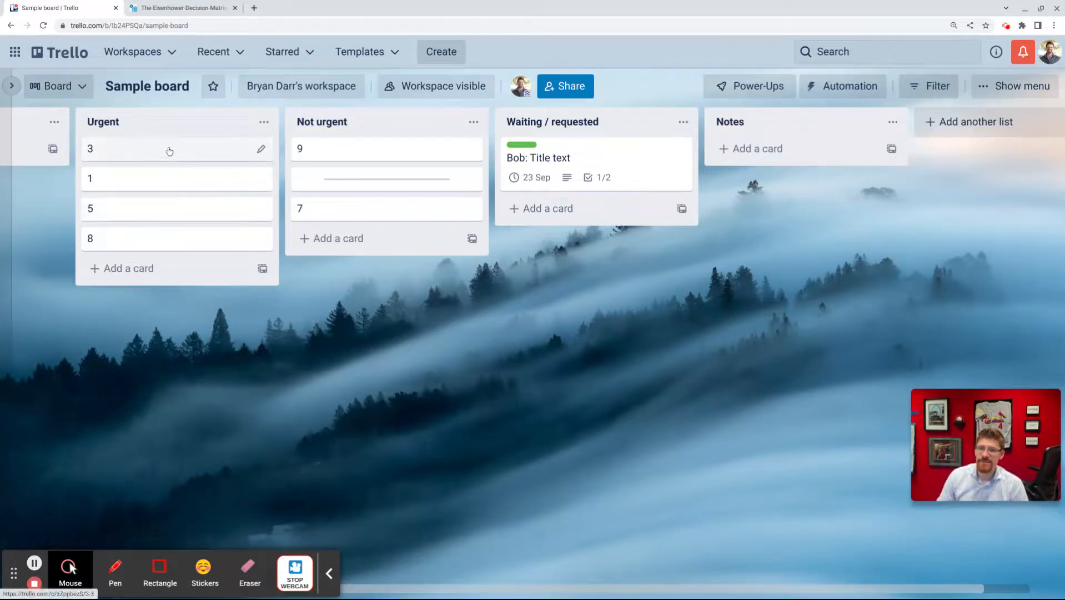
left_click_drag(170, 148, 156, 82)
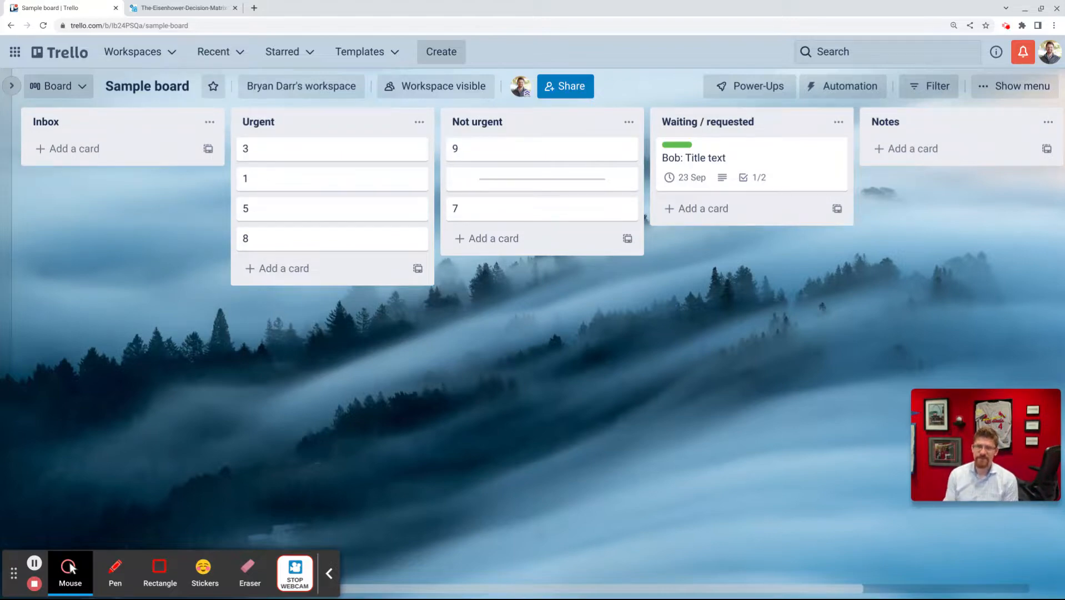
mouse_move(80, 149)
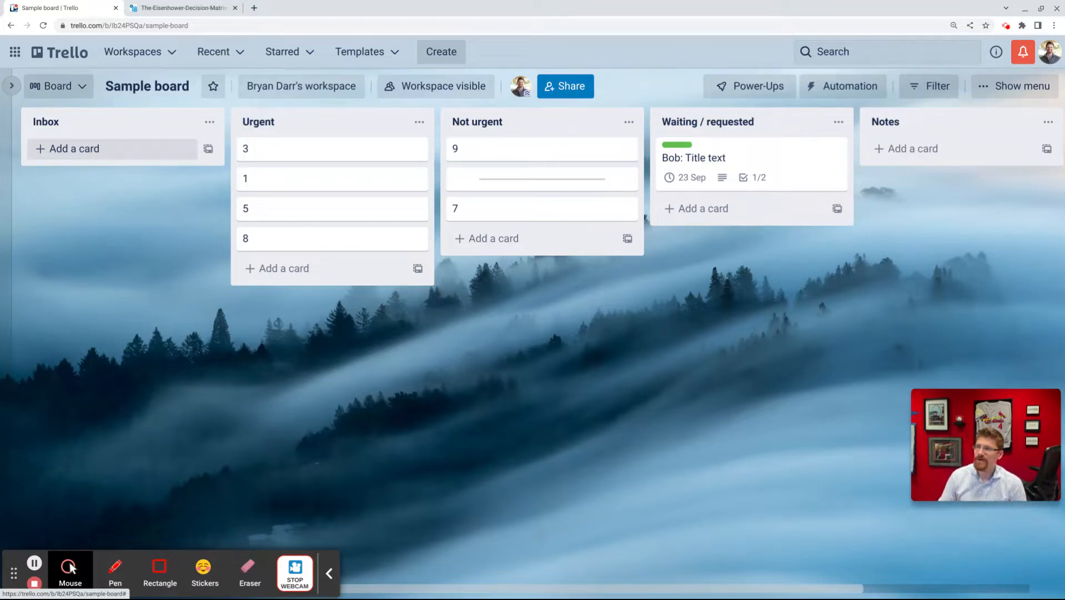
left_click(694, 157)
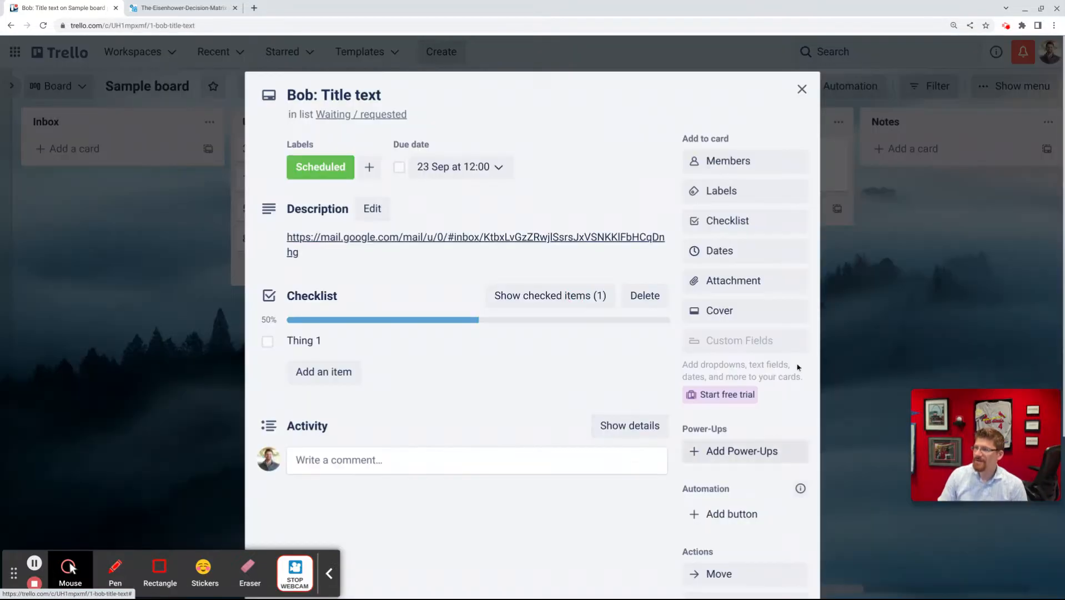
mouse_move(440, 246)
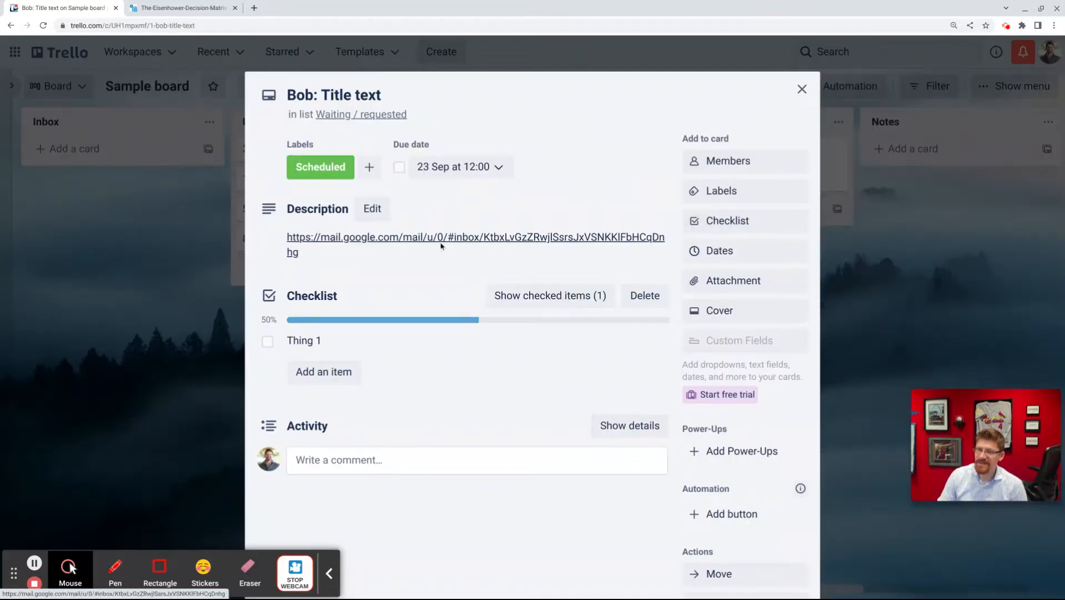
mouse_move(346, 250)
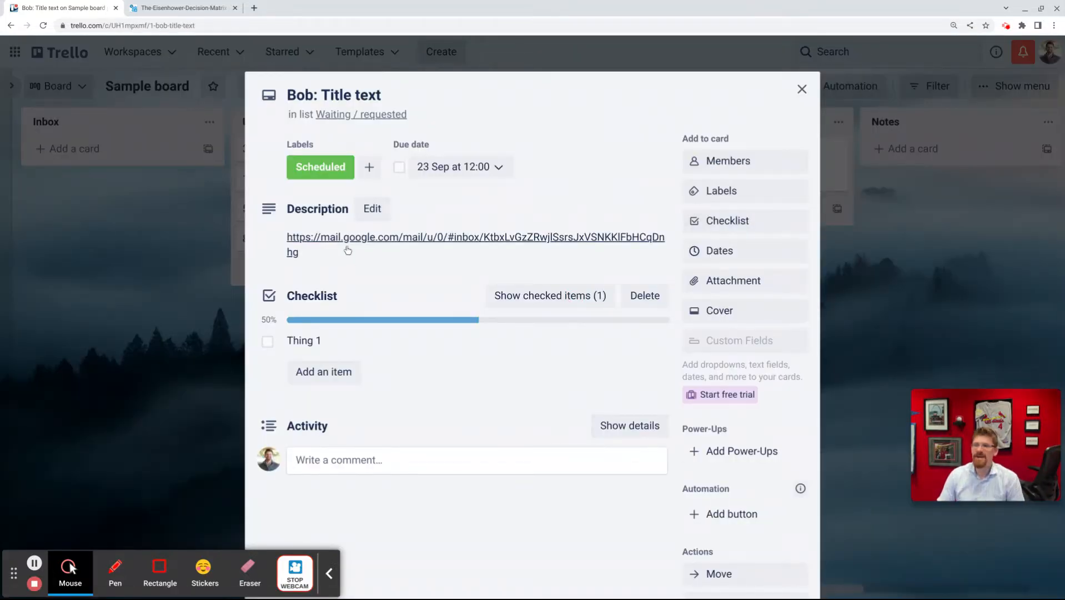
mouse_move(140, 277)
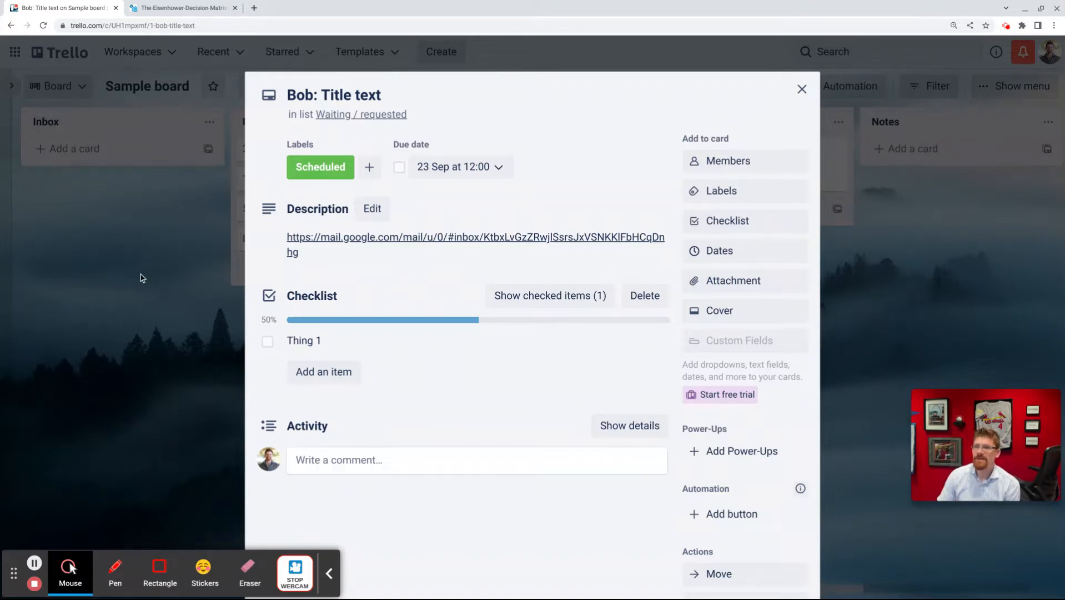
left_click(801, 89)
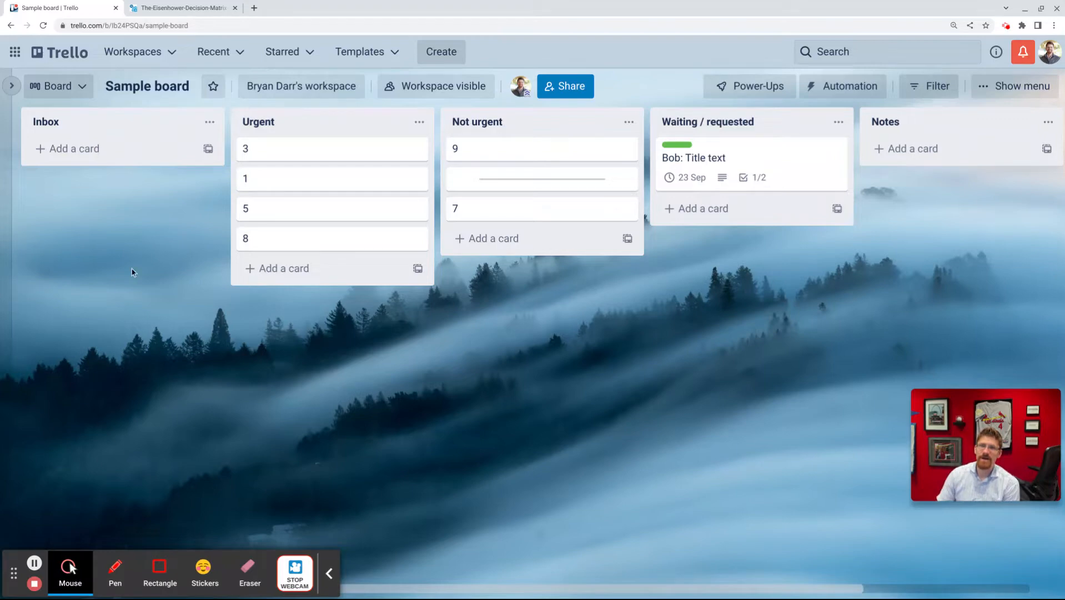
mouse_move(269, 120)
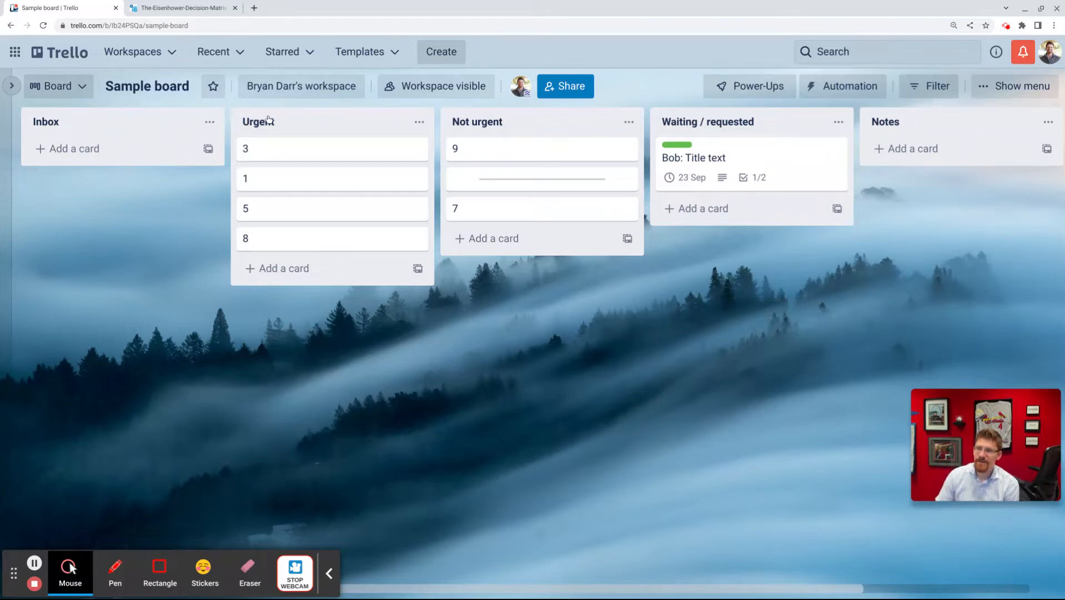
mouse_move(508, 131)
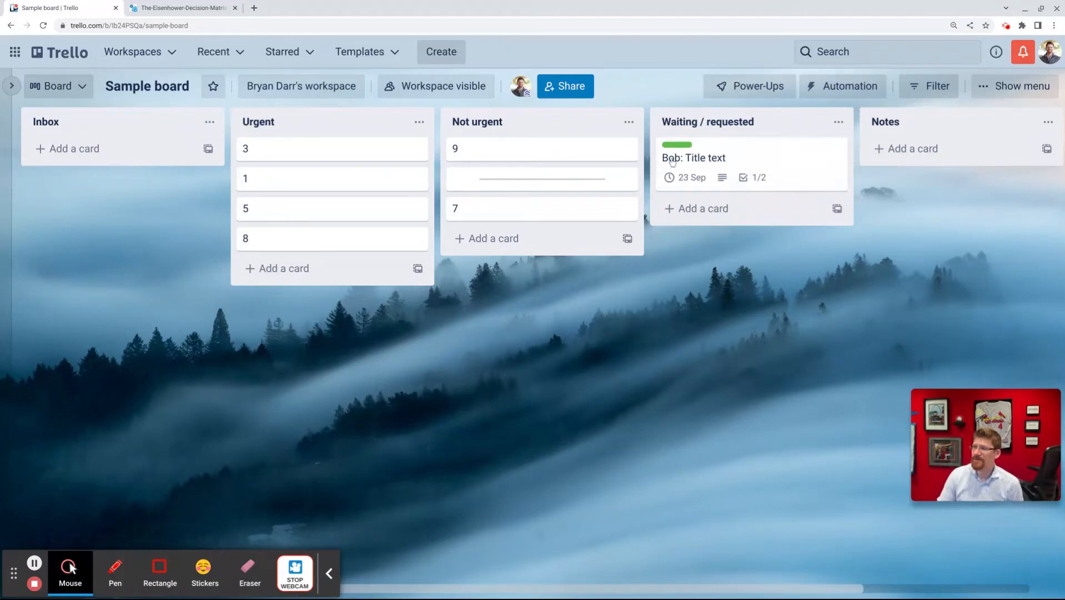
mouse_move(746, 177)
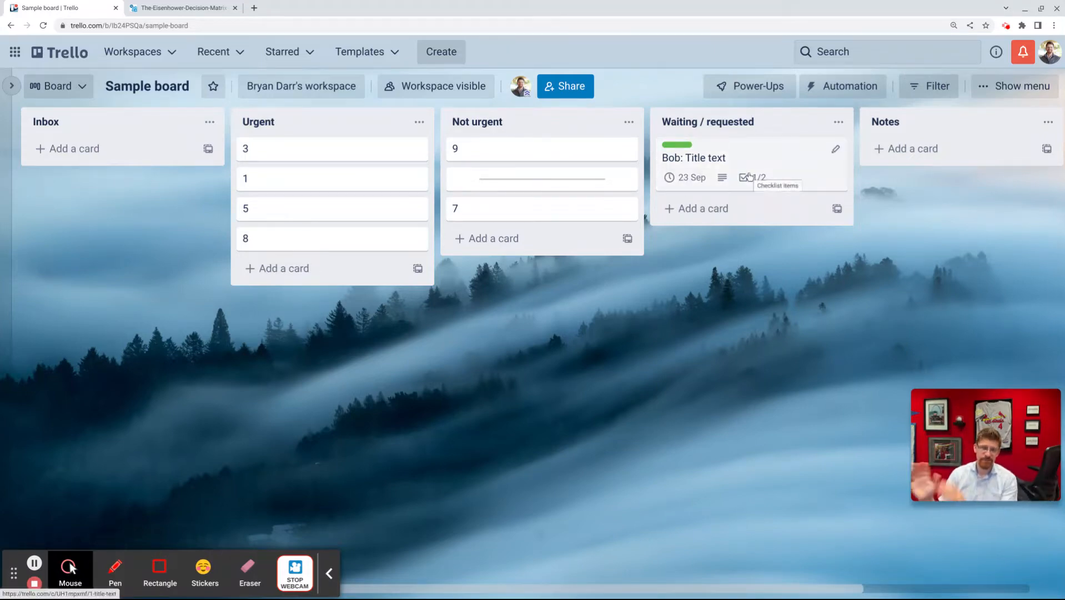